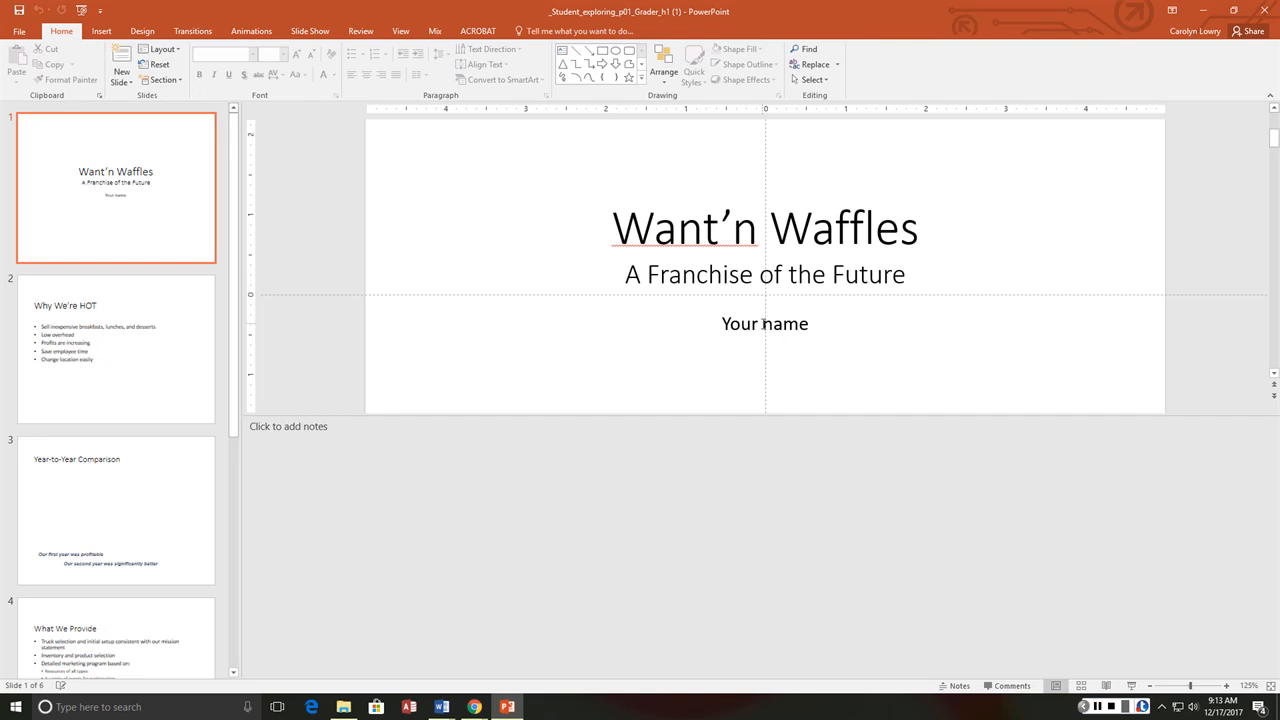
- Replace 'Your name' on the title slide with 'Carolyn Lowry'
{"action": "left_click", "coordinate": [764, 324]}
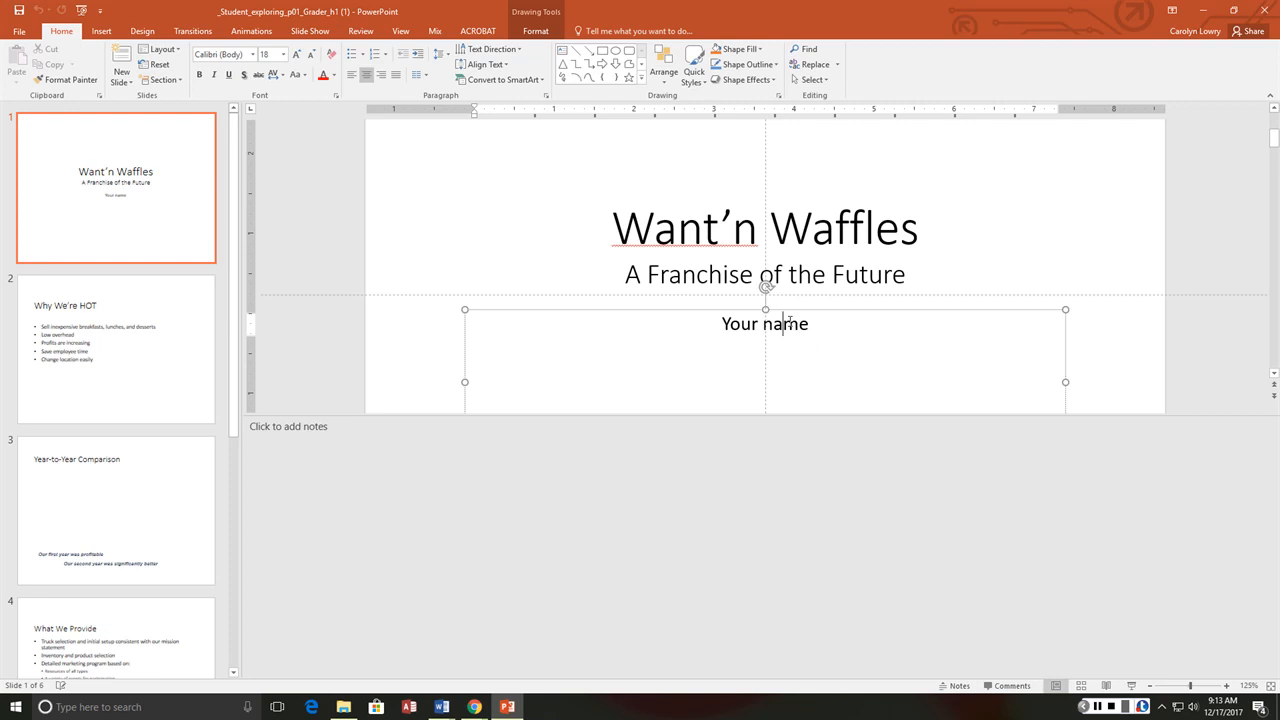
{"action": "double_click", "coordinate": [764, 324]}
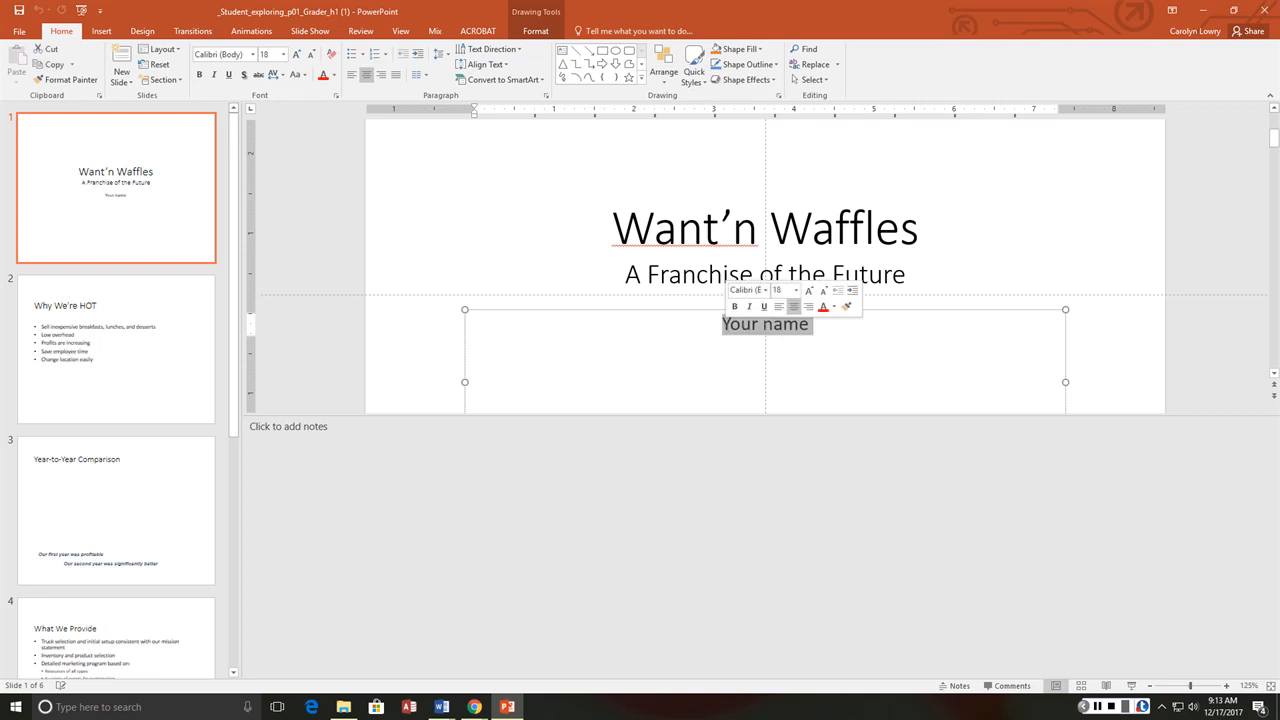
{"action": "type", "text": "Carolyn L"}
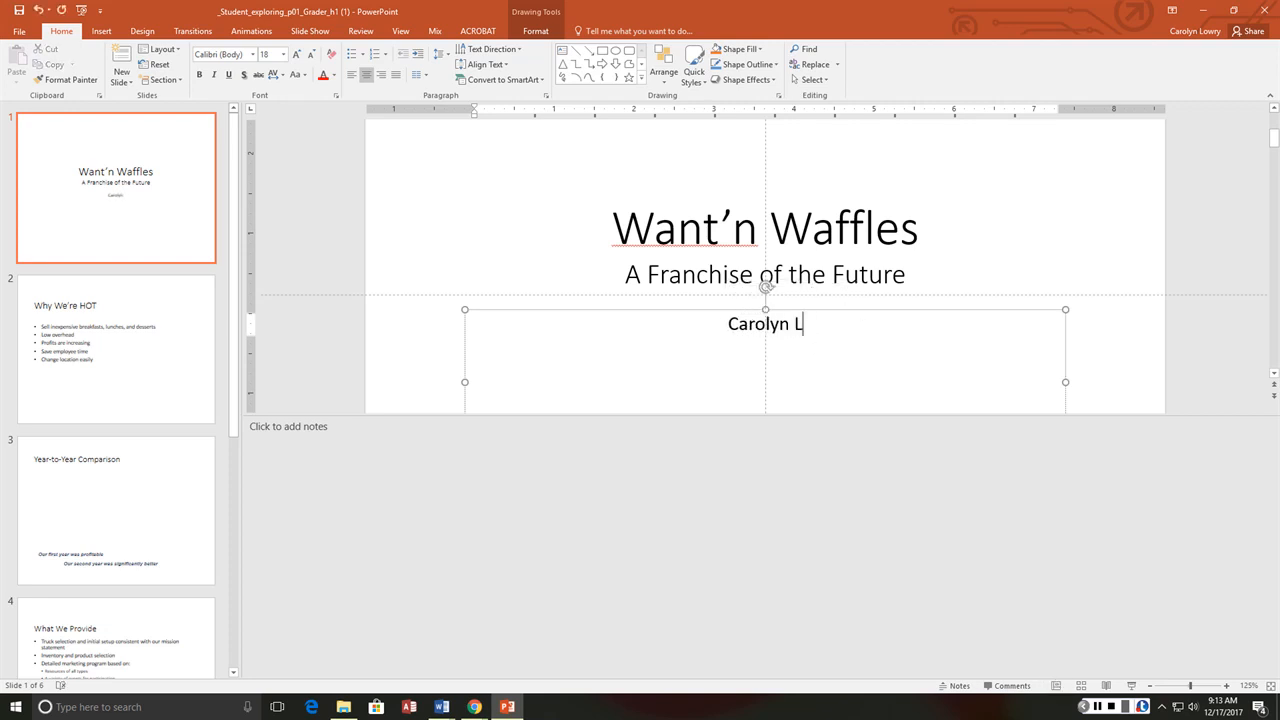
{"action": "type", "text": "owry"}
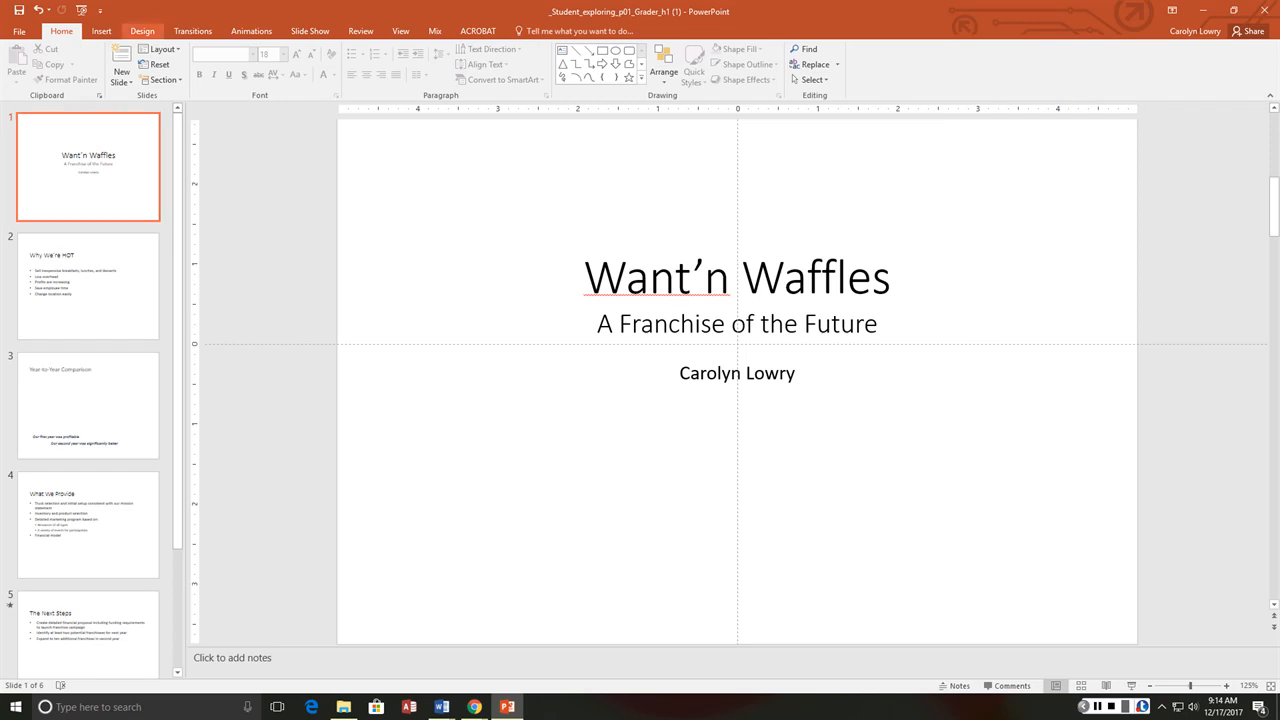
- Preview a few design themes, then apply Retrospect to every slide
{"action": "left_click", "coordinate": [142, 32]}
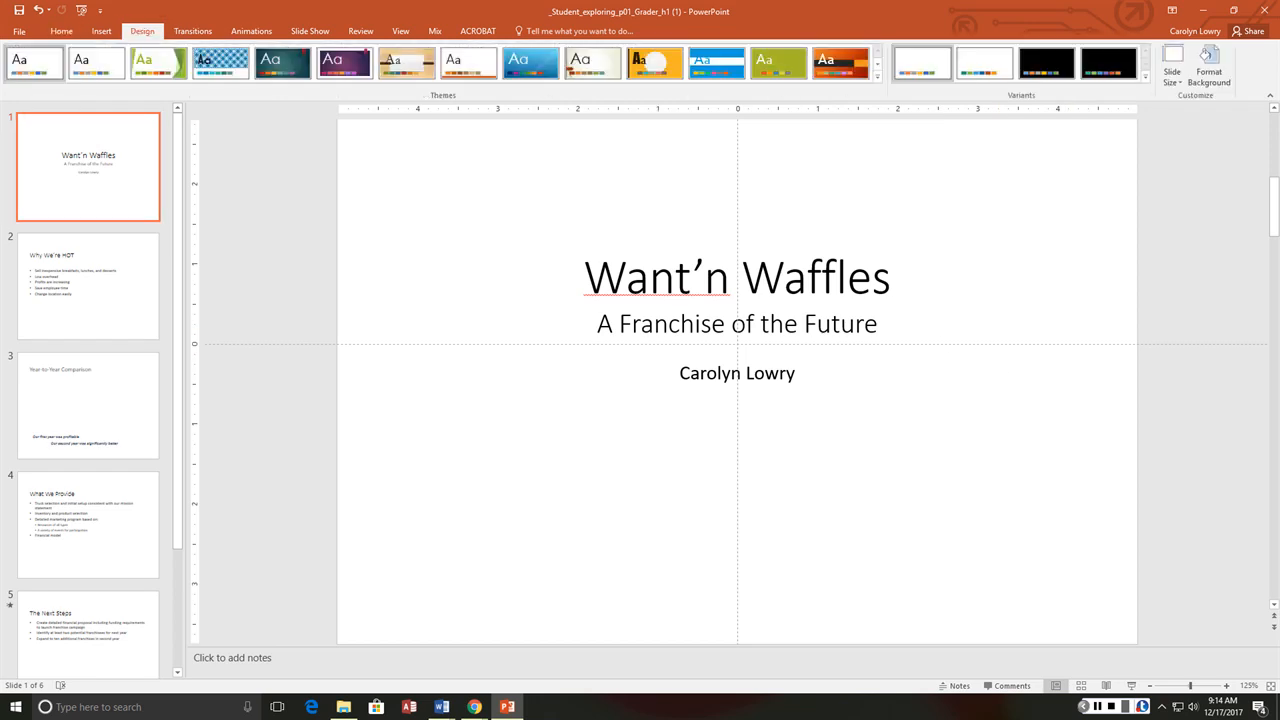
{"action": "left_click", "coordinate": [876, 76]}
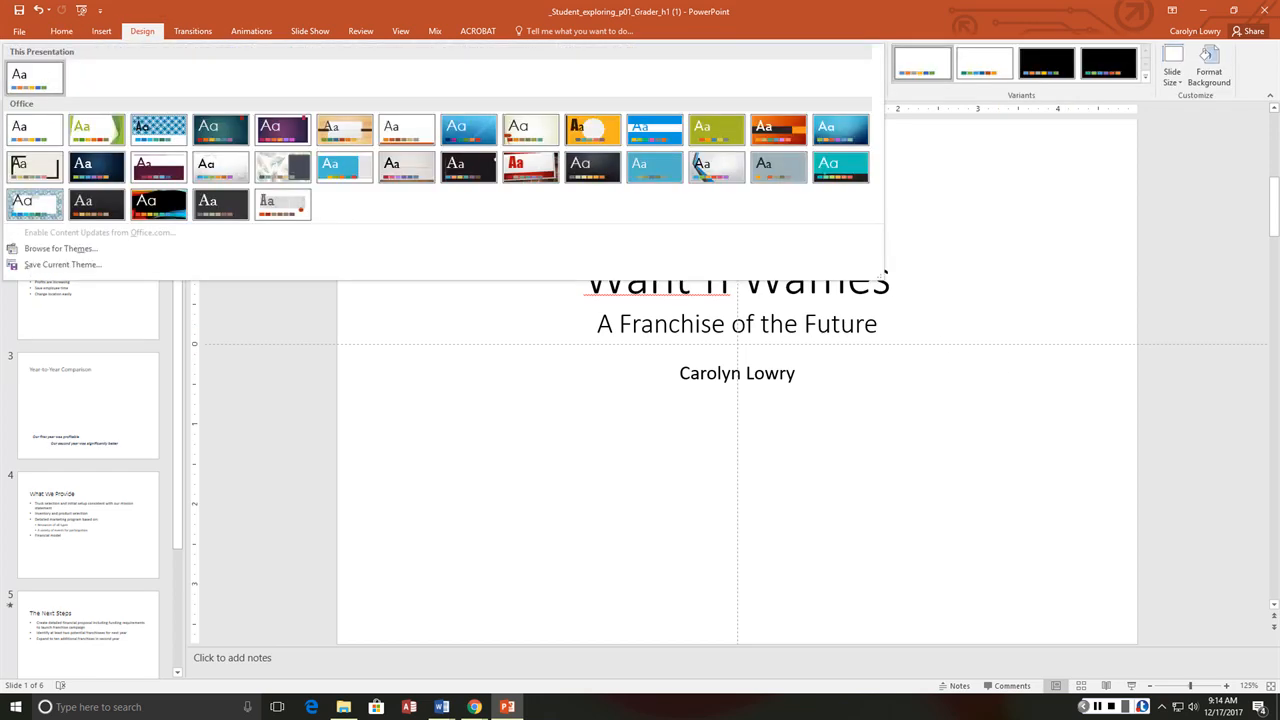
{"action": "left_click", "coordinate": [468, 128]}
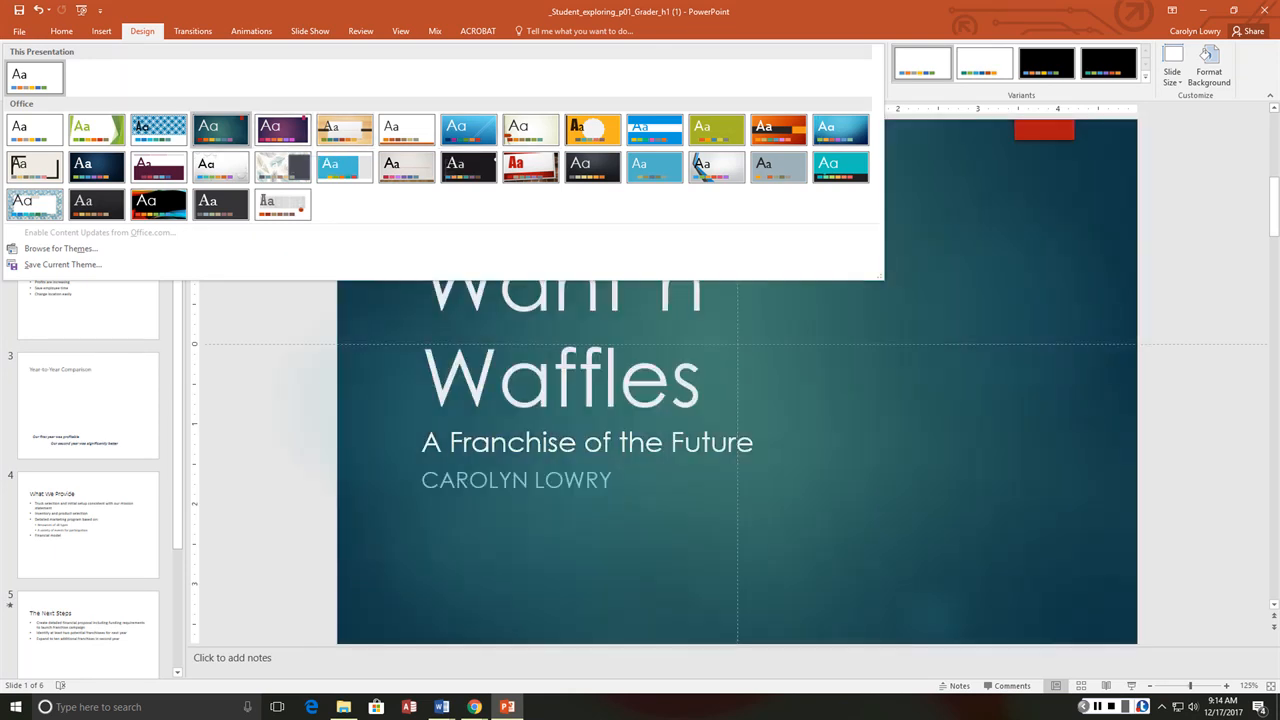
{"action": "left_click", "coordinate": [158, 128]}
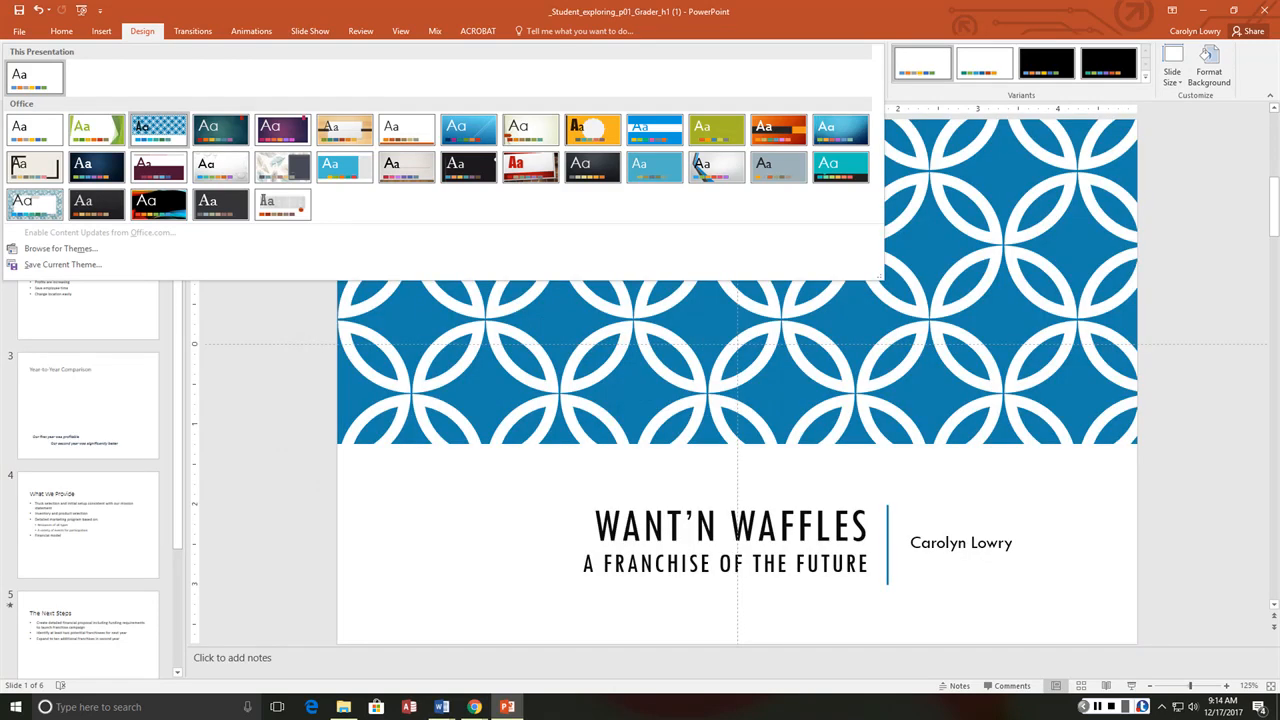
{"action": "left_click", "coordinate": [96, 128]}
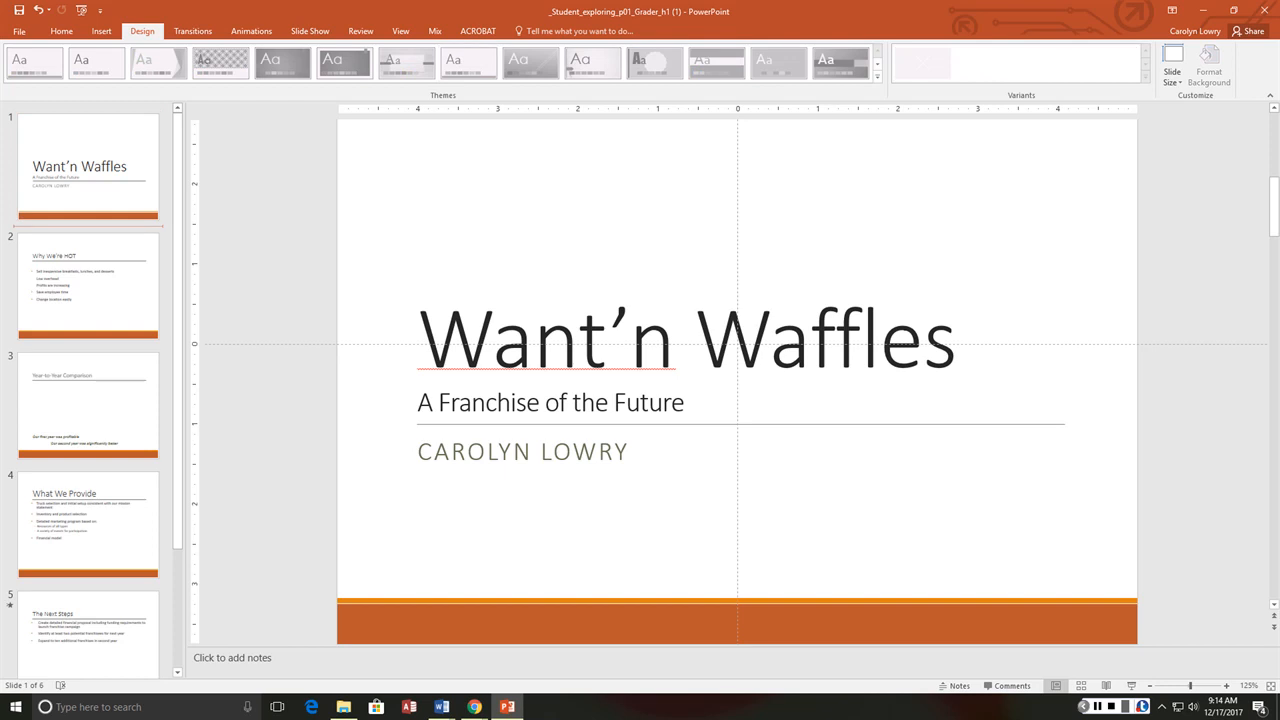
- Insert a new Title and Text slide after slide 1
{"action": "left_click", "coordinate": [100, 32]}
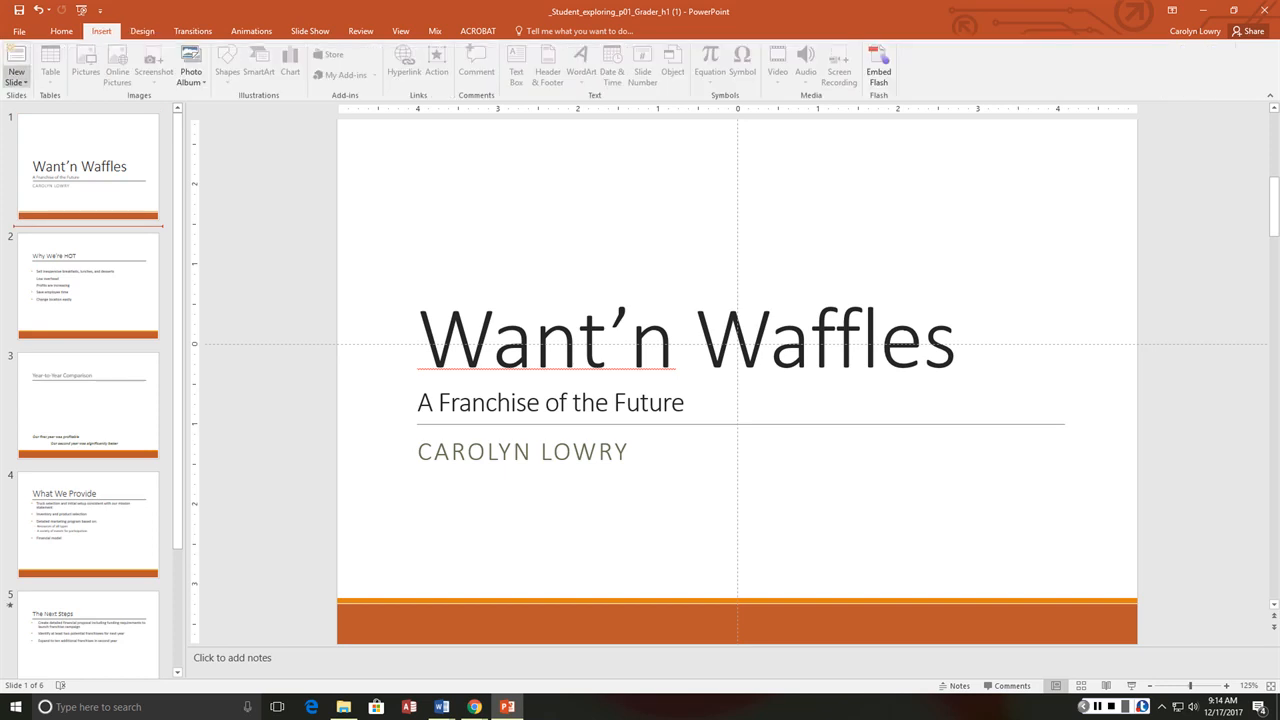
{"action": "left_click", "coordinate": [16, 64]}
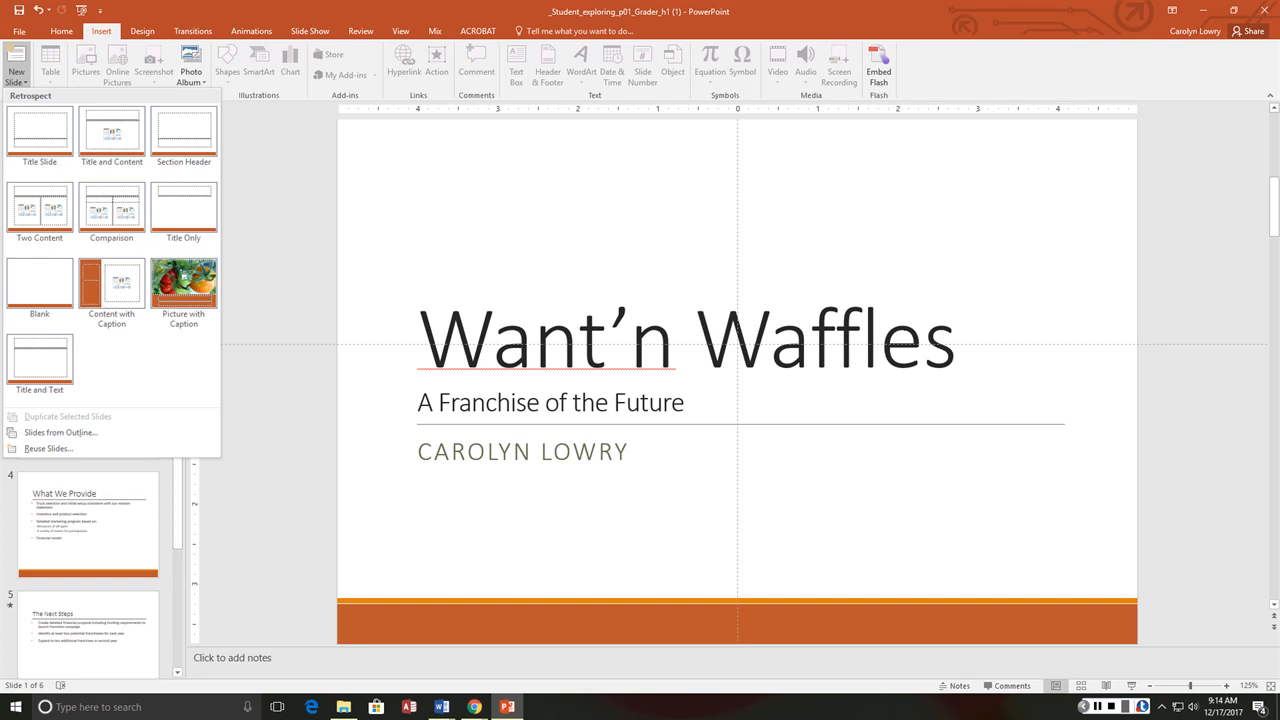
{"action": "left_click", "coordinate": [184, 132]}
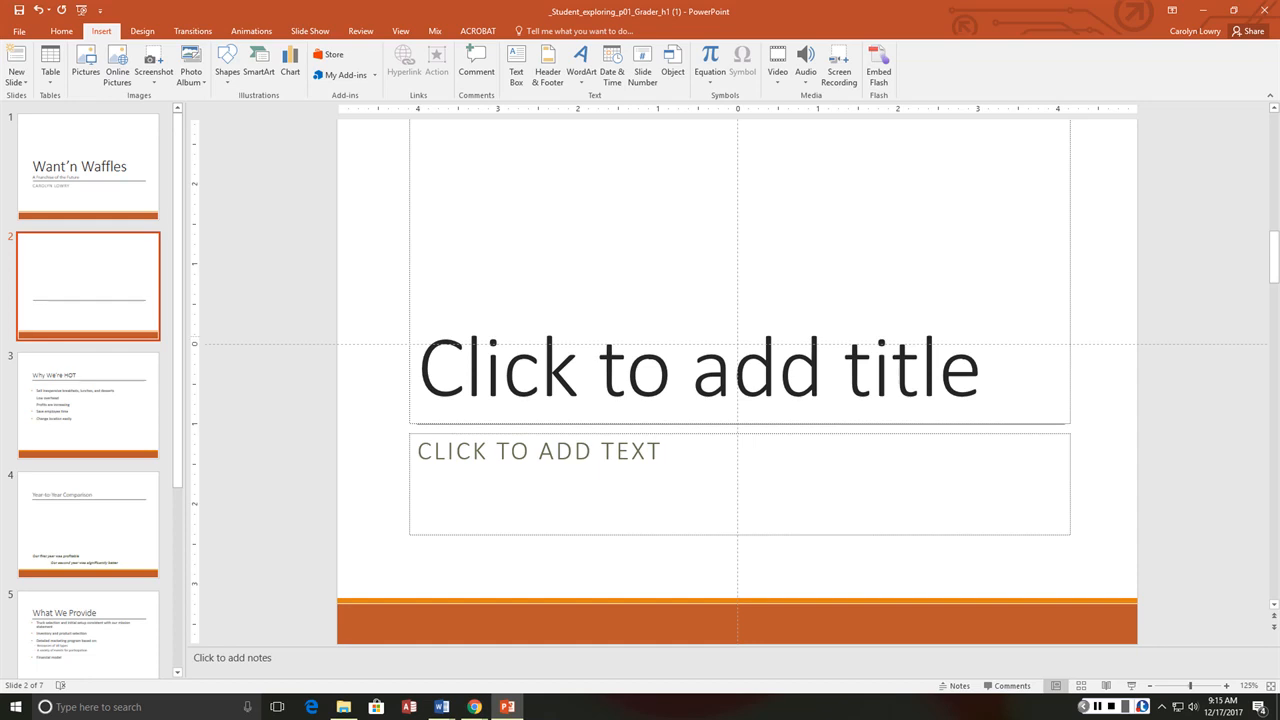
- Title it 'Want'n Waffles provides gourmet quality food prepared on the spot in a clean mobile truck.'
{"action": "left_click", "coordinate": [696, 368]}
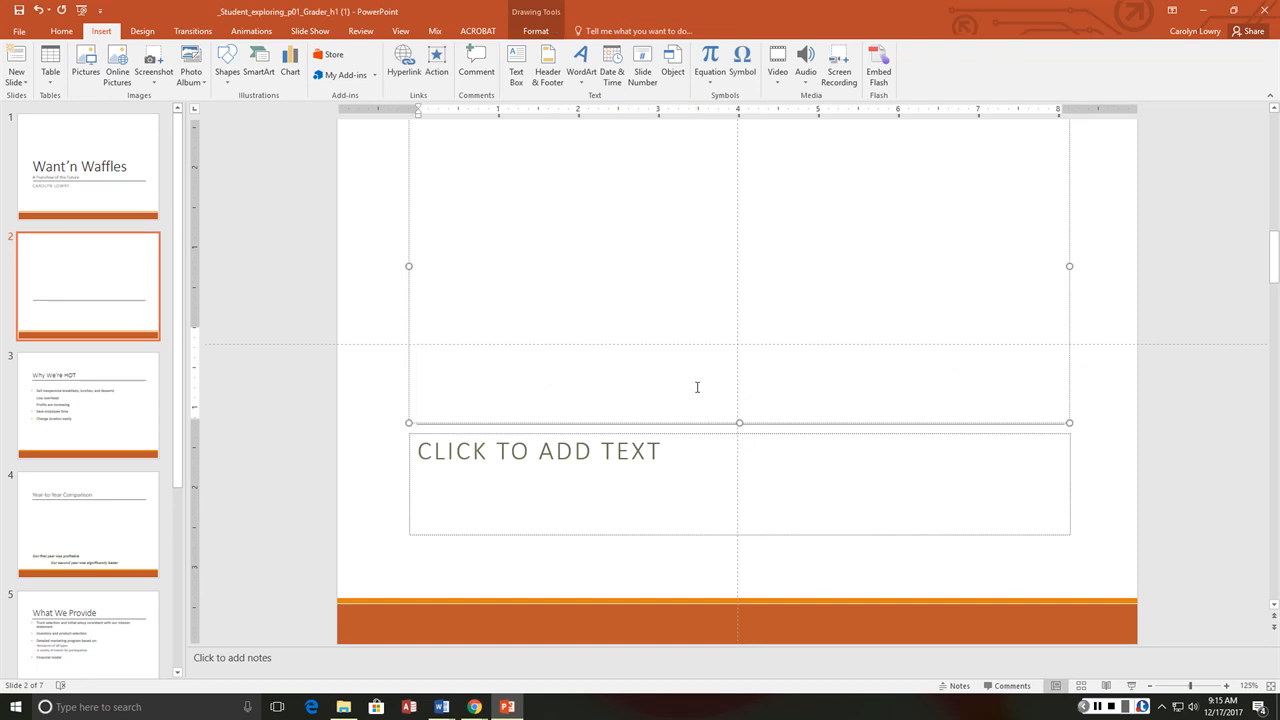
{"action": "type", "text": "W"}
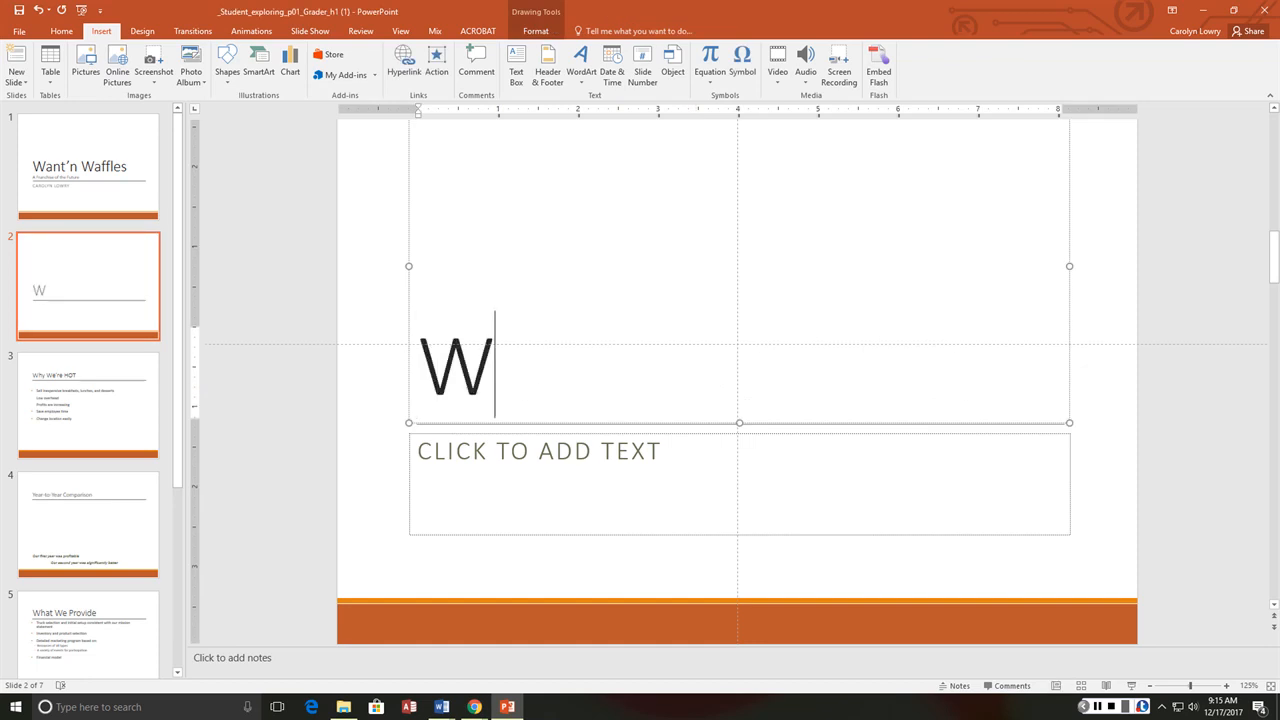
{"action": "type", "text": "ant'n"}
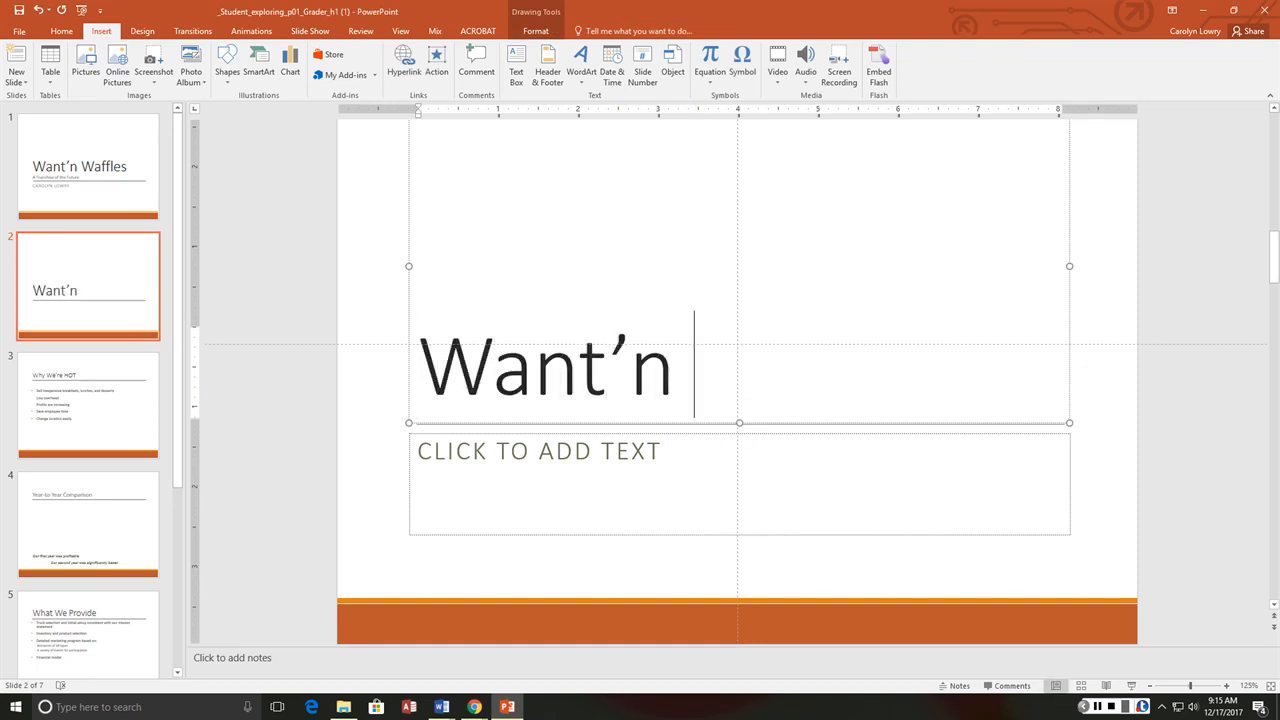
{"action": "type", "text": "Waffles provides gourmet quality food prepare"}
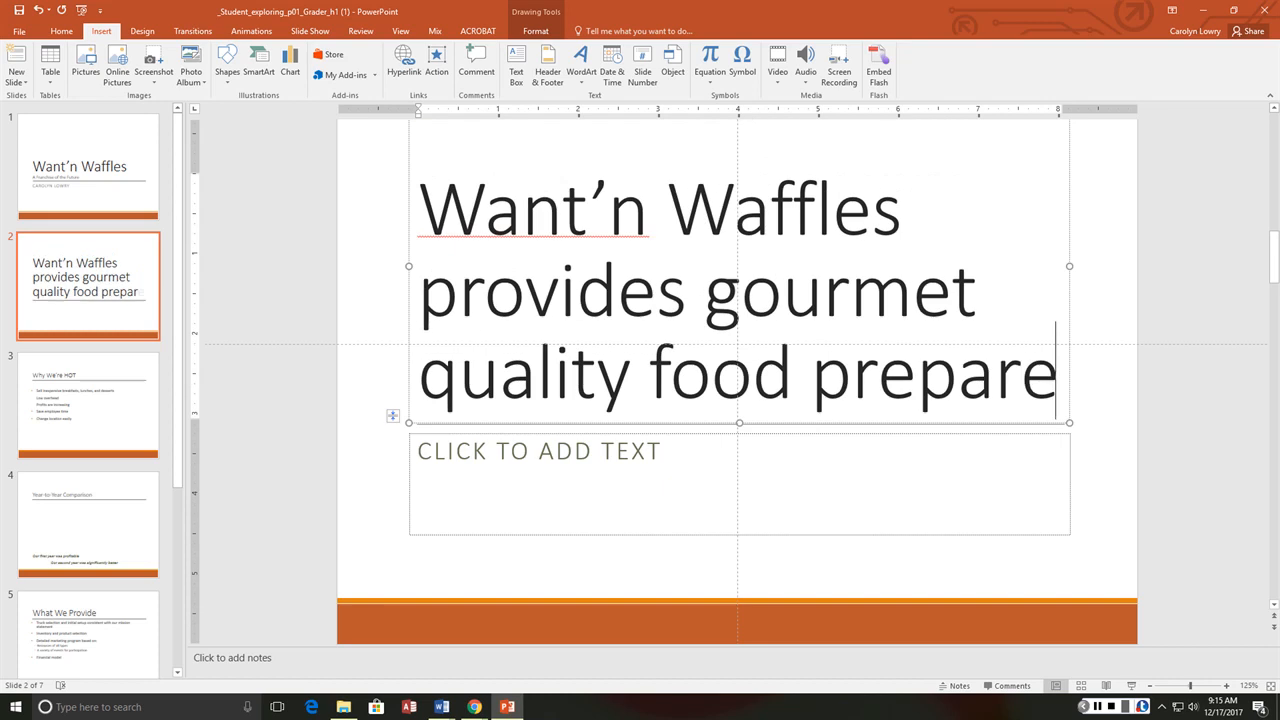
{"action": "type", "text": "don"}
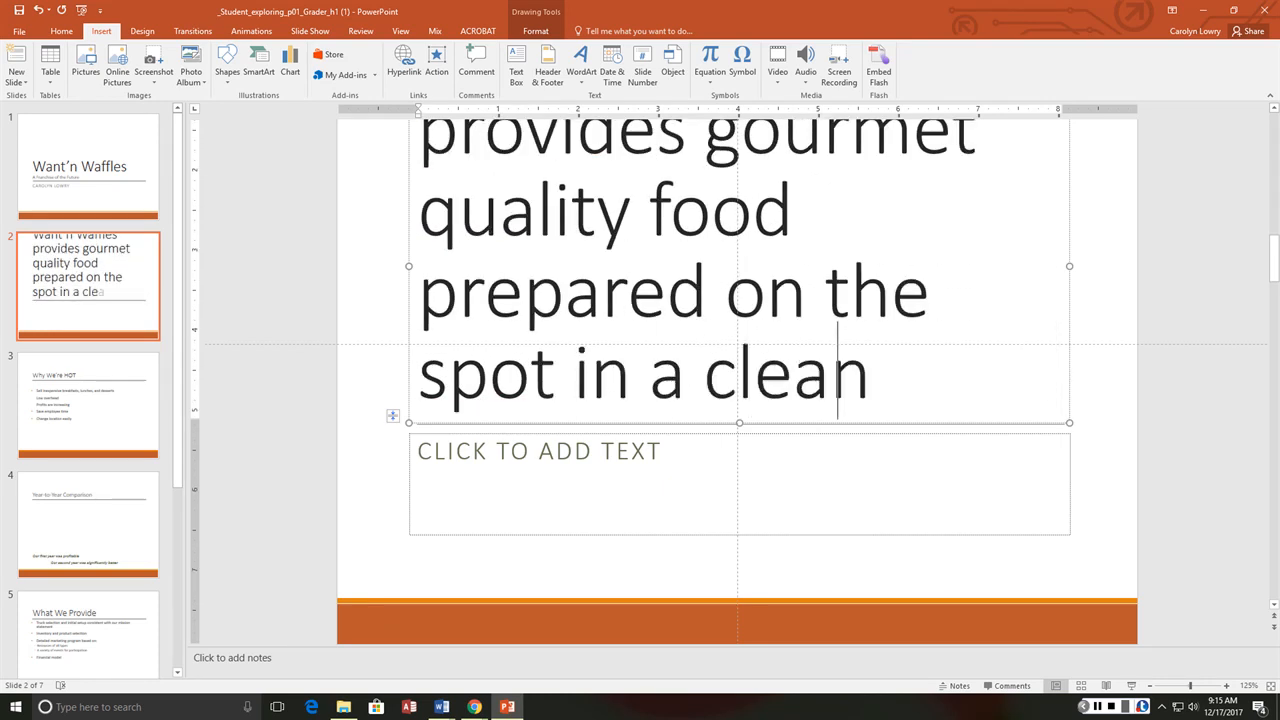
{"action": "type", "text": "mobile t"}
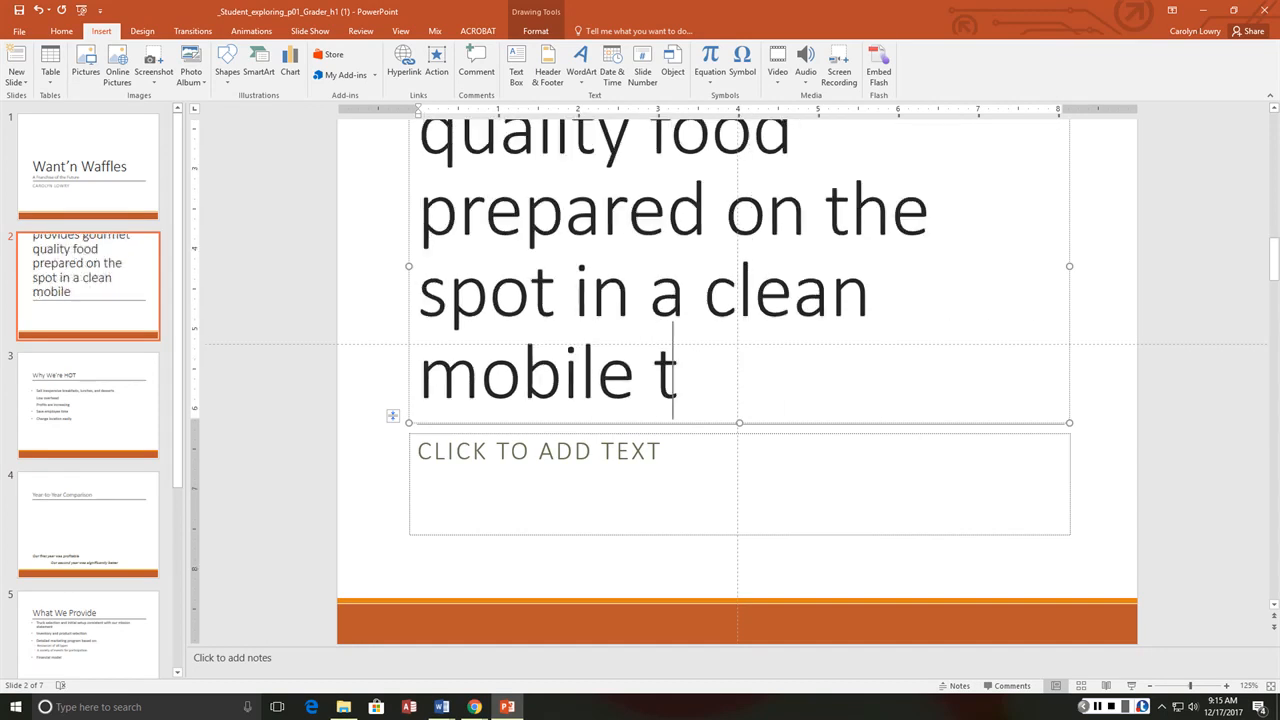
{"action": "type", "text": "ruck."}
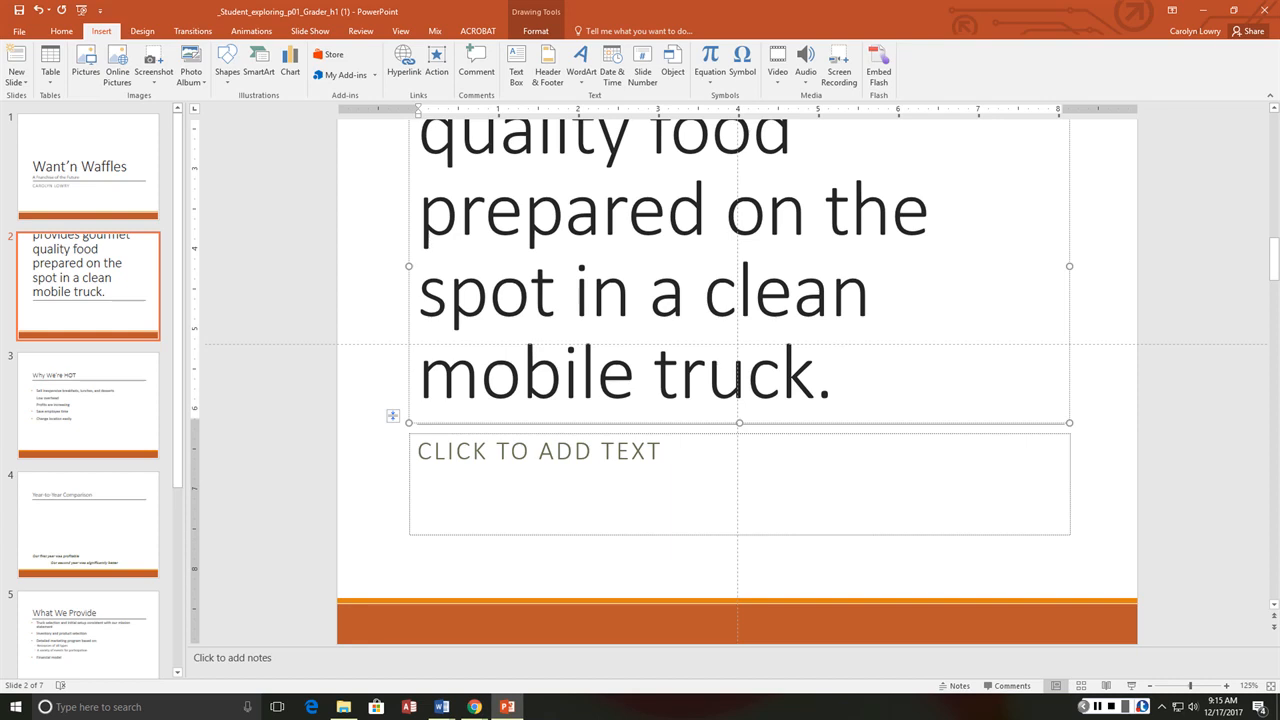
{"action": "mouse_move", "coordinate": [892, 356]}
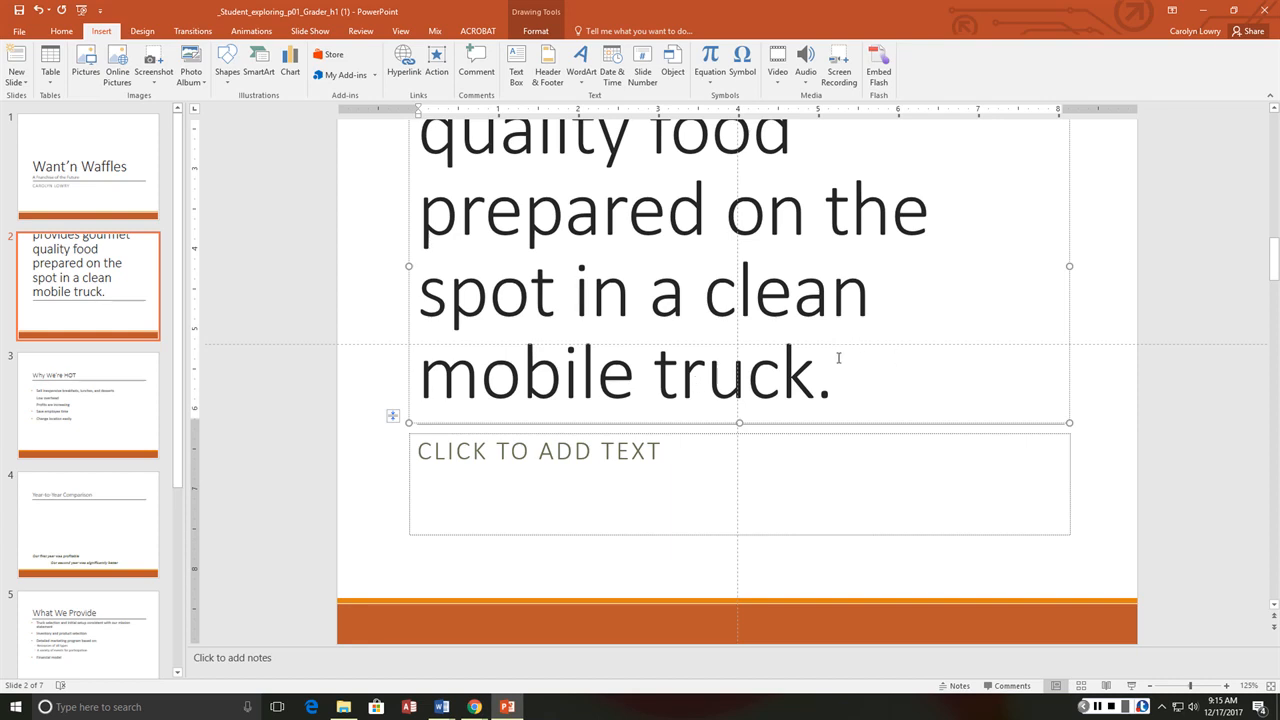
{"action": "mouse_move", "coordinate": [404, 316]}
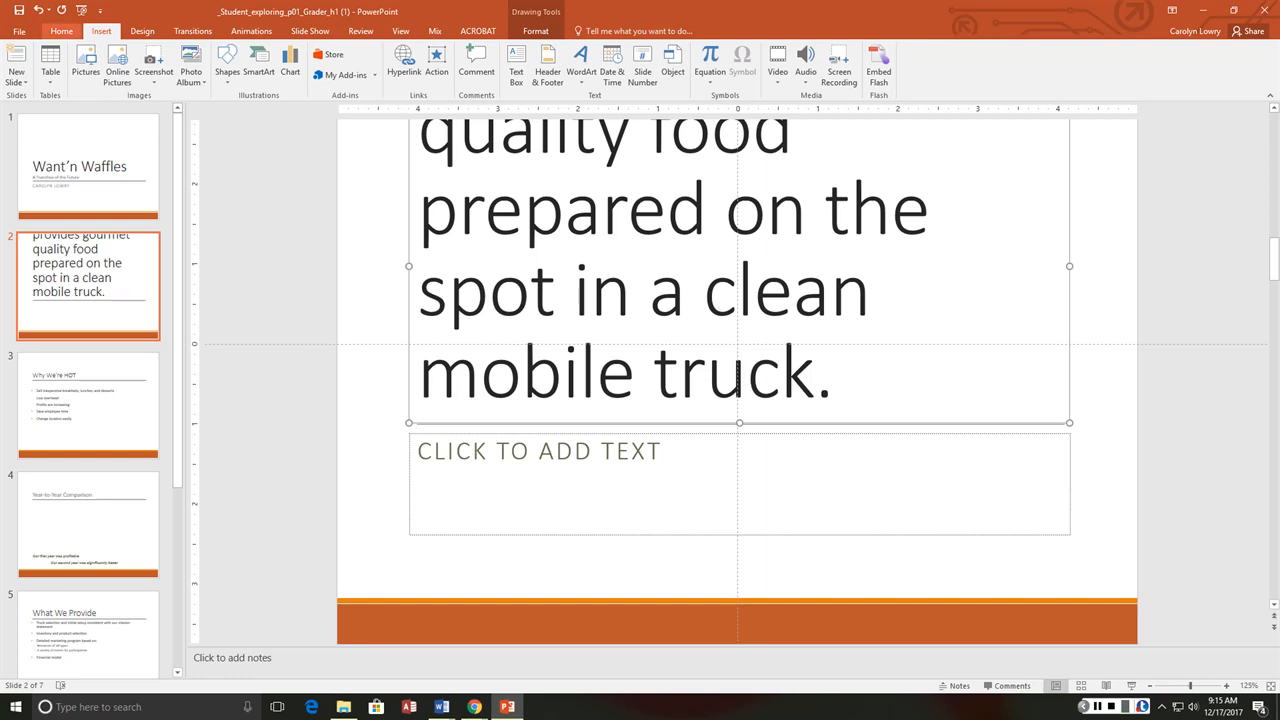
{"action": "left_click", "coordinate": [60, 32]}
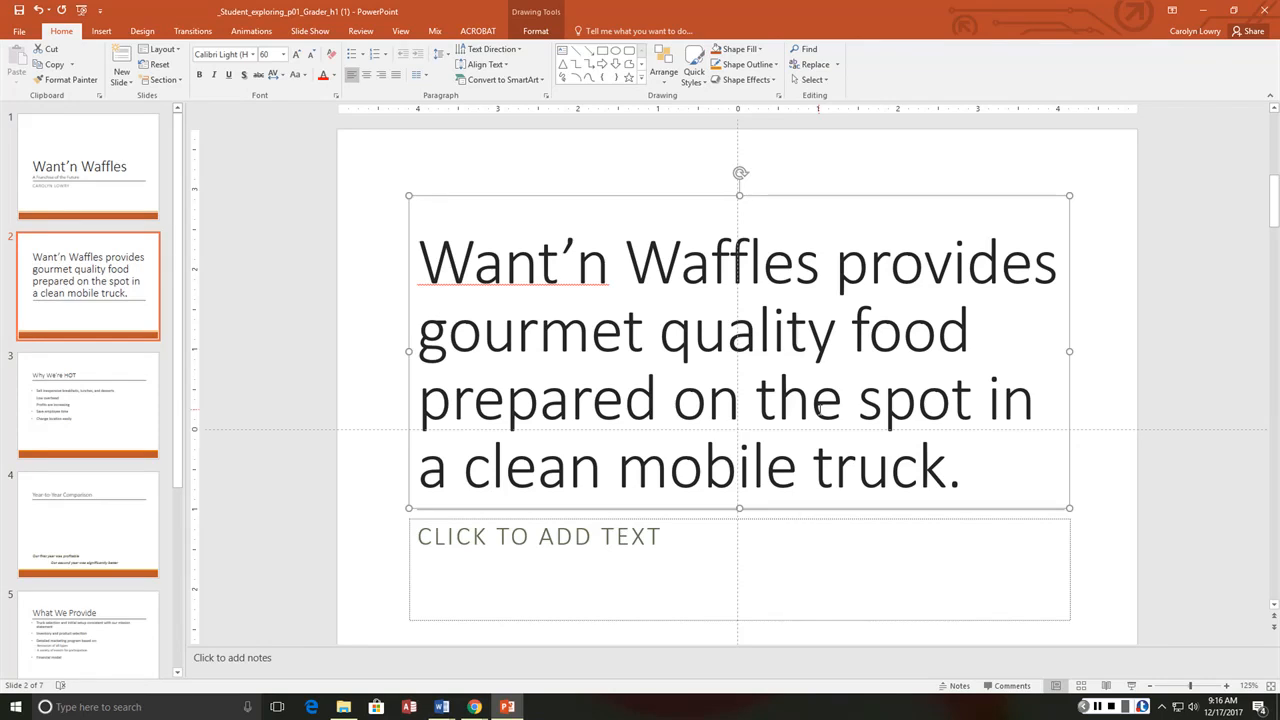
- Paste the low-overhead, no-servers, mobile-trucks paragraph into slide 3's notes pane
{"action": "left_click", "coordinate": [88, 404]}
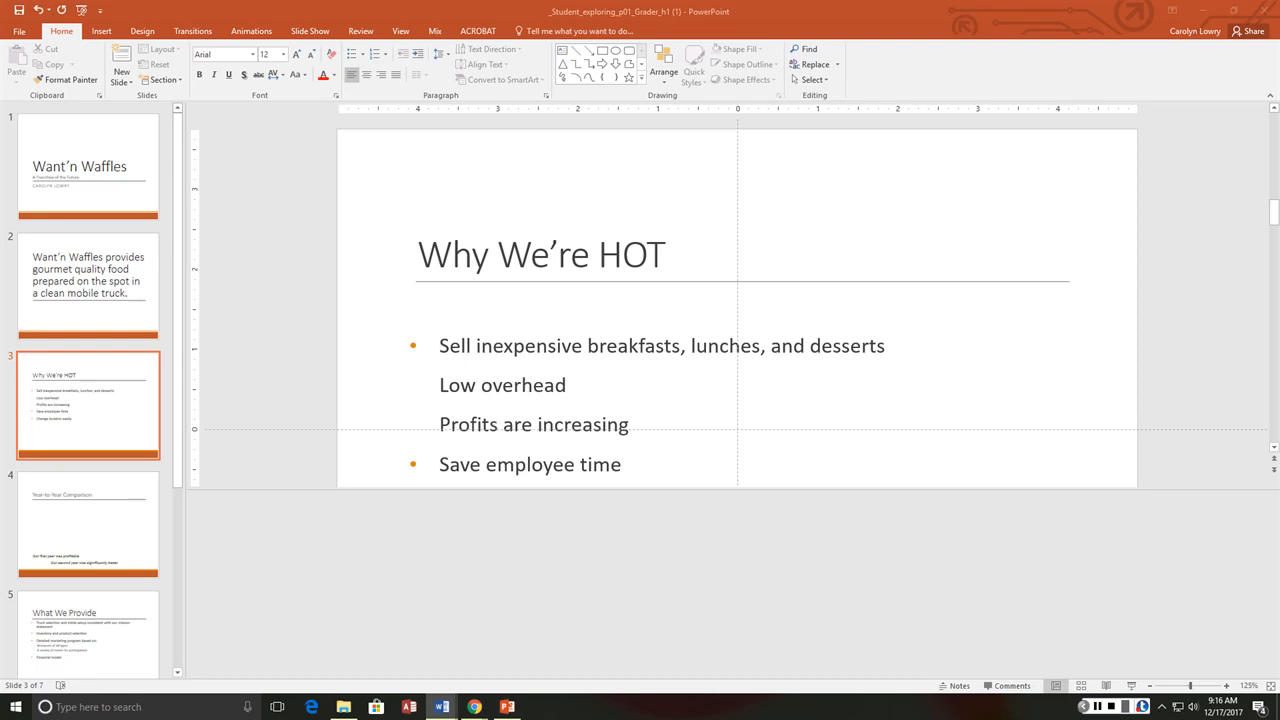
{"action": "left_click", "coordinate": [208, 510]}
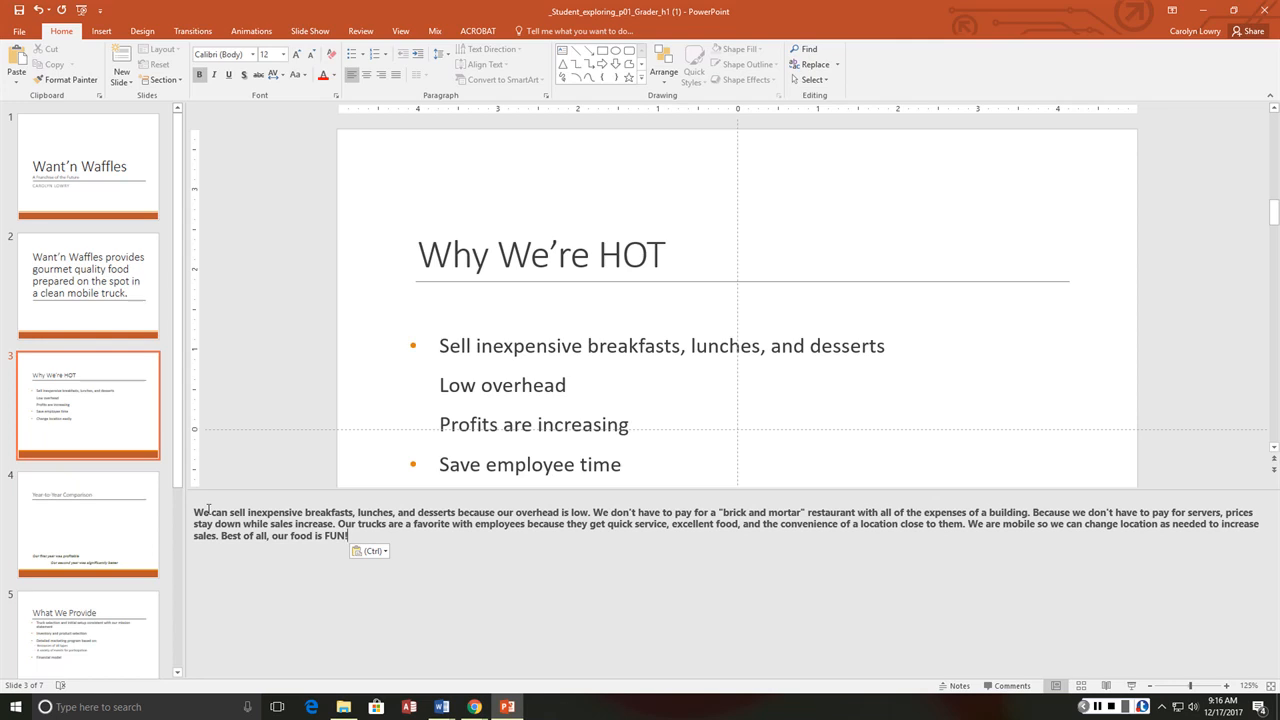
{"action": "left_click", "coordinate": [368, 552]}
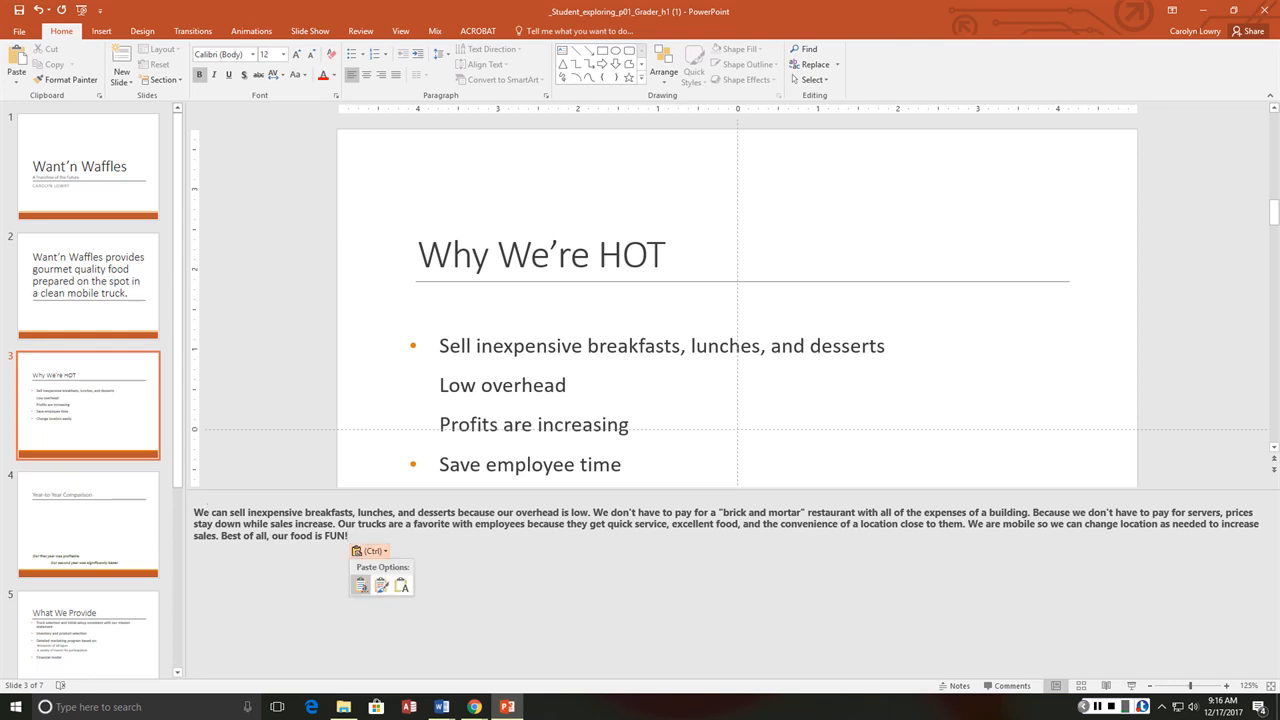
{"action": "mouse_move", "coordinate": [402, 584]}
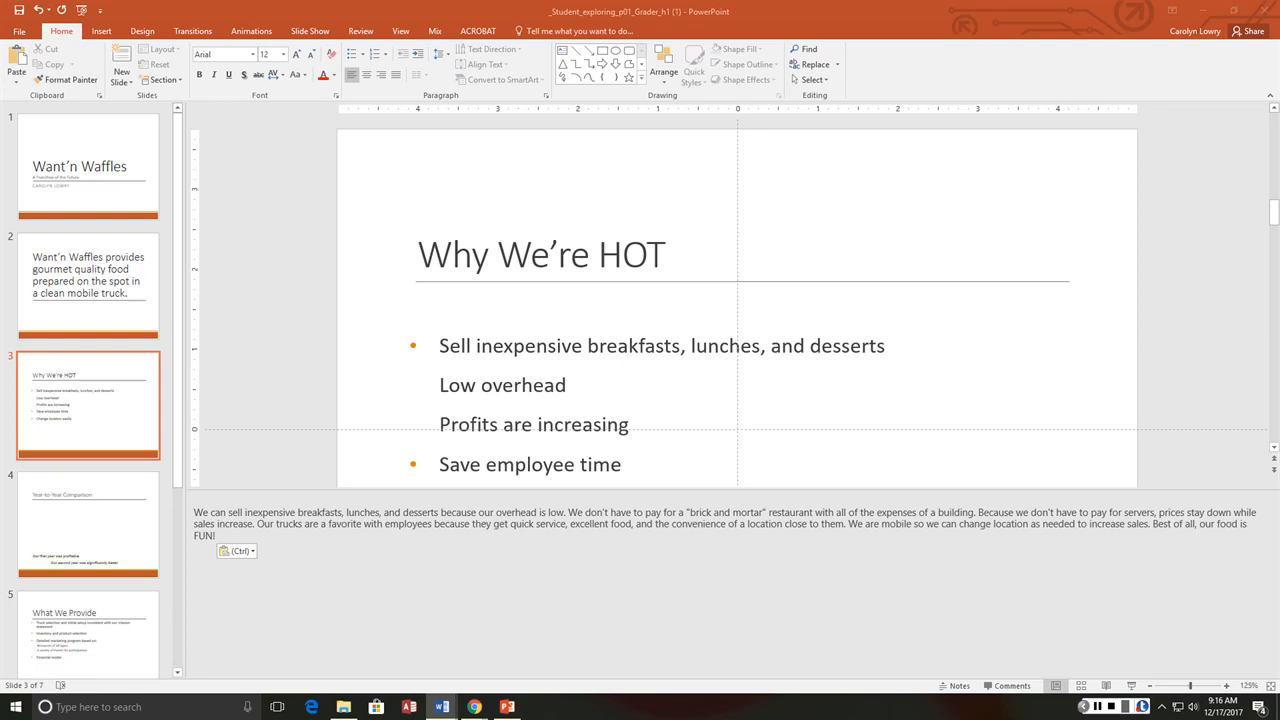
{"action": "left_click", "coordinate": [212, 536]}
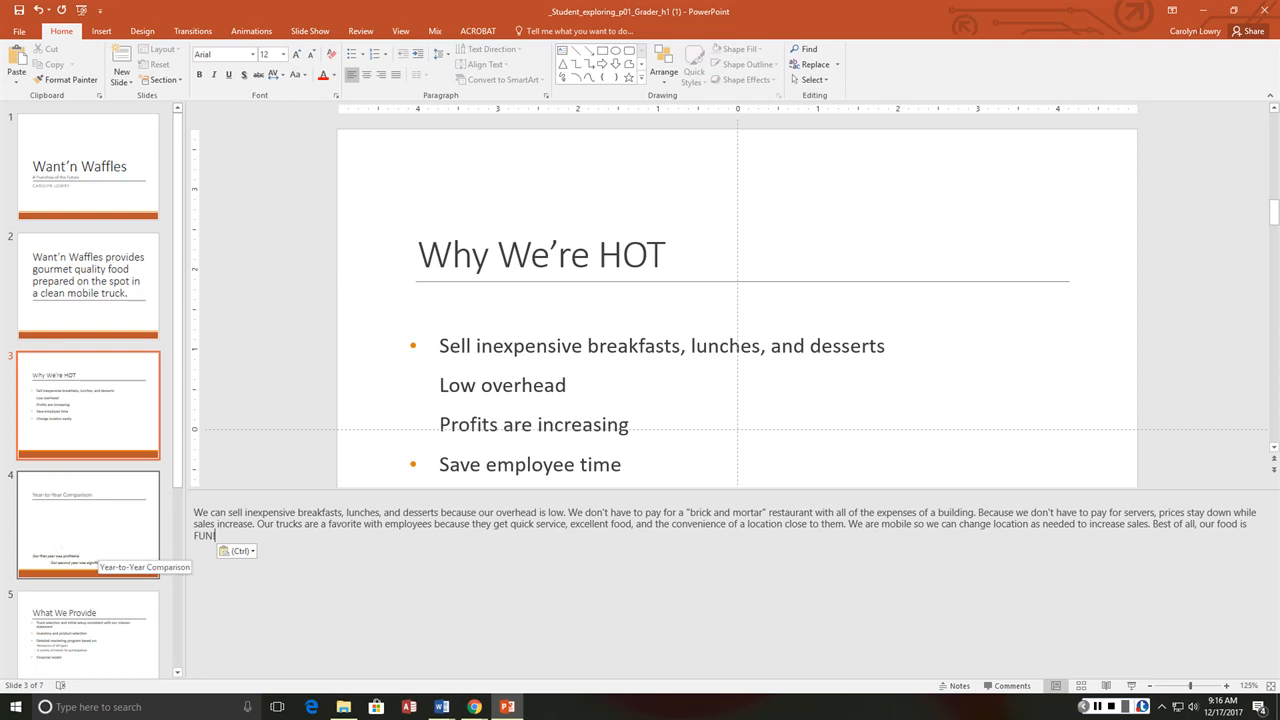
- Insert an empty 4-column, 8-row table on the Year-to-Year Comparison slide
{"action": "left_click", "coordinate": [100, 32]}
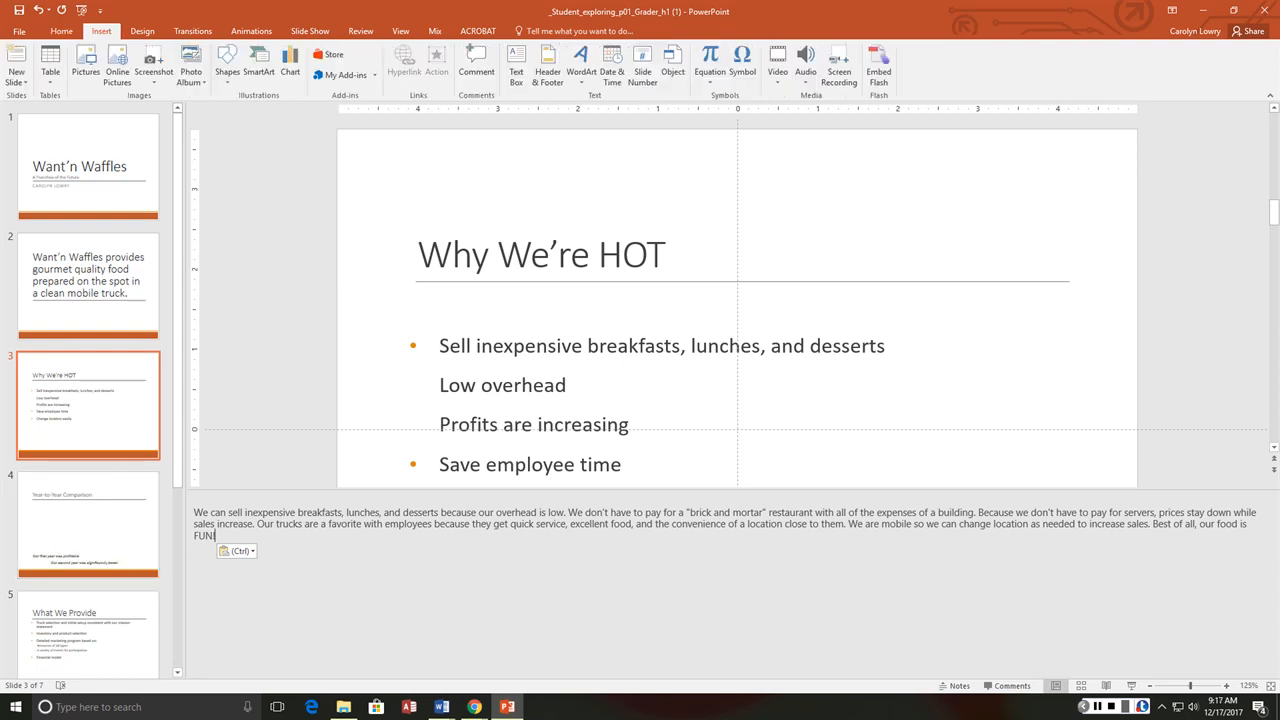
{"action": "left_click", "coordinate": [50, 60]}
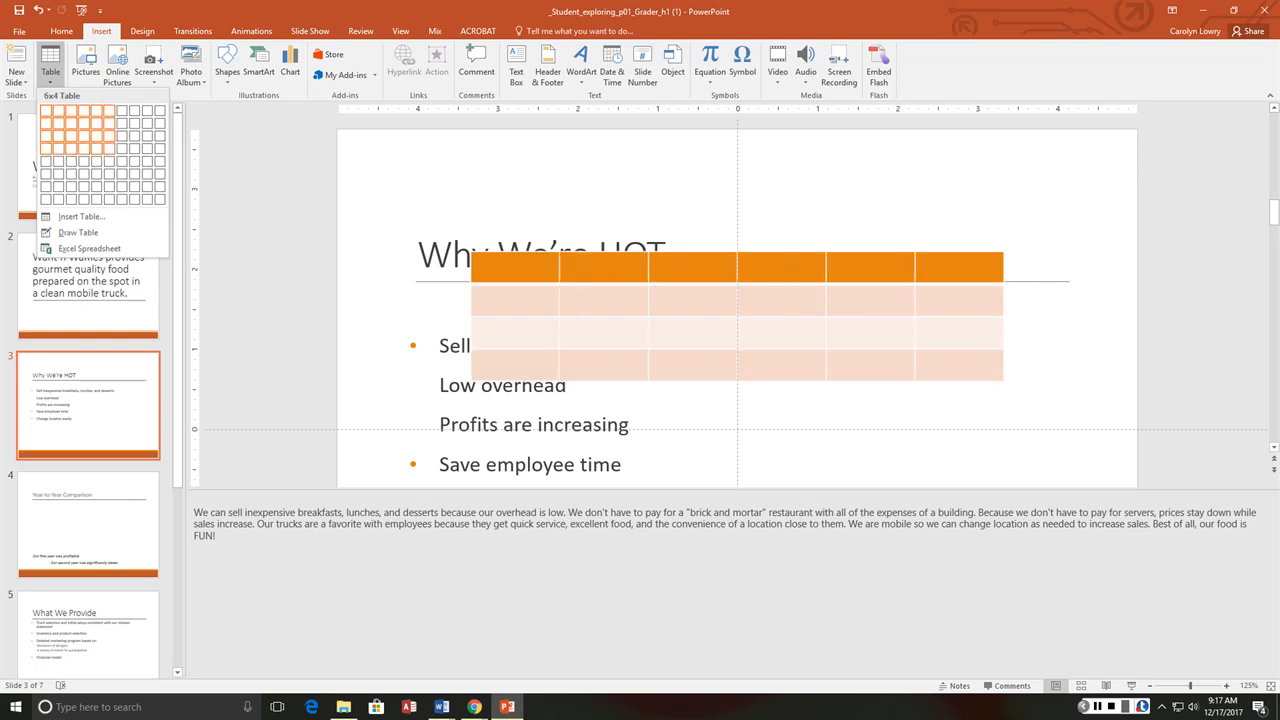
{"action": "mouse_move", "coordinate": [122, 110]}
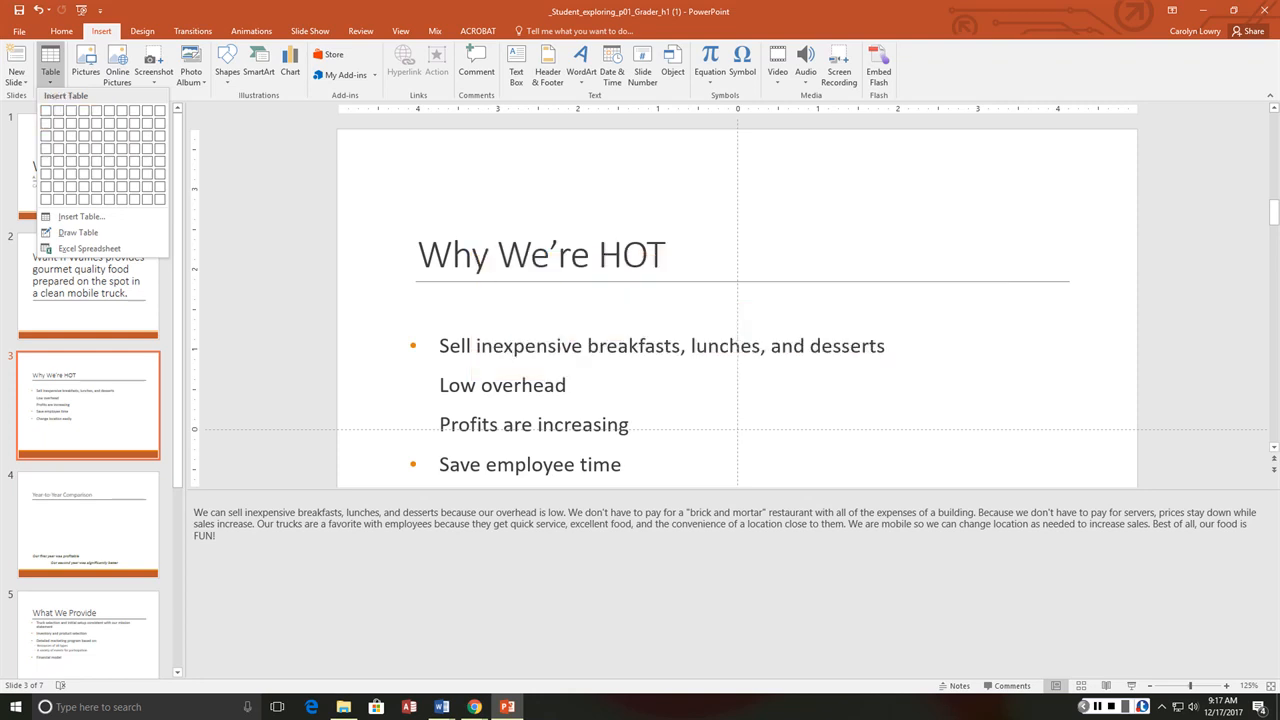
{"action": "left_click", "coordinate": [88, 524]}
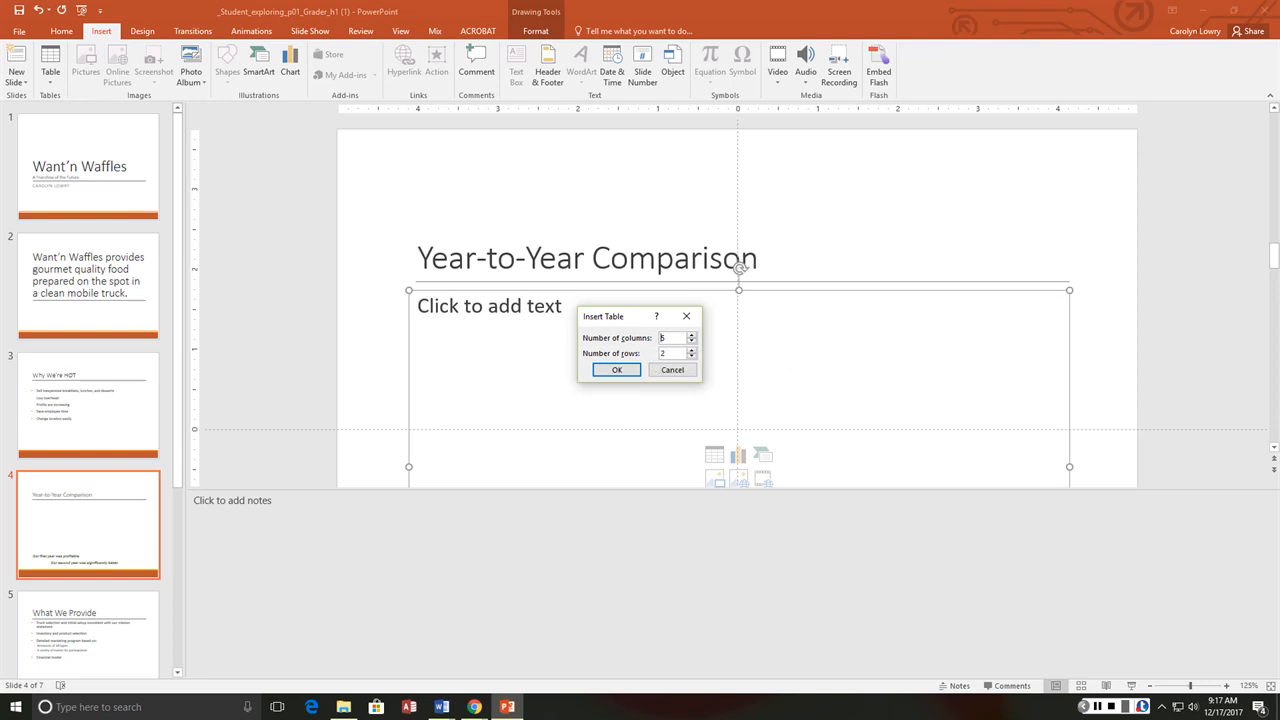
{"action": "left_click", "coordinate": [692, 340]}
{"action": "type", "text": "6"}
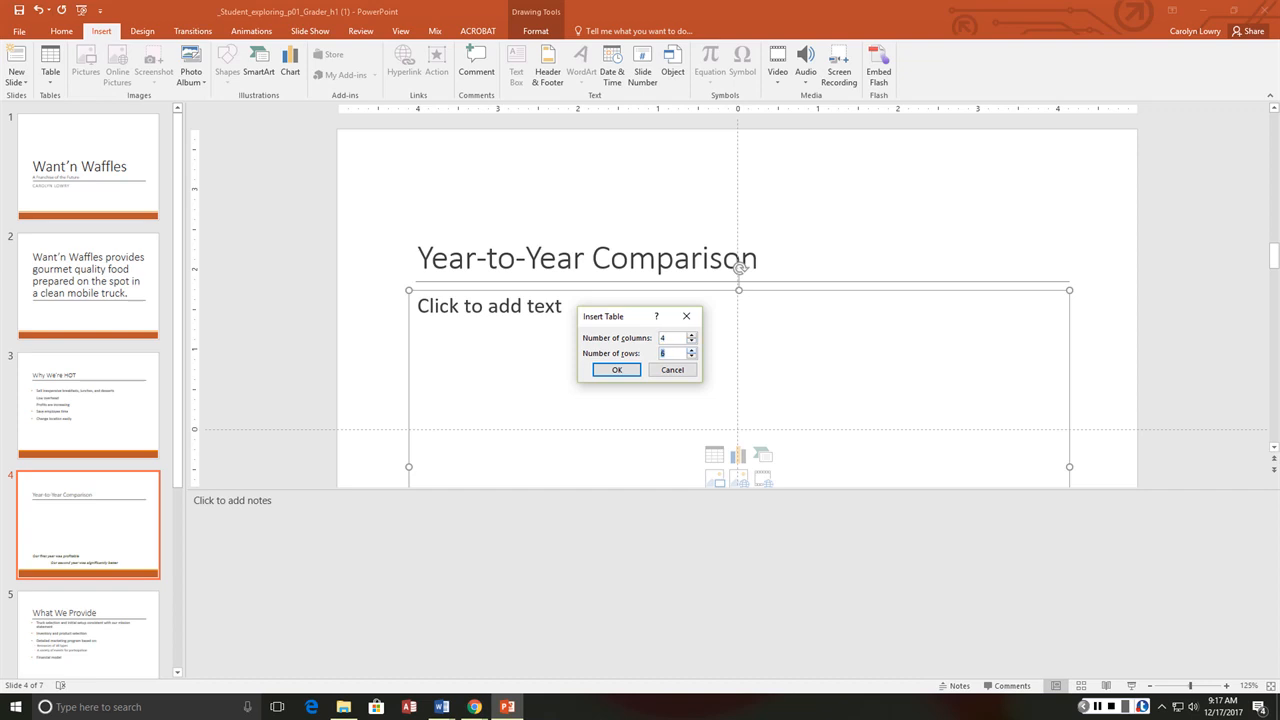
{"action": "left_click", "coordinate": [616, 368]}
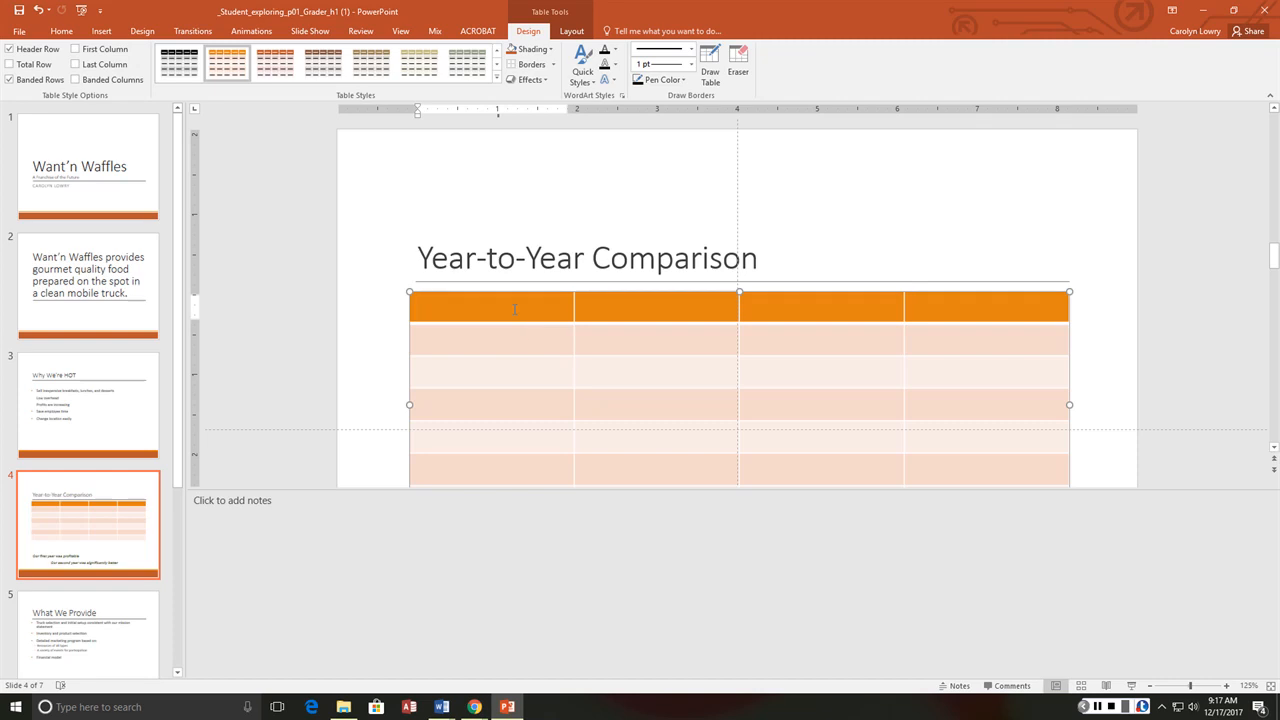
- Enter the header labels Category, Last Year, This Year and Increase
{"action": "type", "text": "Categor"}
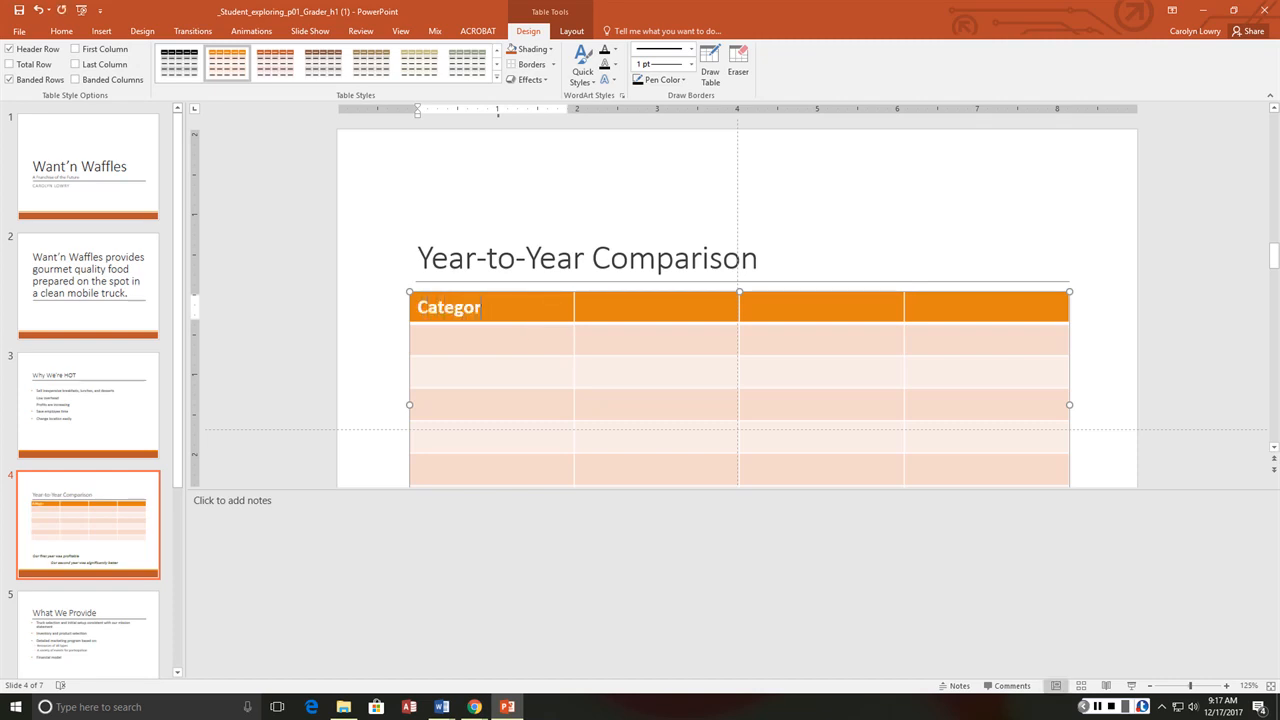
{"action": "type", "text": "Las"}
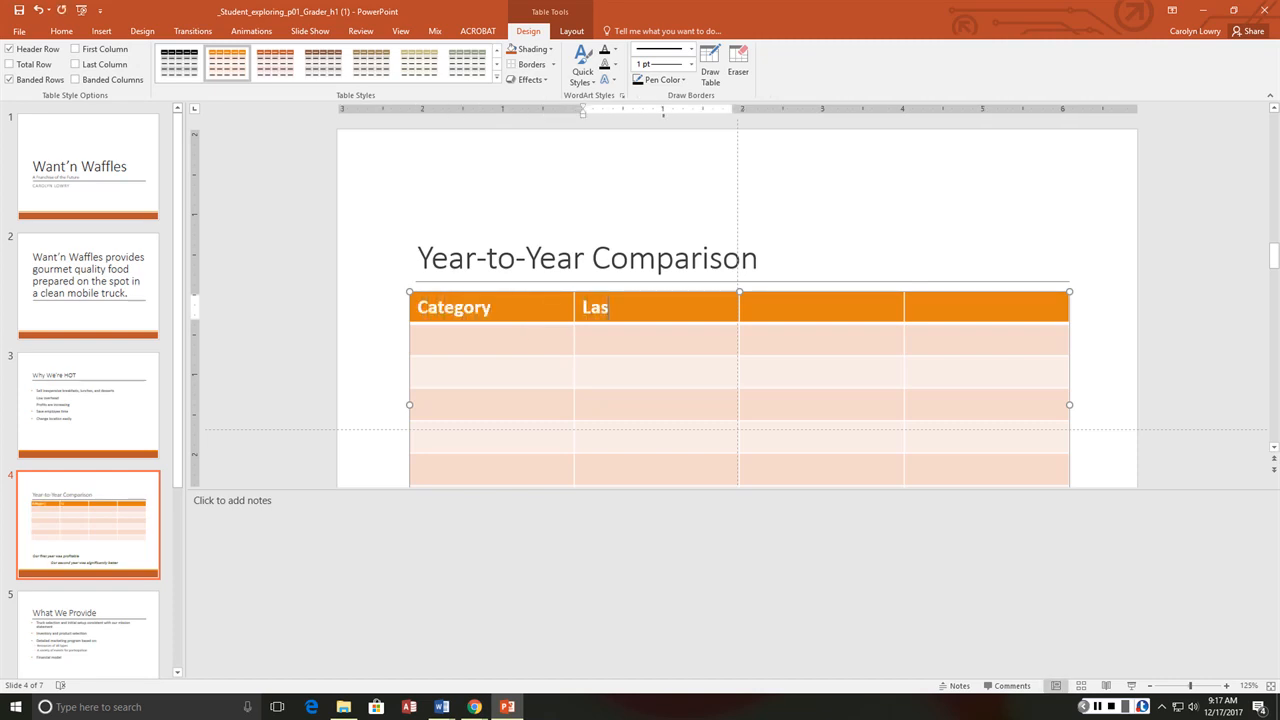
{"action": "type", "text": "Last Year"}
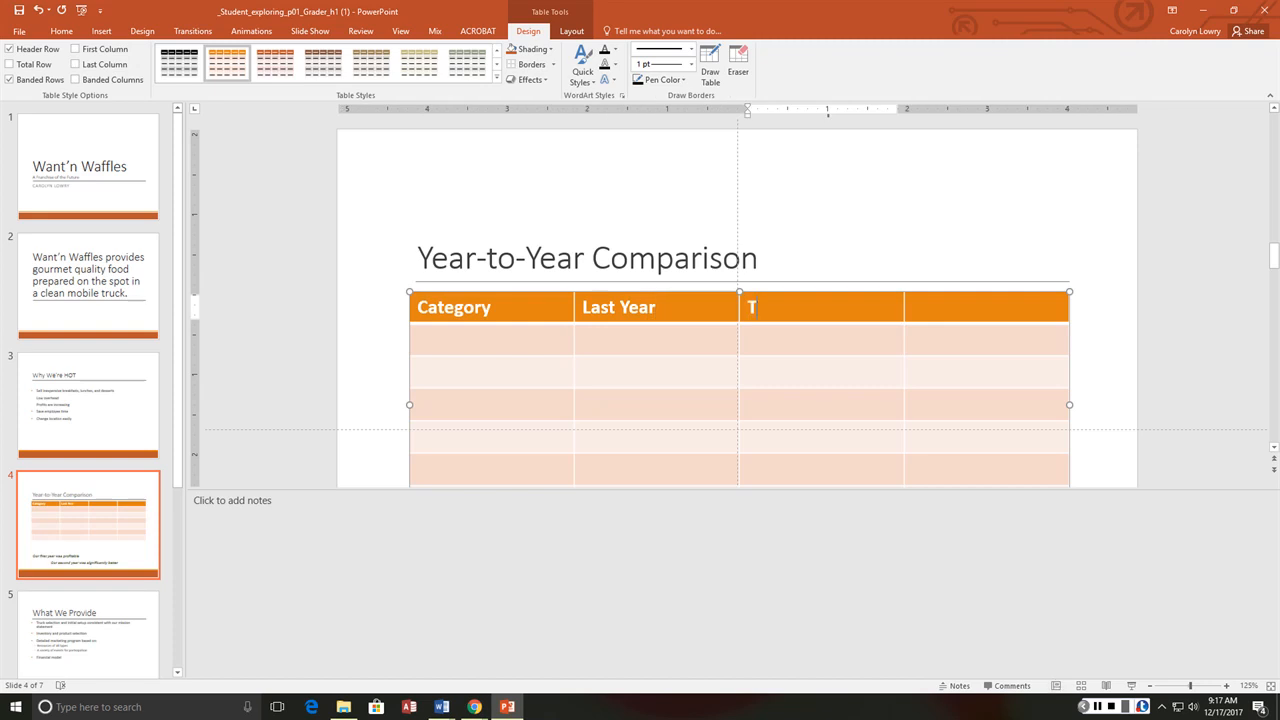
{"action": "type", "text": "This Year"}
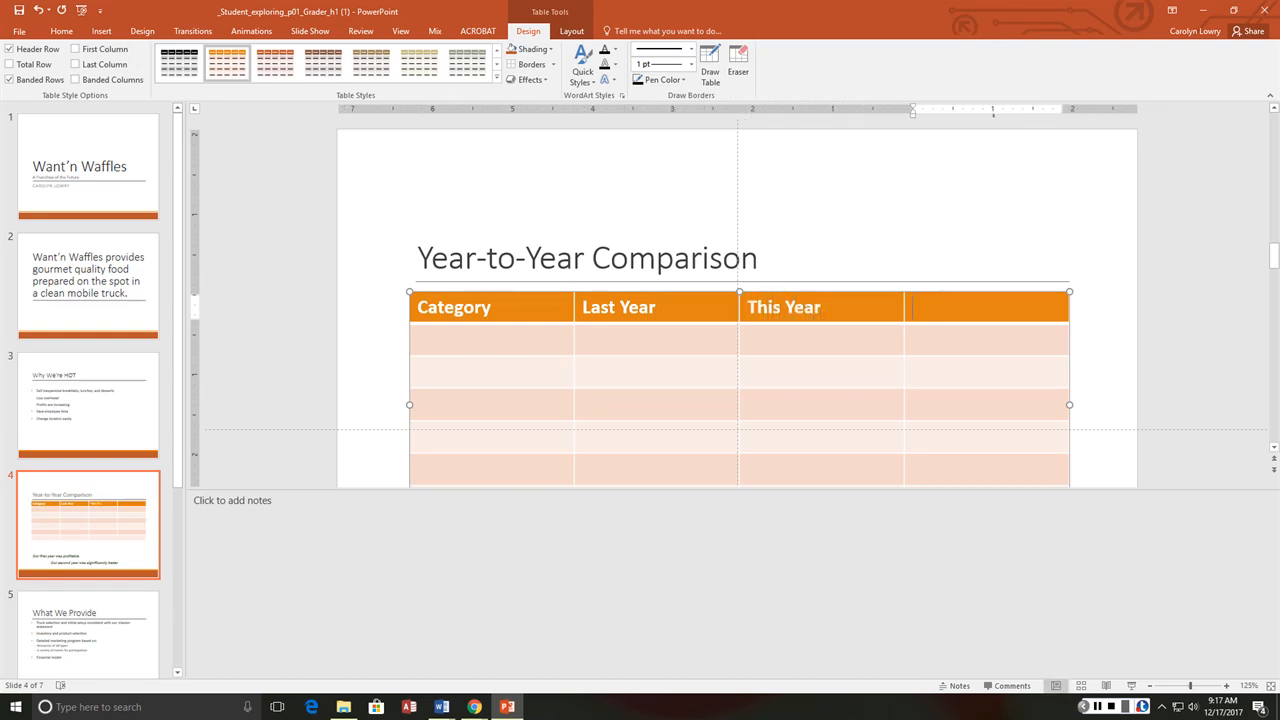
{"action": "type", "text": "Increase"}
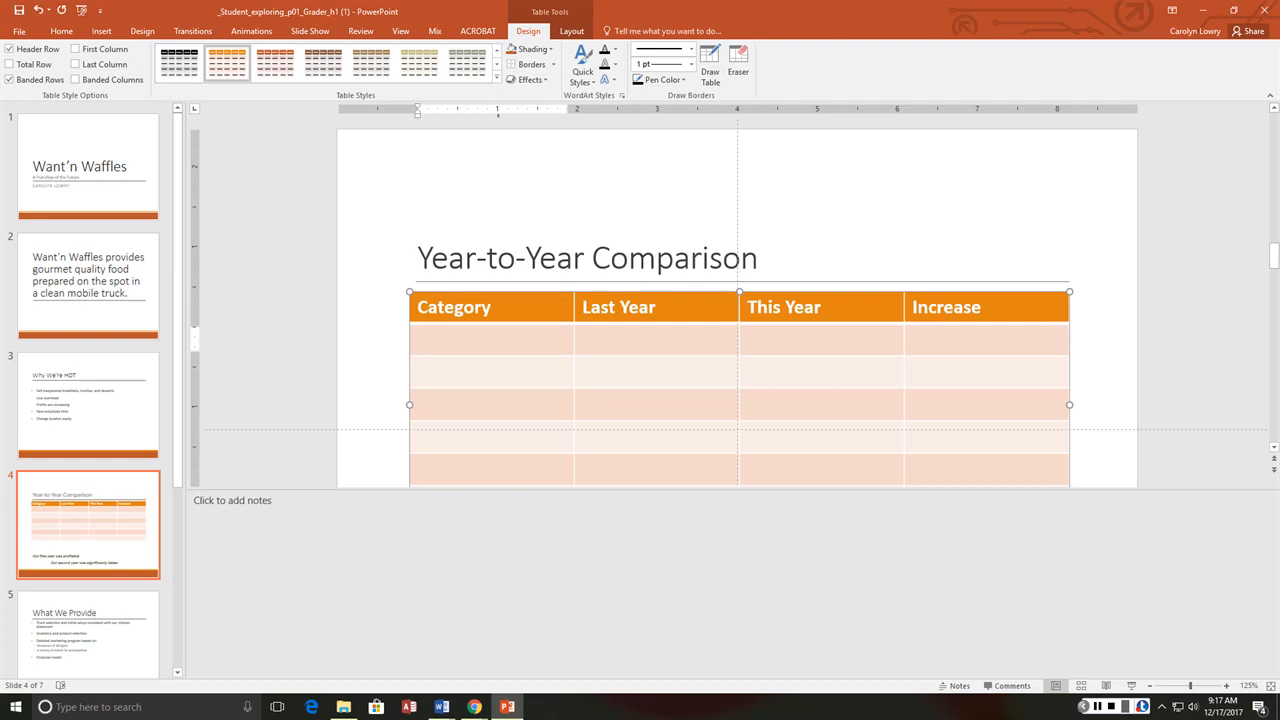
- Start the Breakfast waffles row with the last-year figure $125,915
{"action": "type", "text": "Breakfast"}
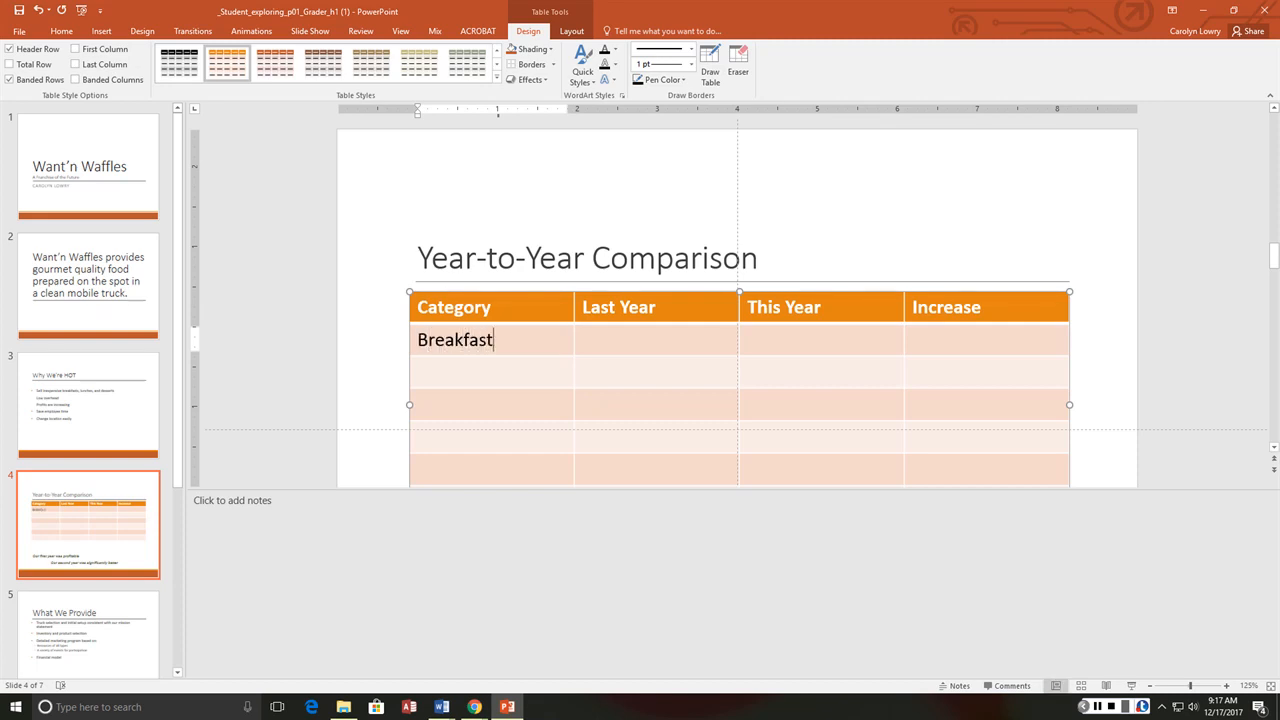
{"action": "type", "text": "waffles"}
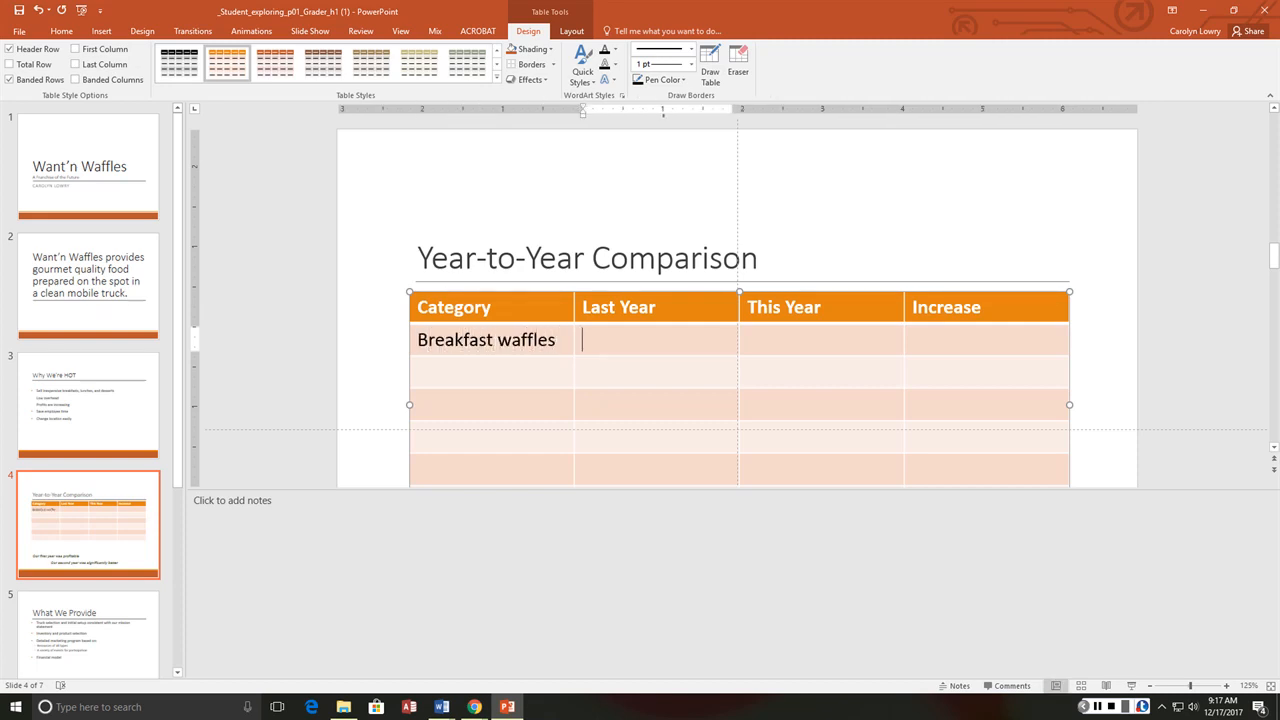
{"action": "type", "text": "125"}
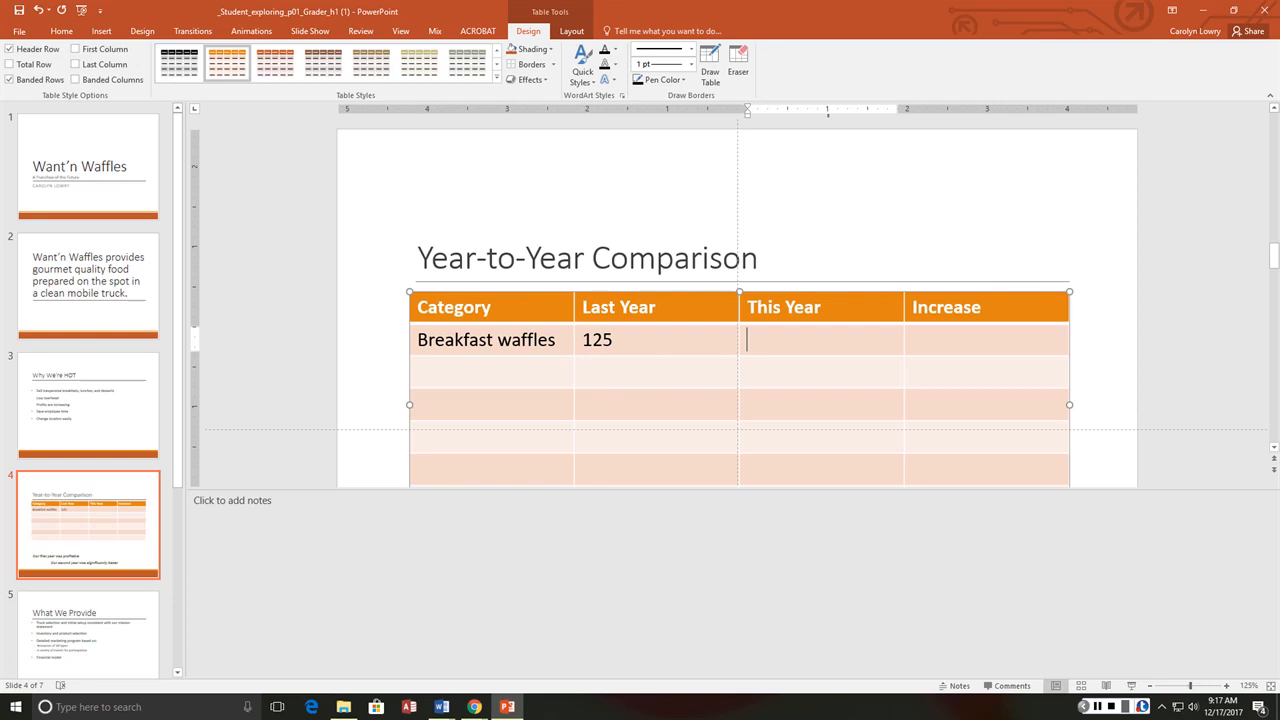
{"action": "type", "text": "915"}
{"action": "left_click", "coordinate": [986, 340]}
{"action": "type", "text": "255"}
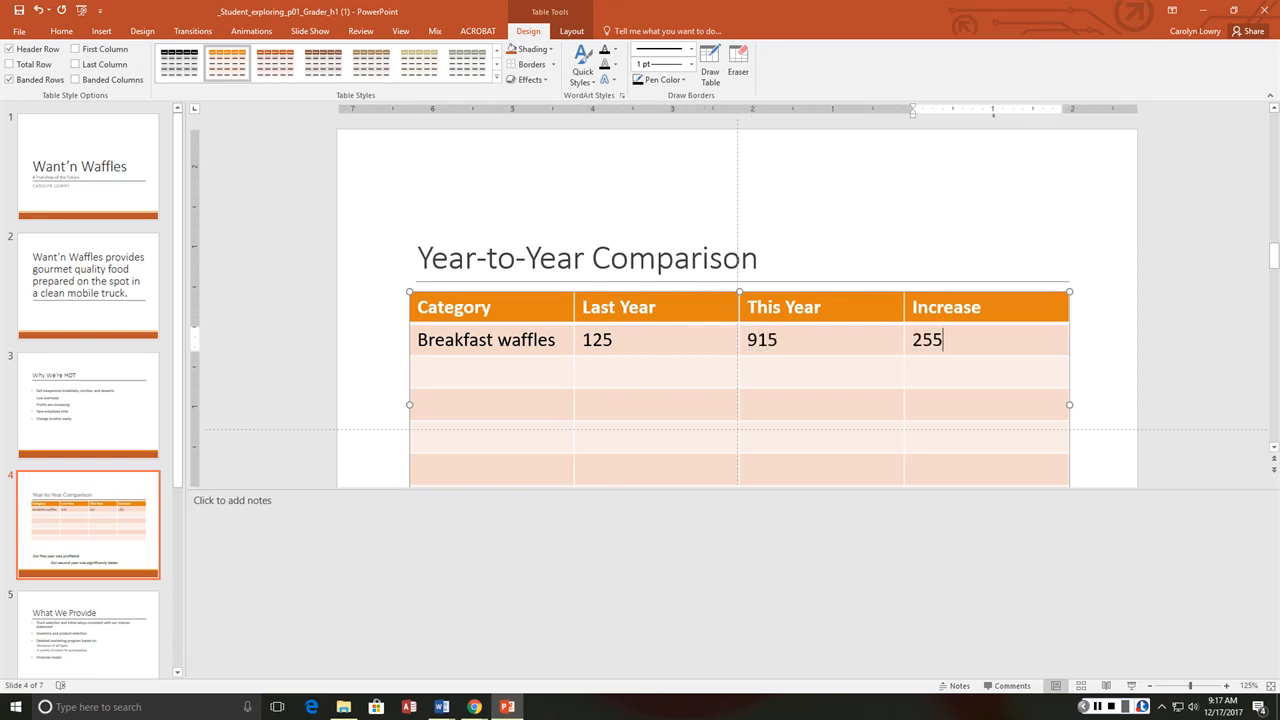
{"action": "type", "text": ","}
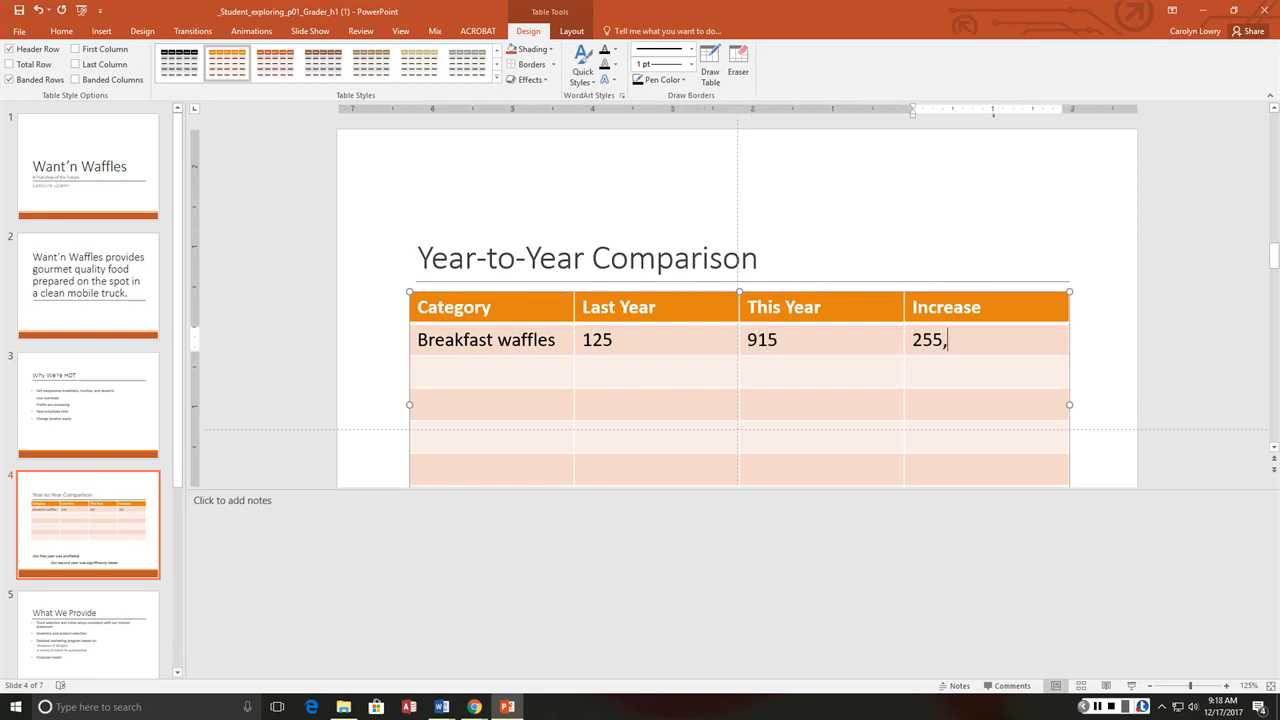
{"action": "type", "text": "856"}
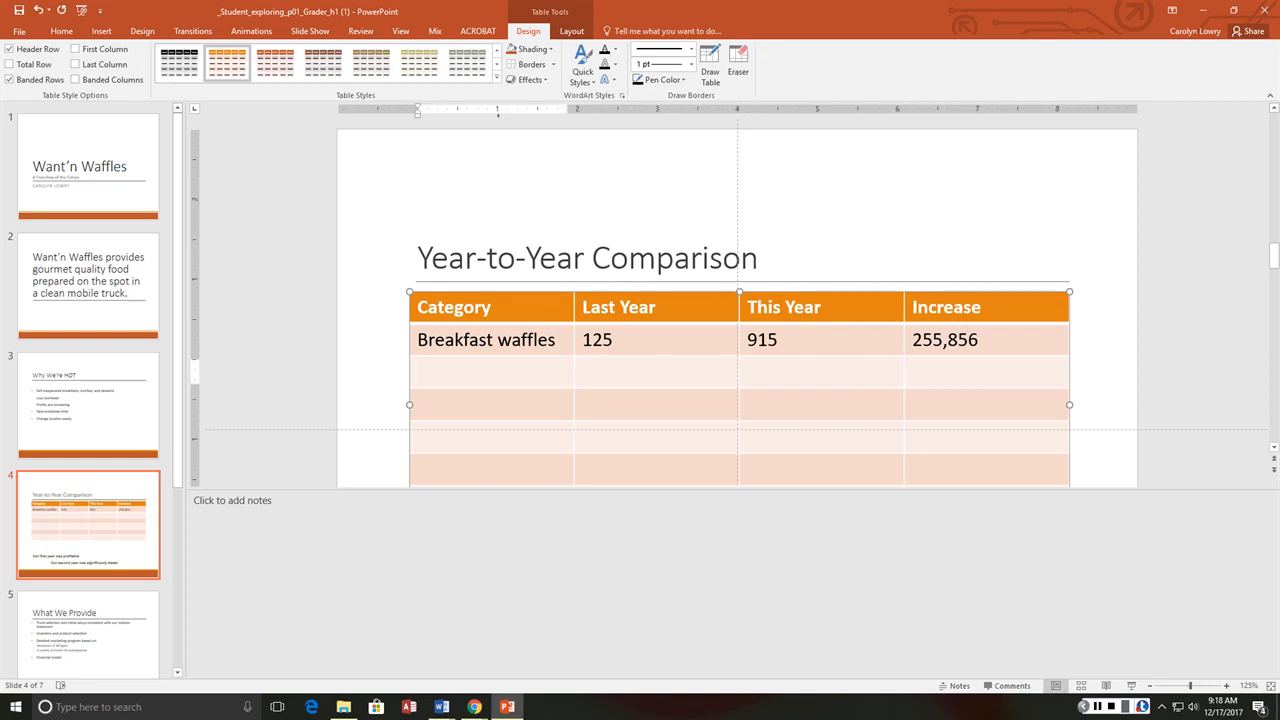
{"action": "left_click", "coordinate": [470, 370]}
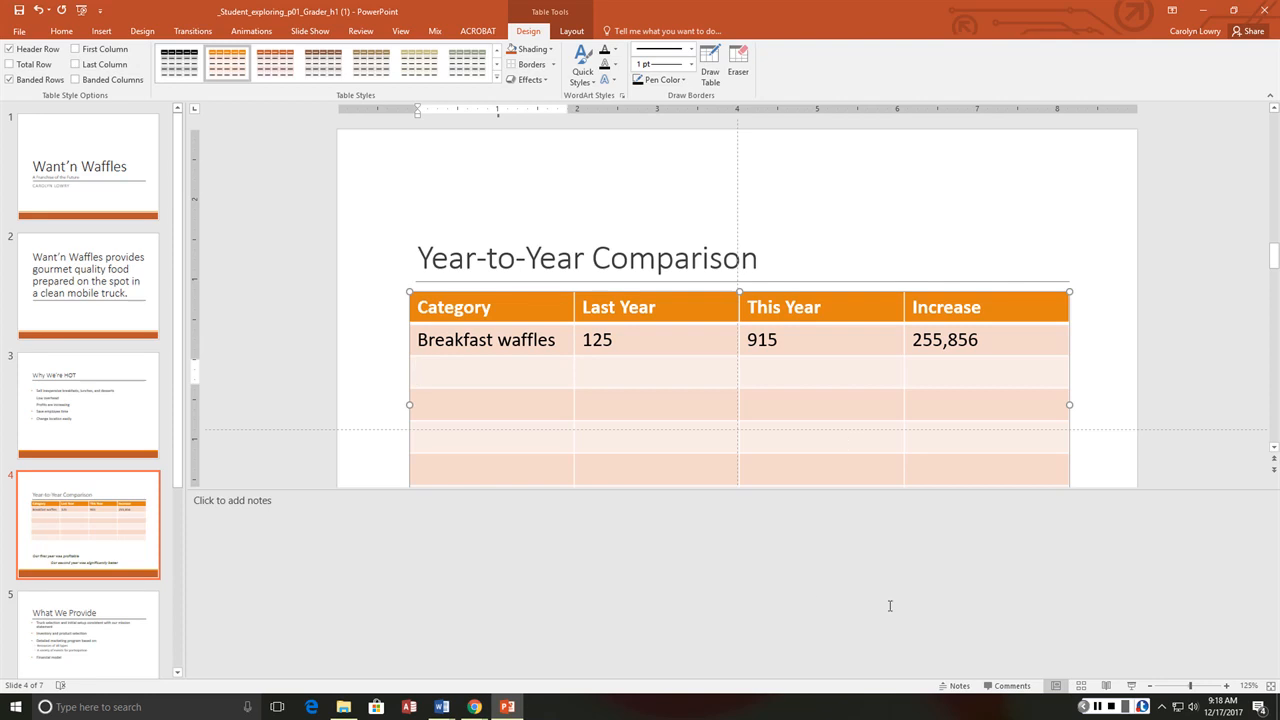
{"action": "mouse_move", "coordinate": [888, 606]}
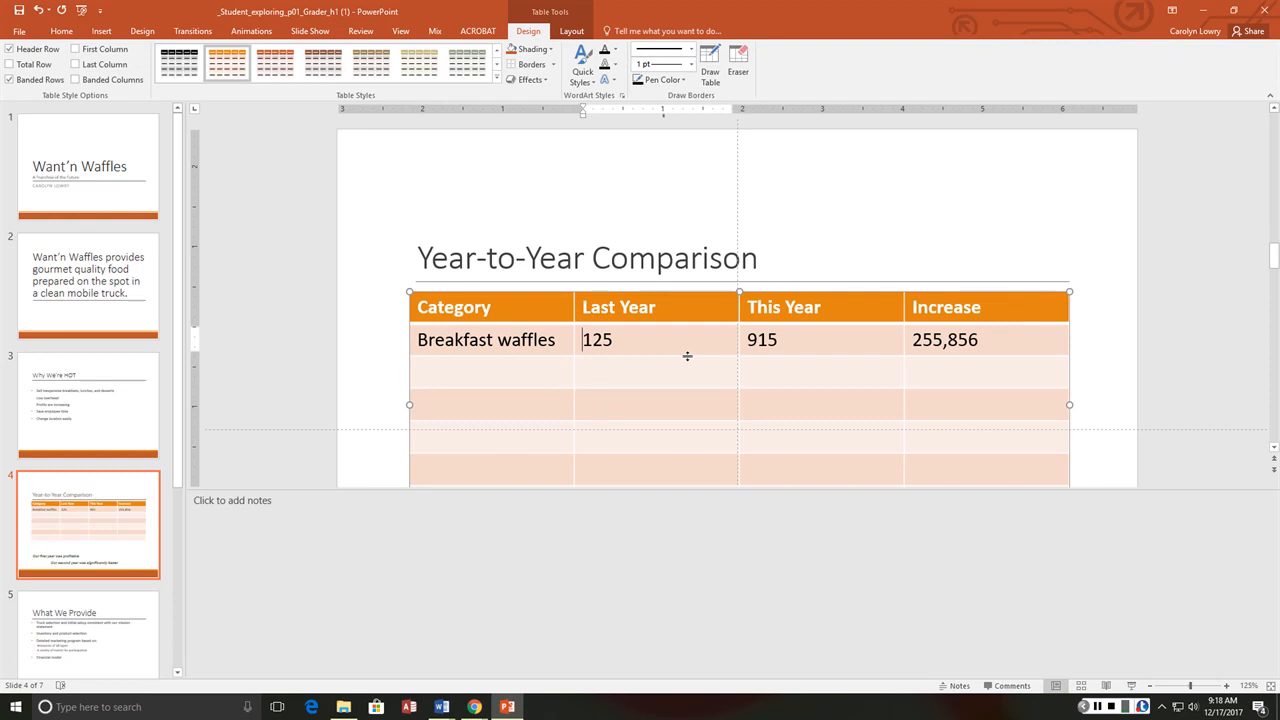
{"action": "type", "text": "$"}
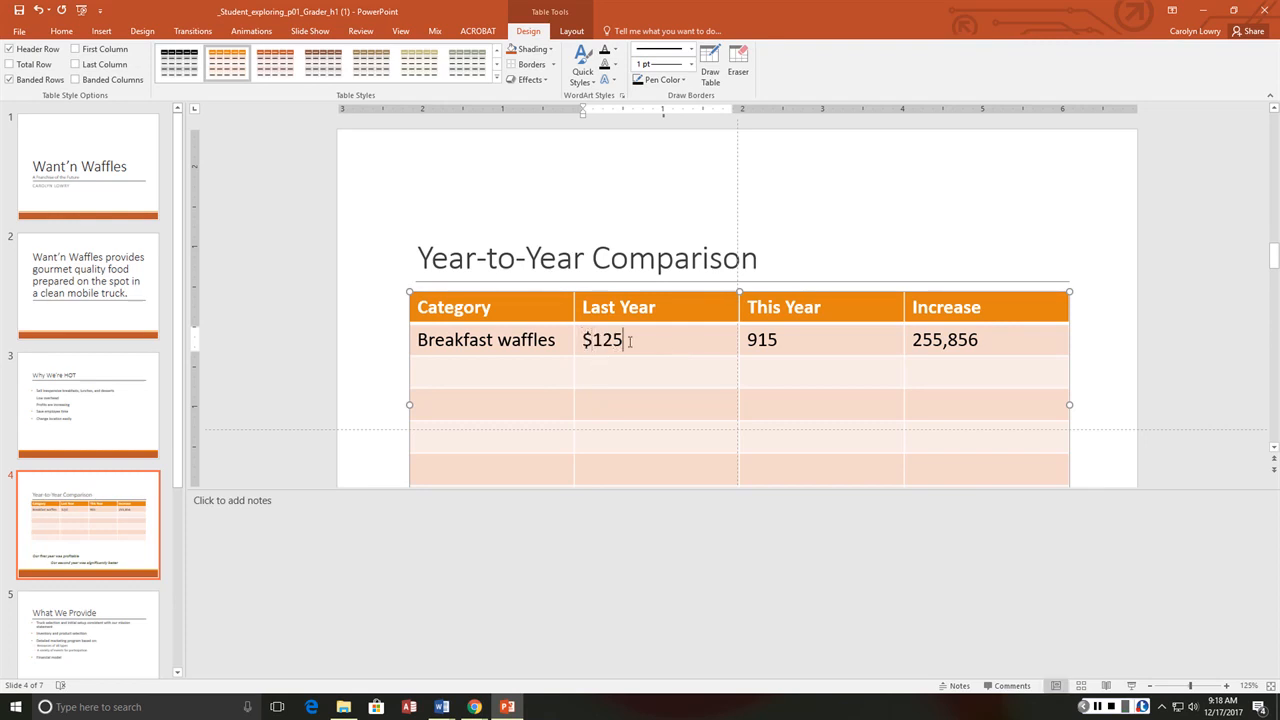
{"action": "type", "text": ","}
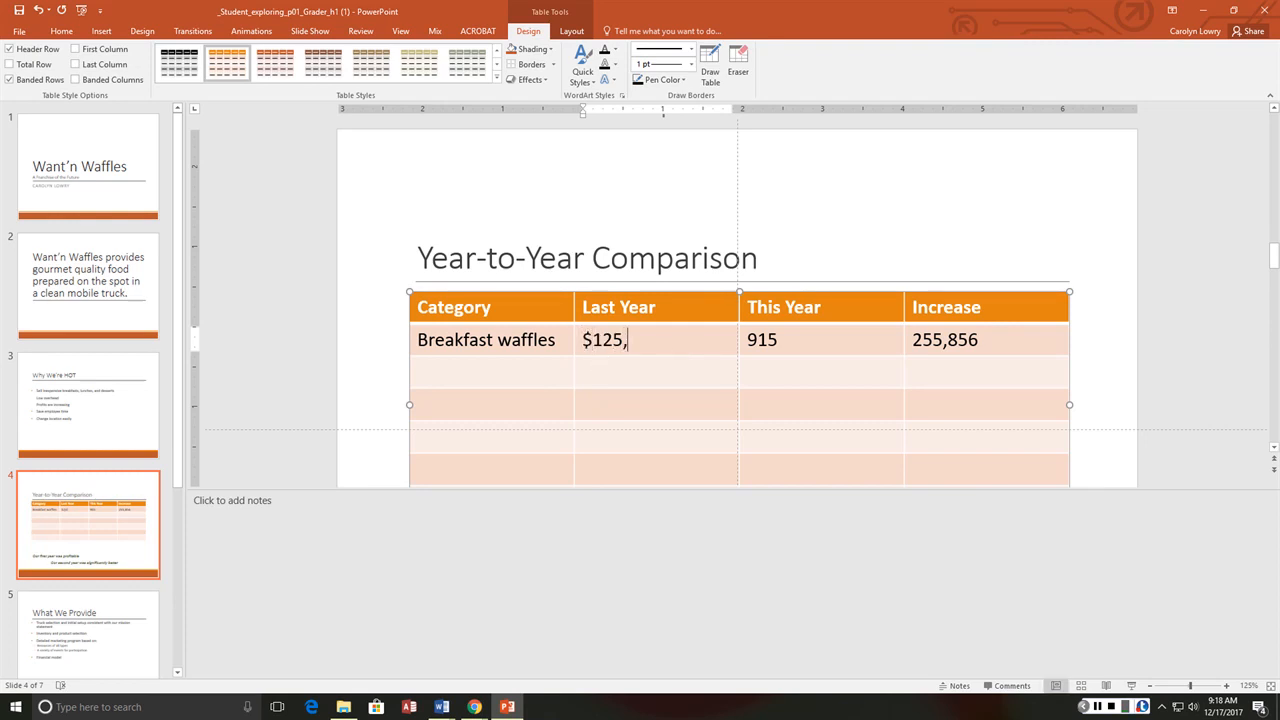
{"action": "type", "text": "915"}
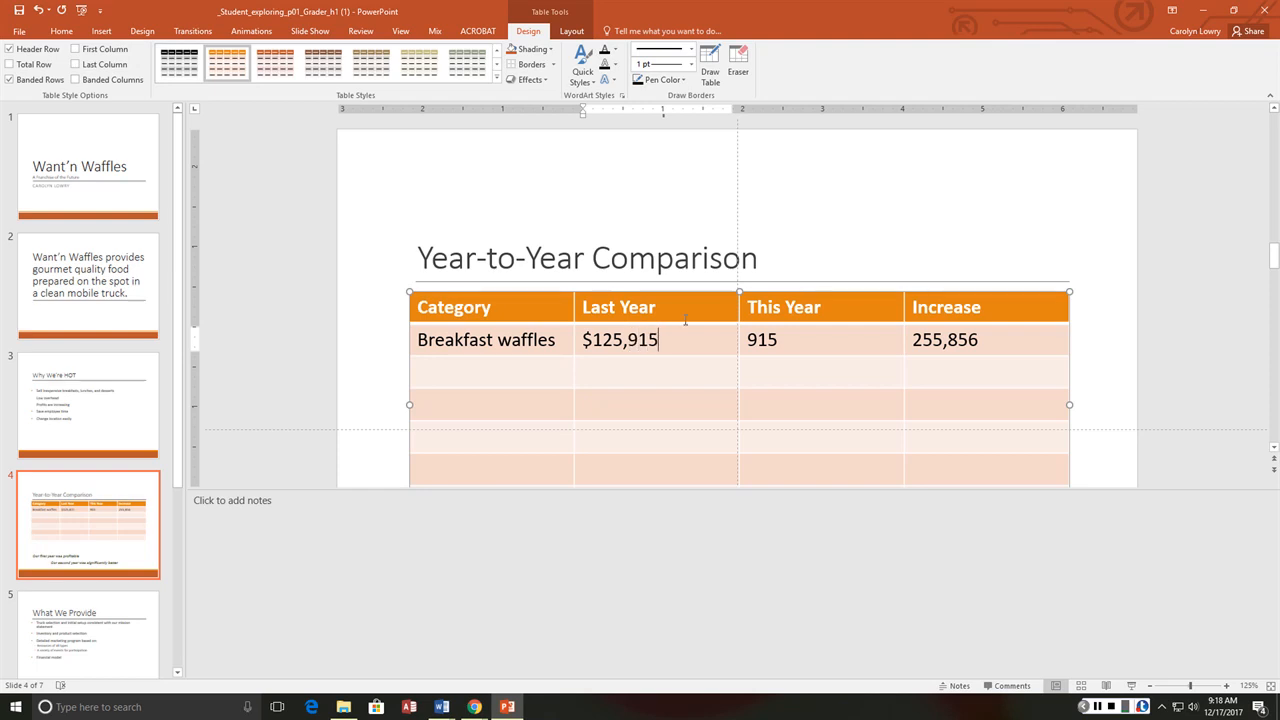
- Correct This Year to $255,856 and enter the increase $129,941
{"action": "double_click", "coordinate": [762, 340]}
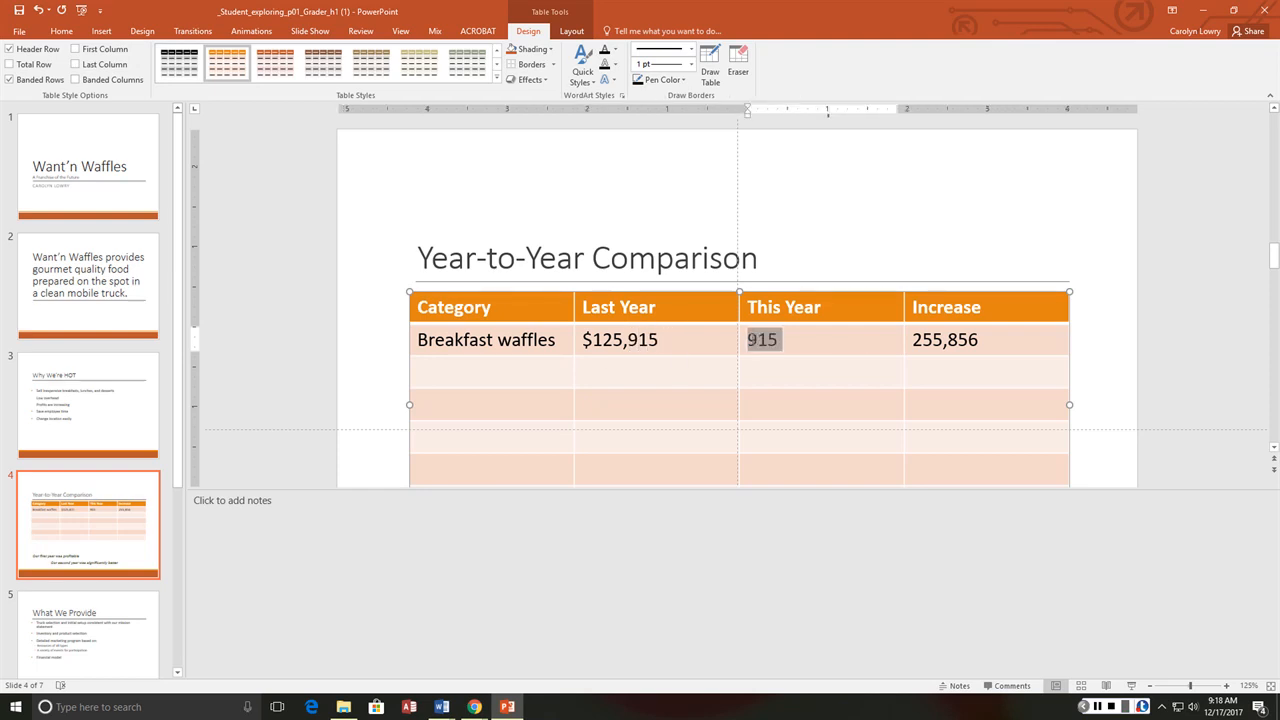
{"action": "key", "text": "Delete"}
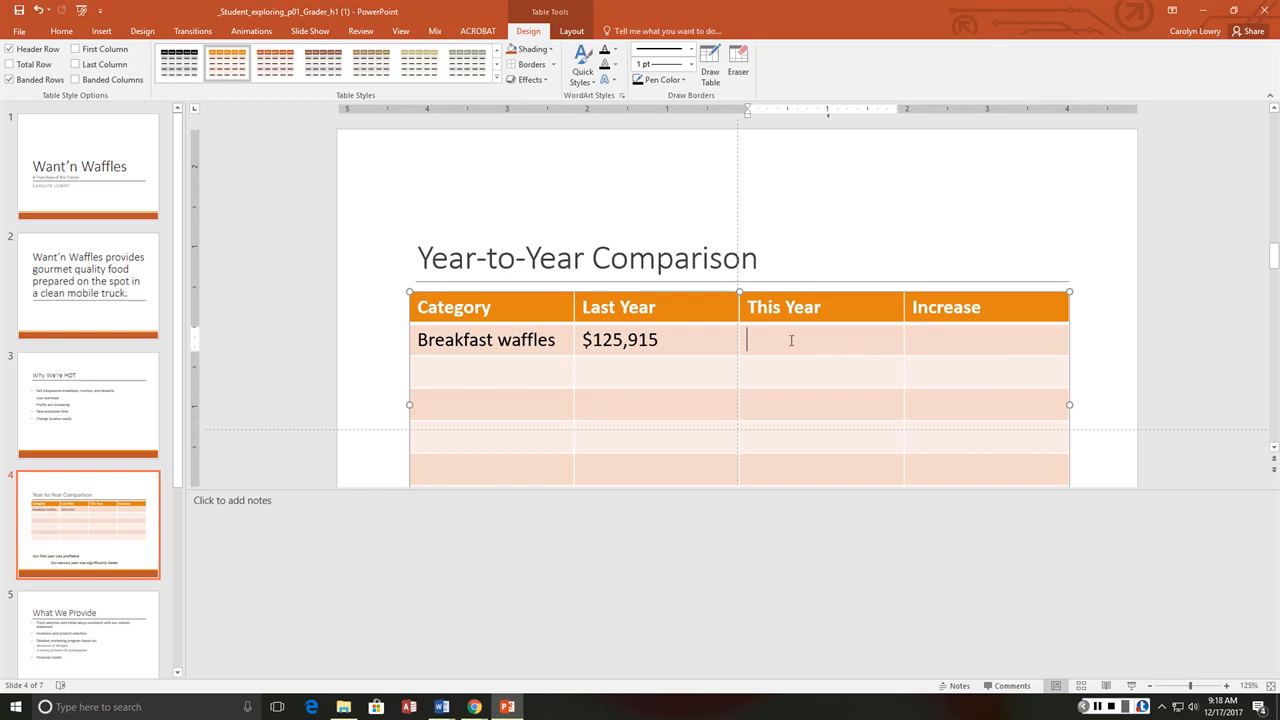
{"action": "type", "text": "255,856"}
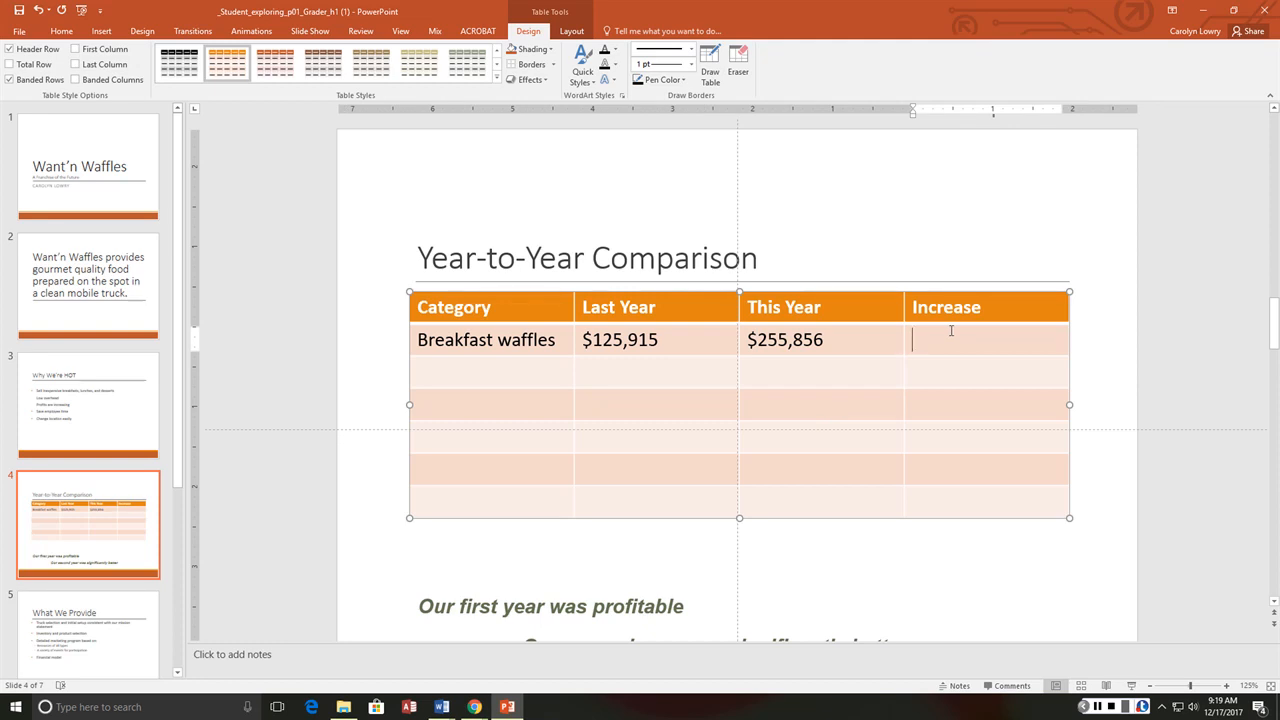
{"action": "type", "text": "$129"}
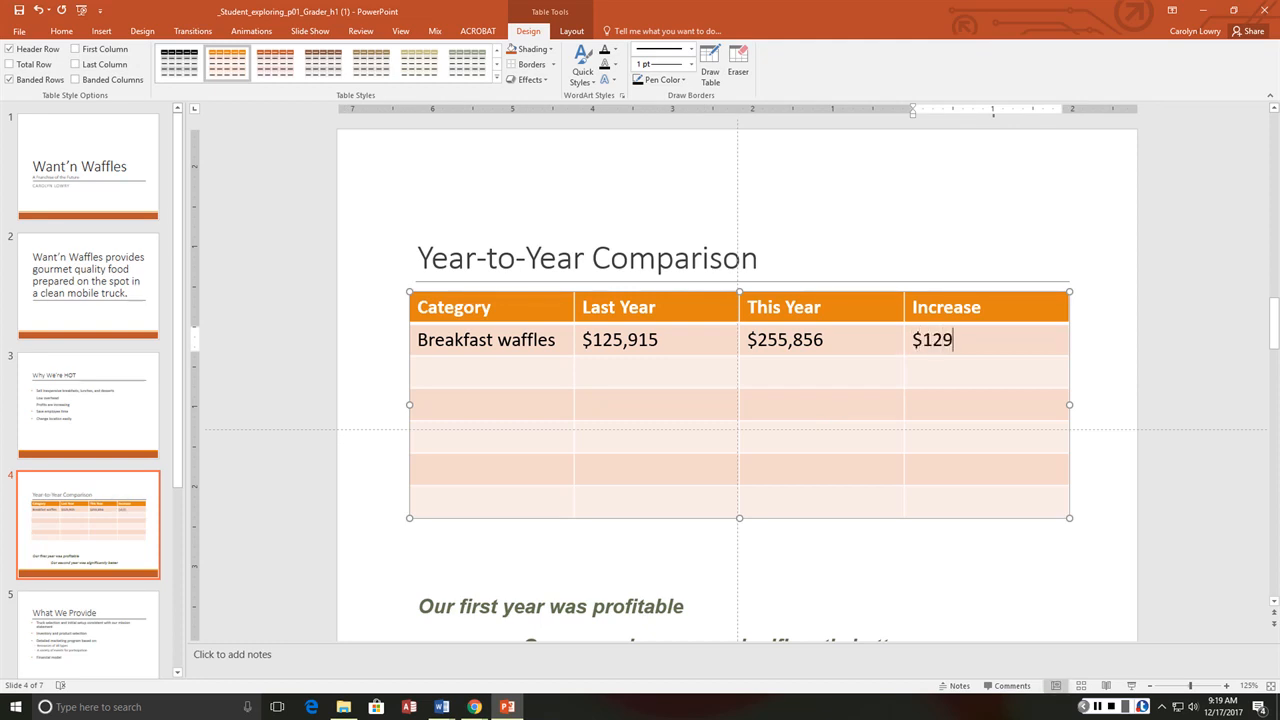
{"action": "type", "text": ",9"}
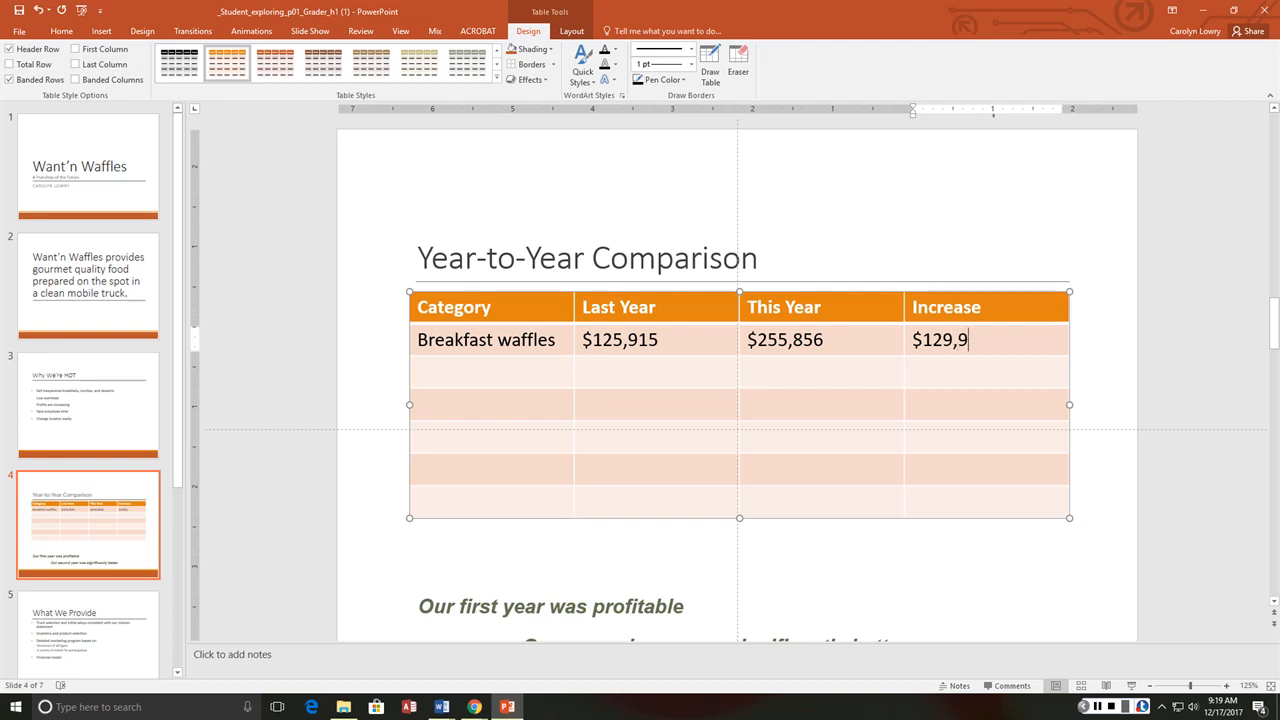
{"action": "type", "text": "41"}
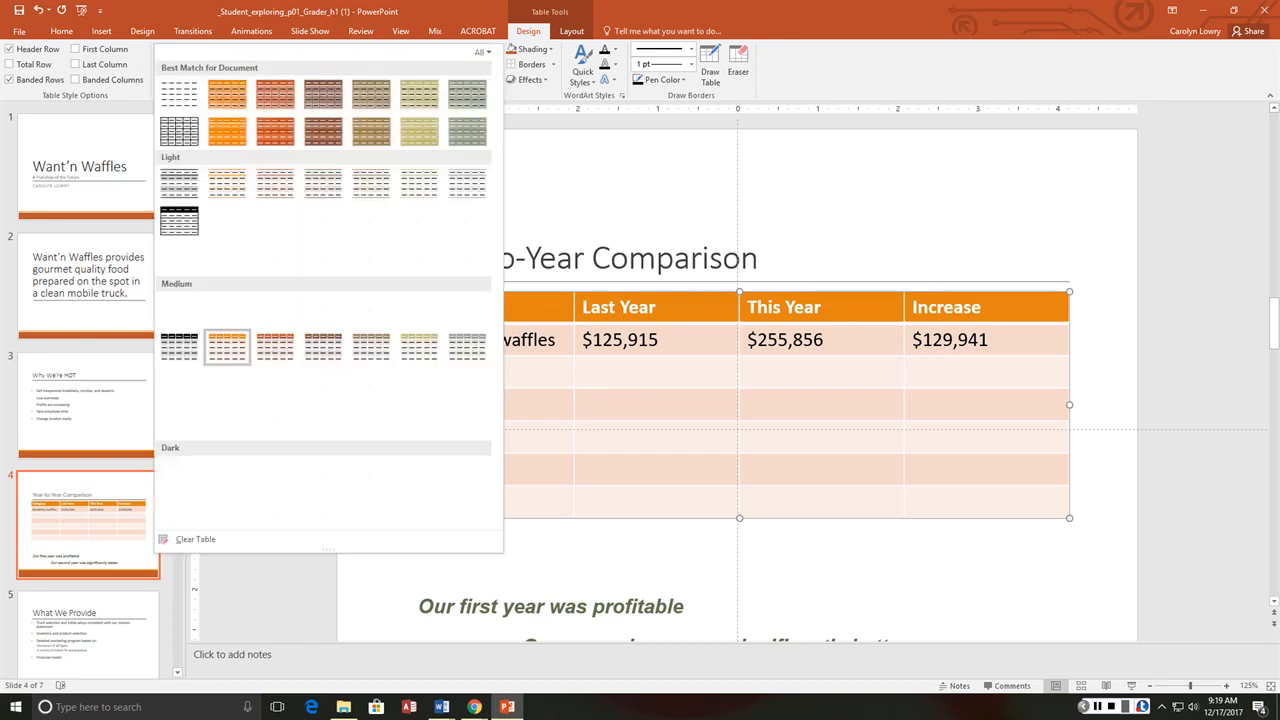
{"action": "left_click", "coordinate": [372, 310]}
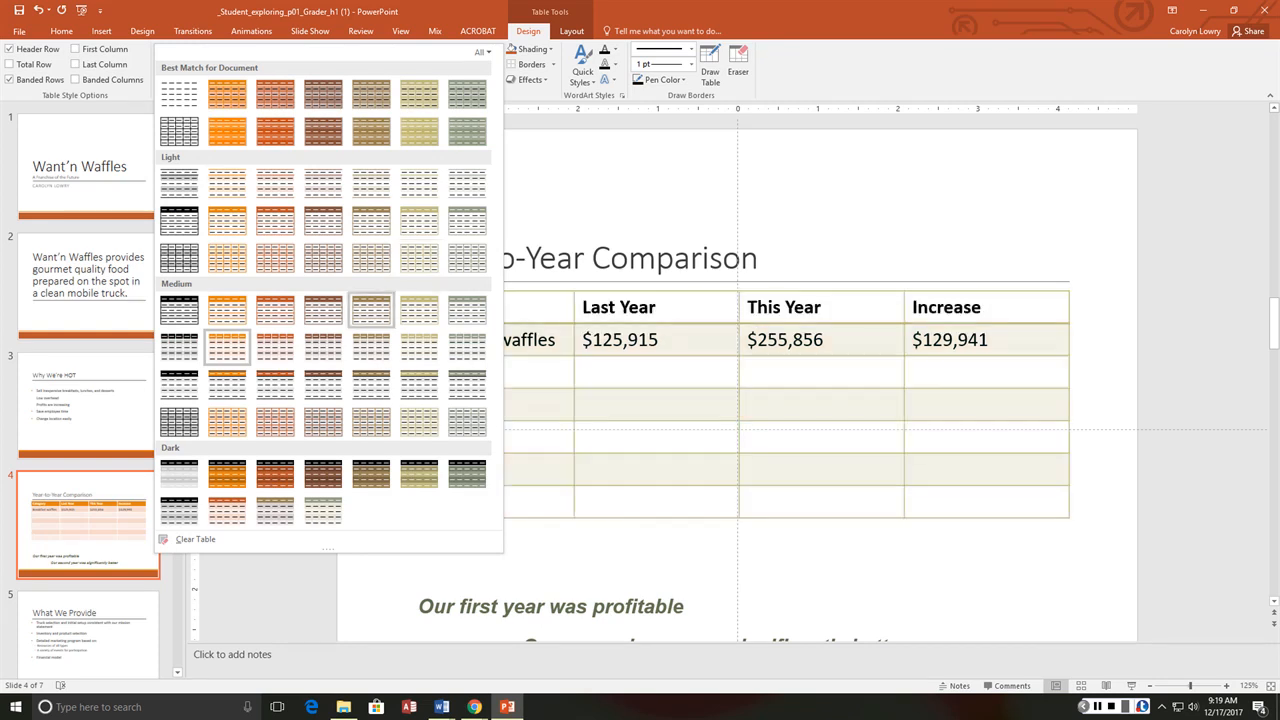
{"action": "mouse_move", "coordinate": [372, 308]}
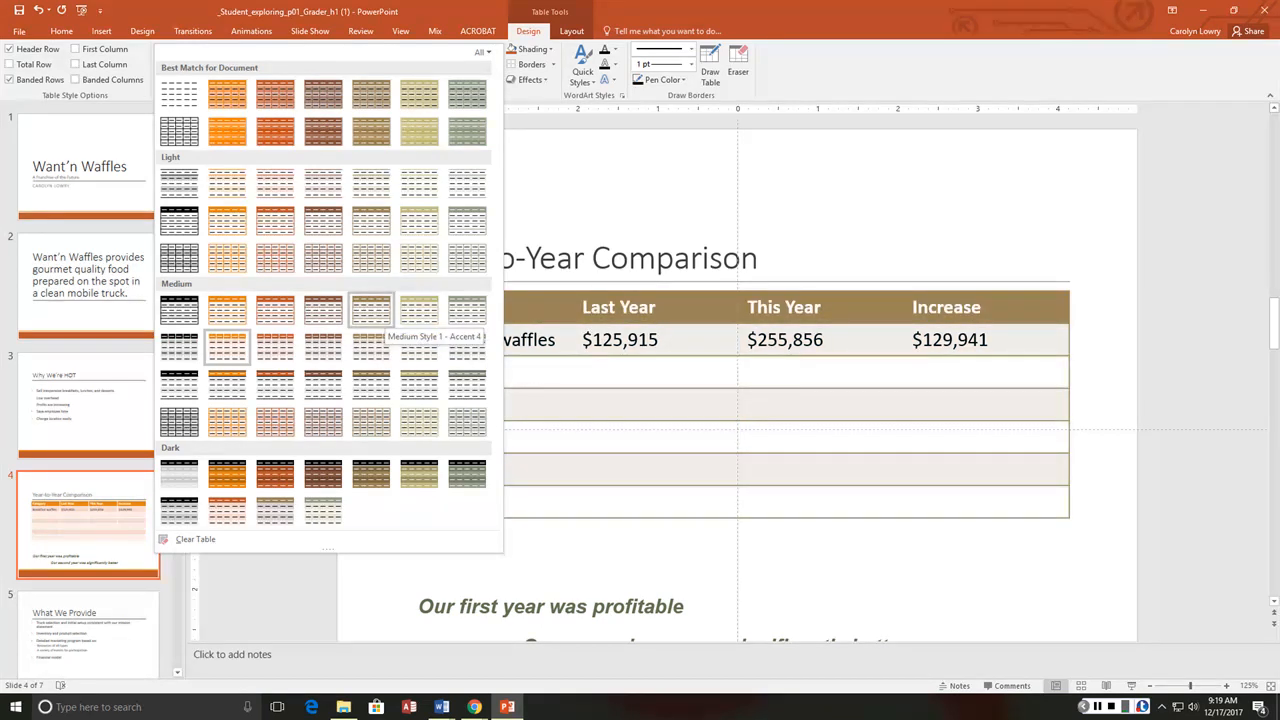
{"action": "left_click", "coordinate": [226, 310]}
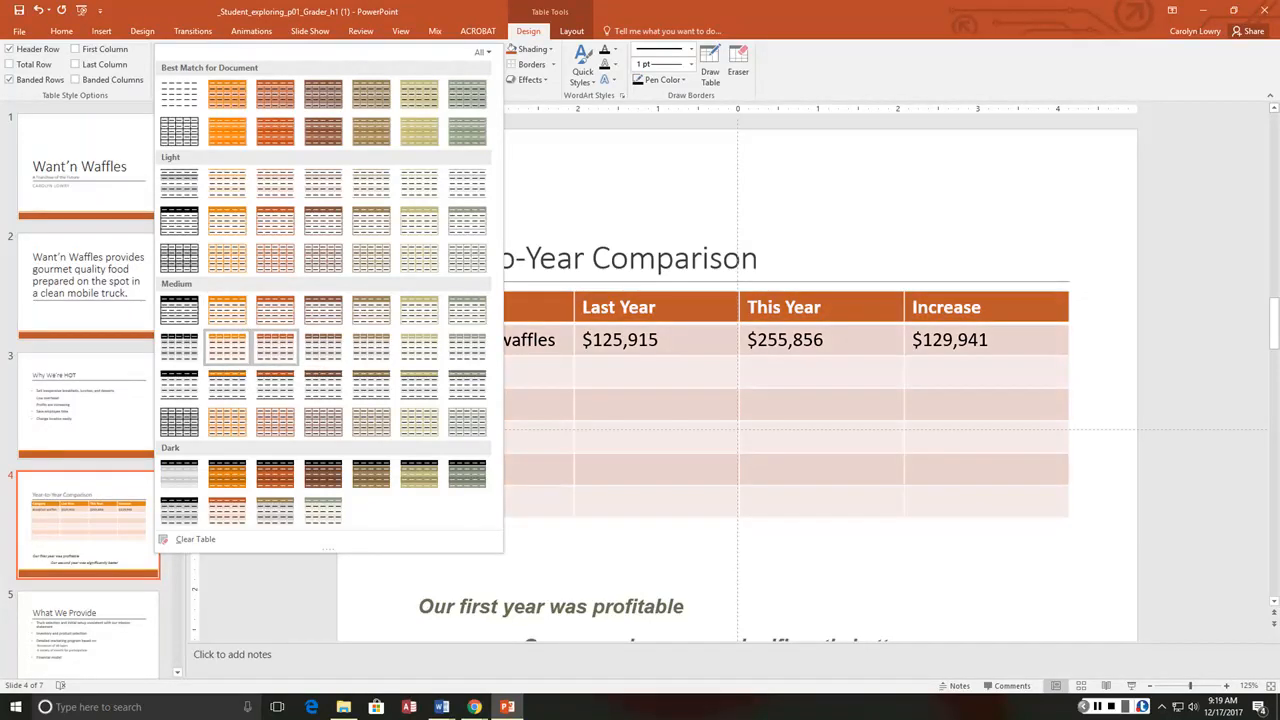
{"action": "mouse_move", "coordinate": [276, 376]}
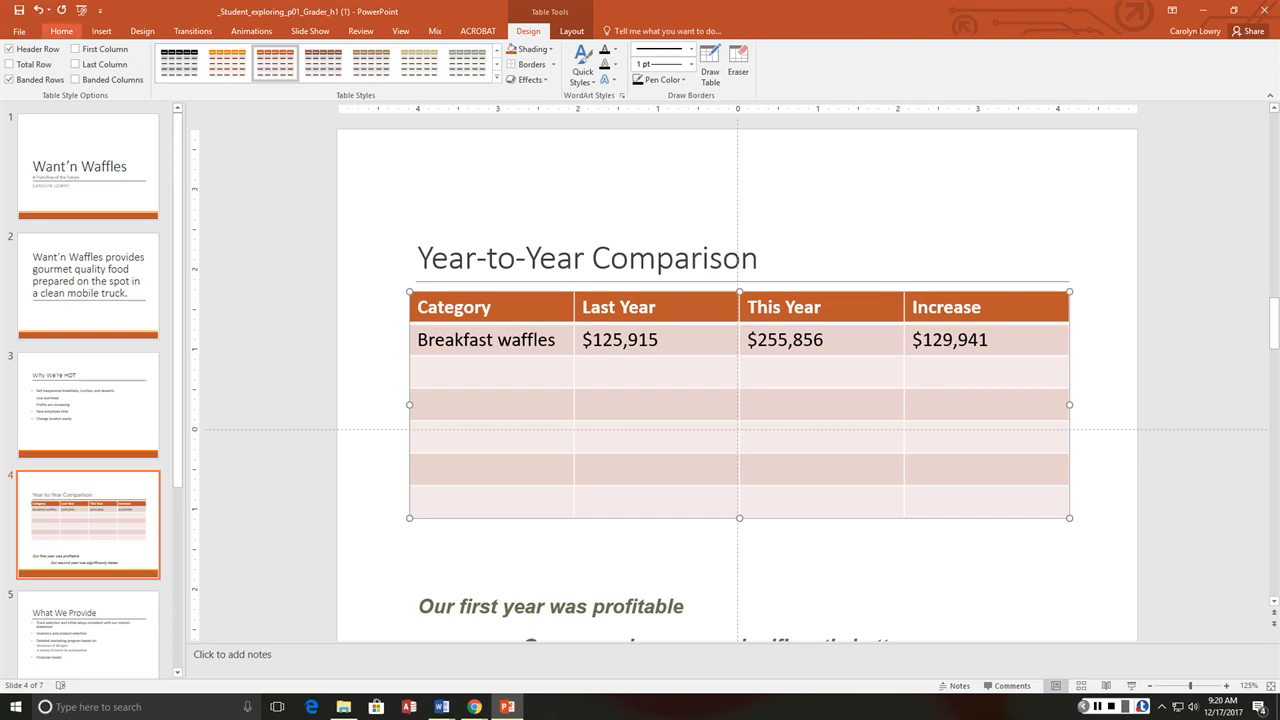
- Bring up the Home alignment commands for centering headers and right-aligning figures
{"action": "left_click", "coordinate": [60, 32]}
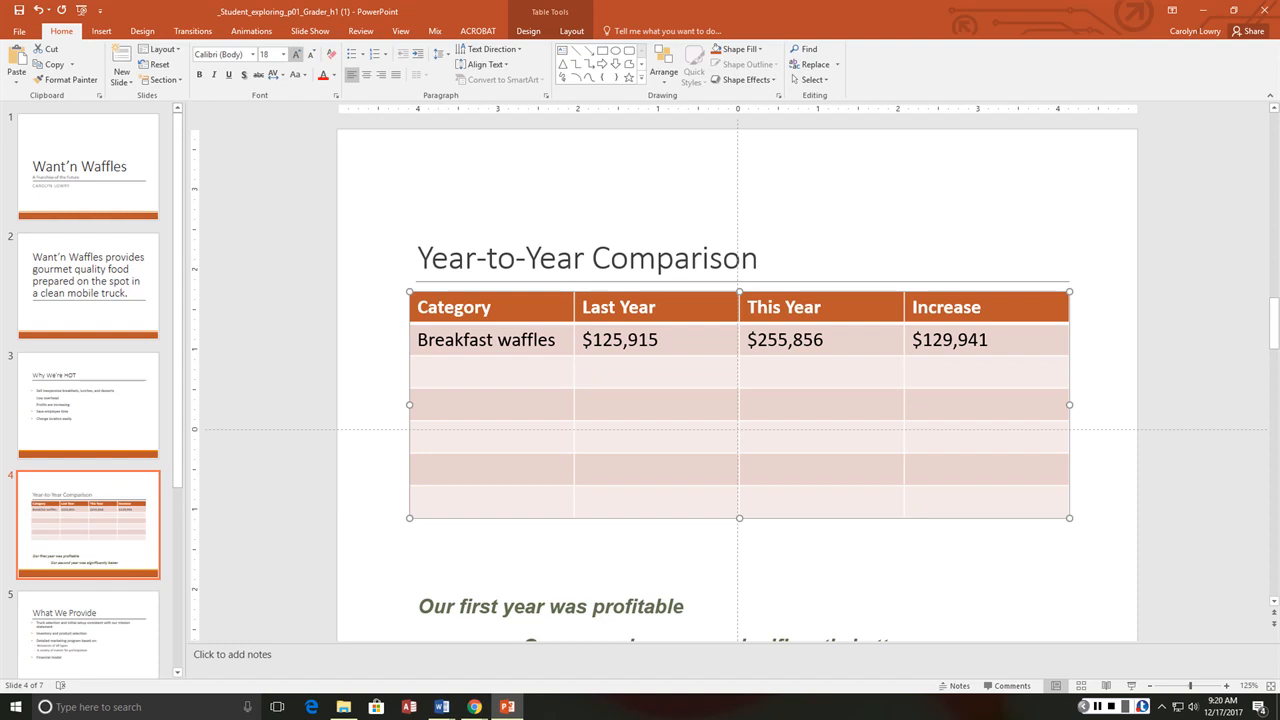
{"action": "mouse_move", "coordinate": [264, 54]}
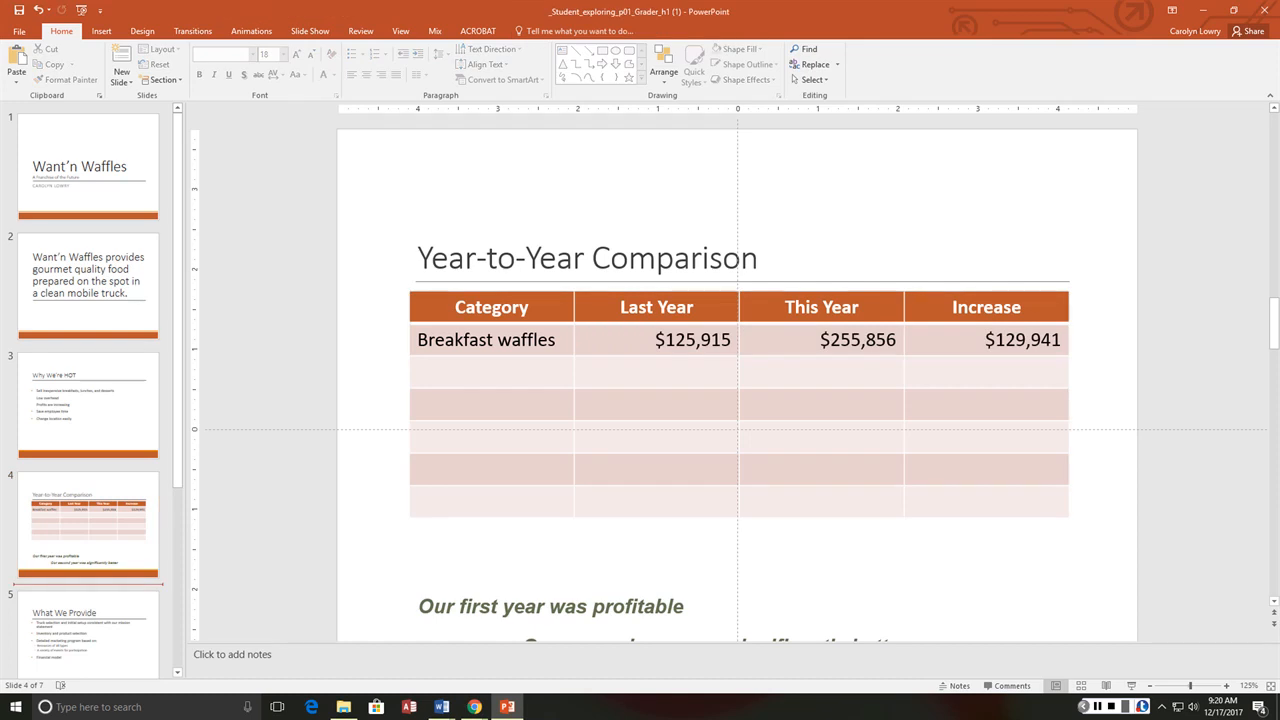
- Insert a Comparison slide after the table slide titled 'Want'n Waffles Specialties'
{"action": "left_click", "coordinate": [120, 58]}
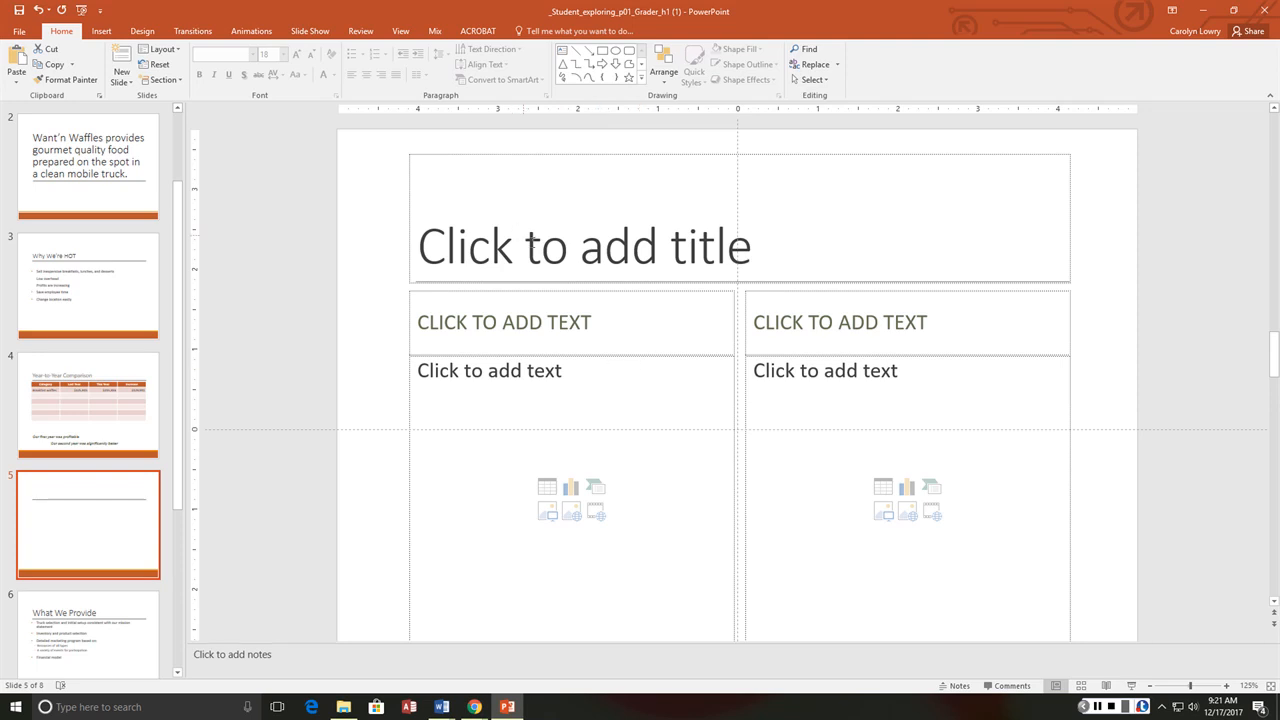
{"action": "type", "text": "W"}
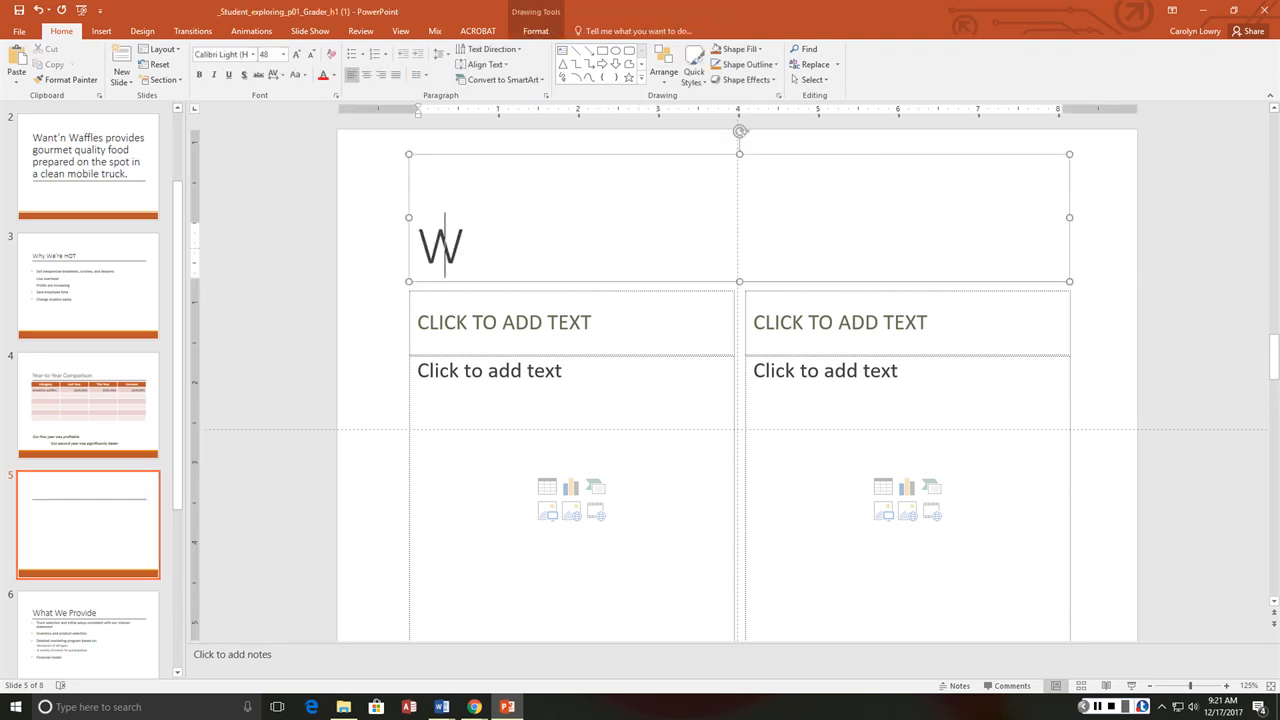
{"action": "type", "text": "ant"}
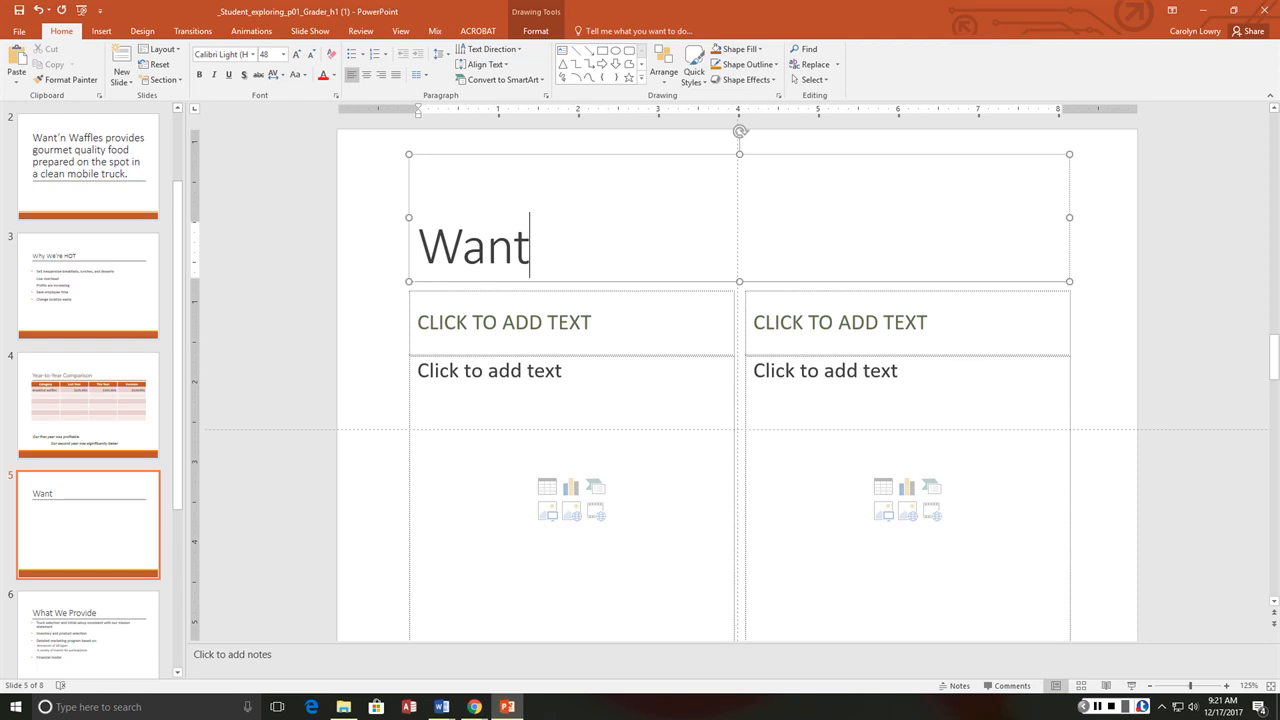
{"action": "type", "text": "'n Waf"}
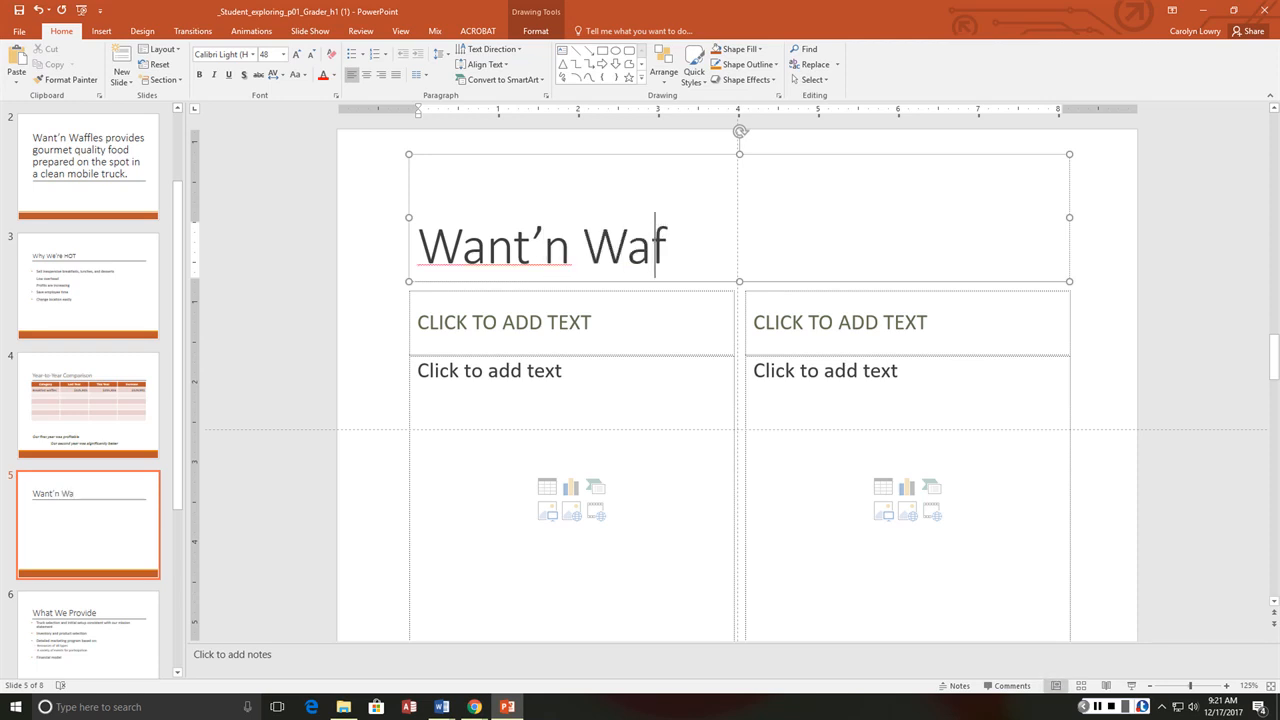
{"action": "type", "text": "fles Specia"}
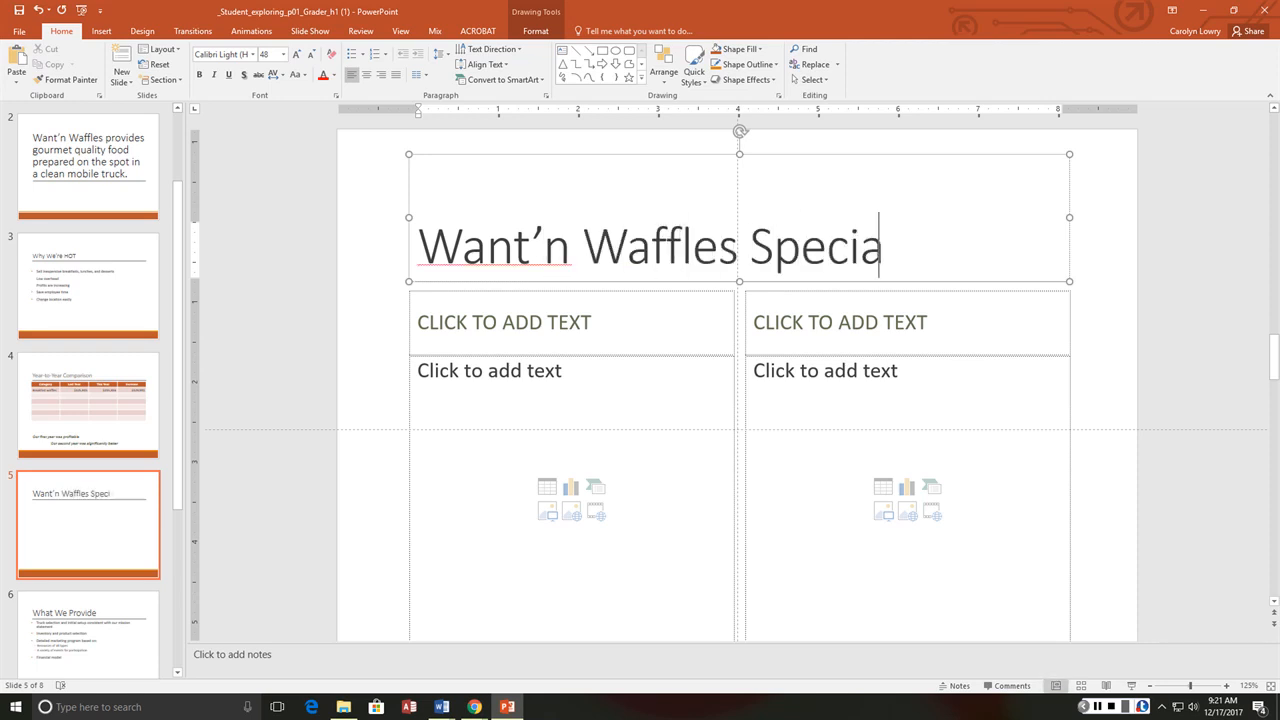
{"action": "type", "text": "lties"}
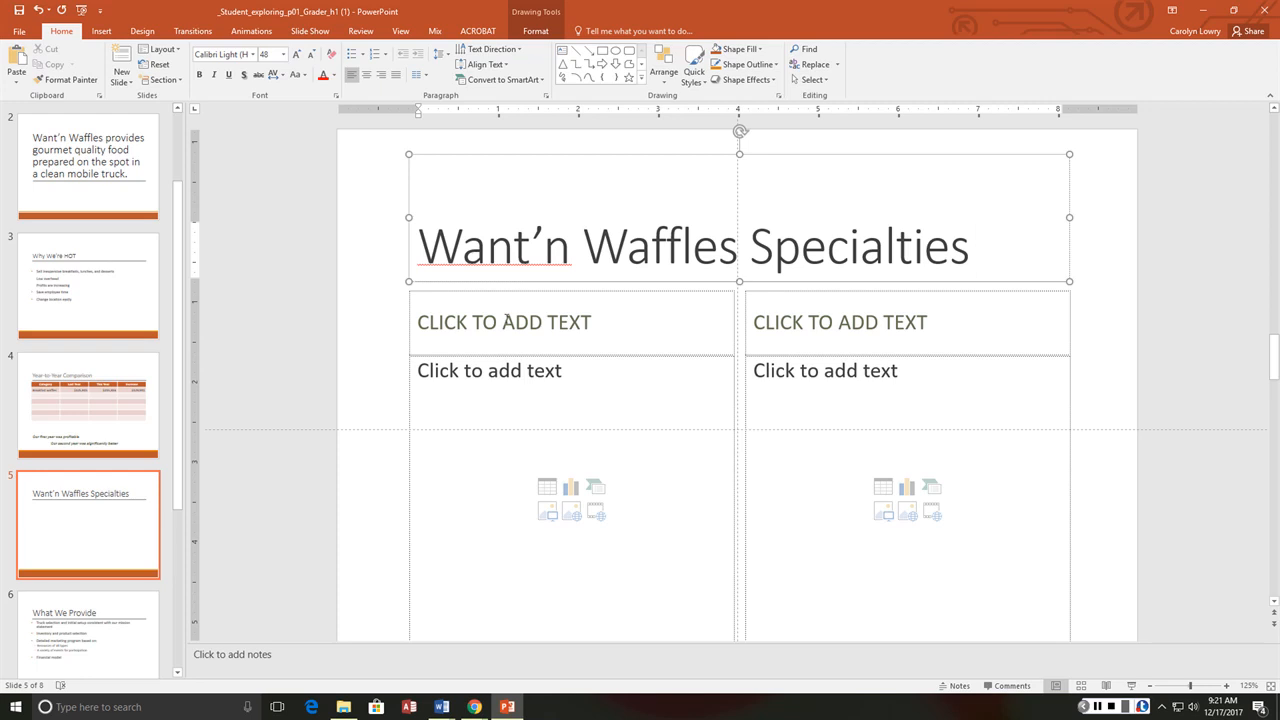
- Enter the column headings LUNCHEON WAFFLES and DESSERT WAFFLES
{"action": "left_click", "coordinate": [504, 322]}
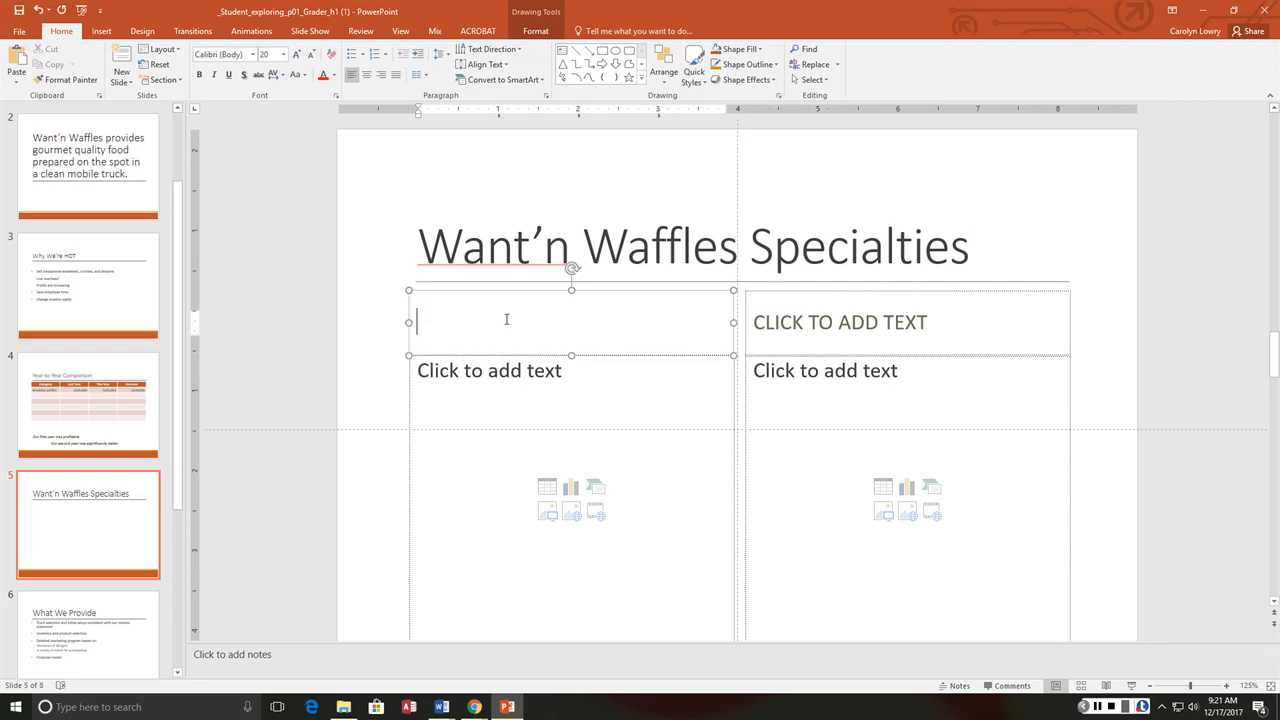
{"action": "type", "text": "LUNCHE"}
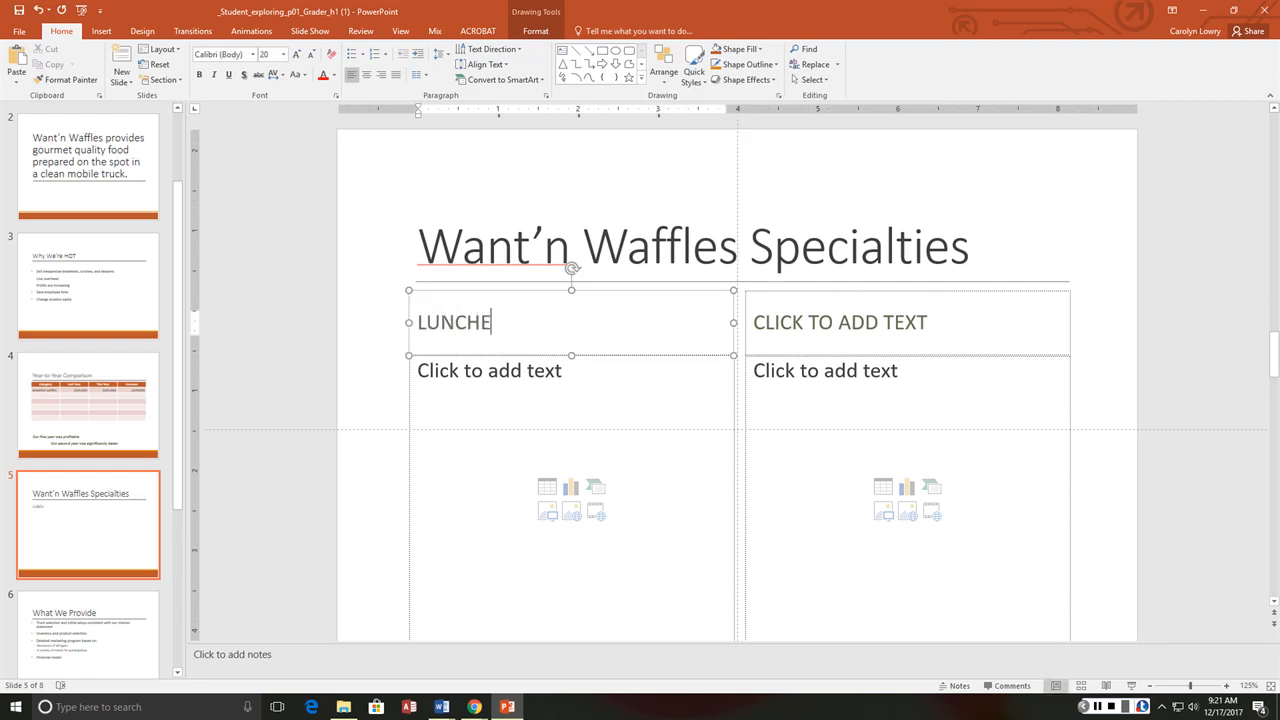
{"action": "type", "text": "ON WAFFL"}
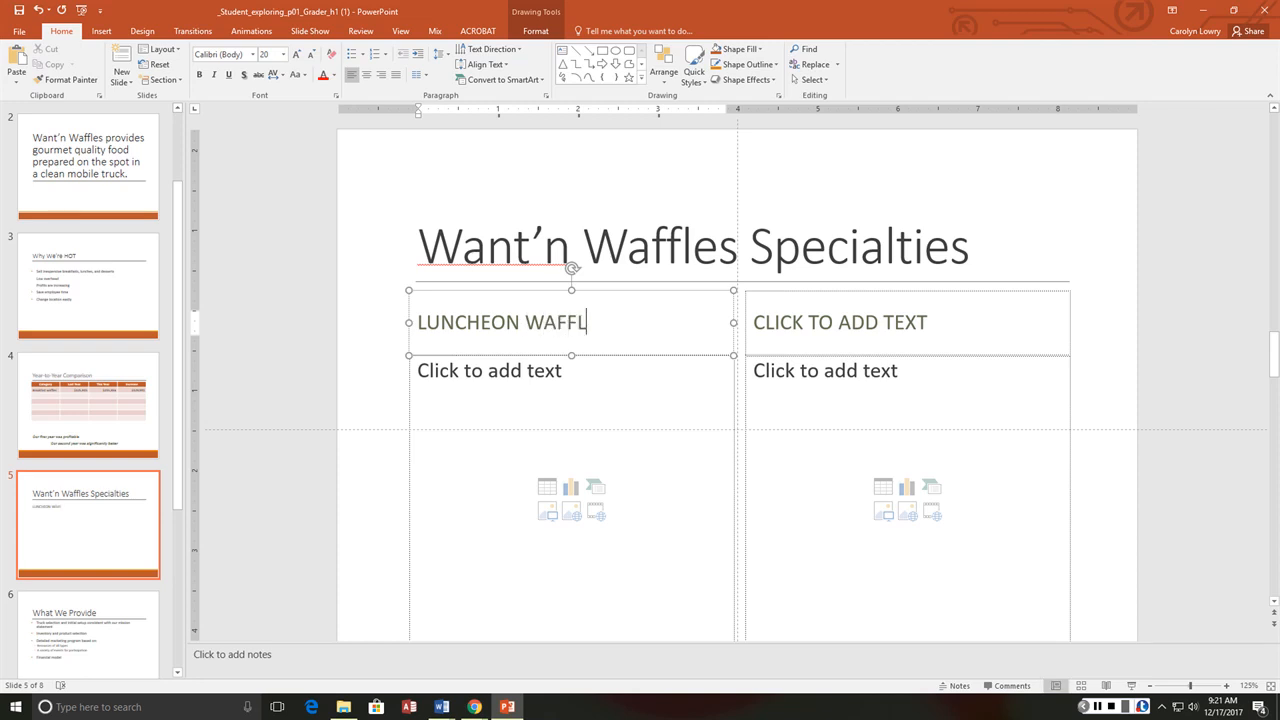
{"action": "type", "text": "ES"}
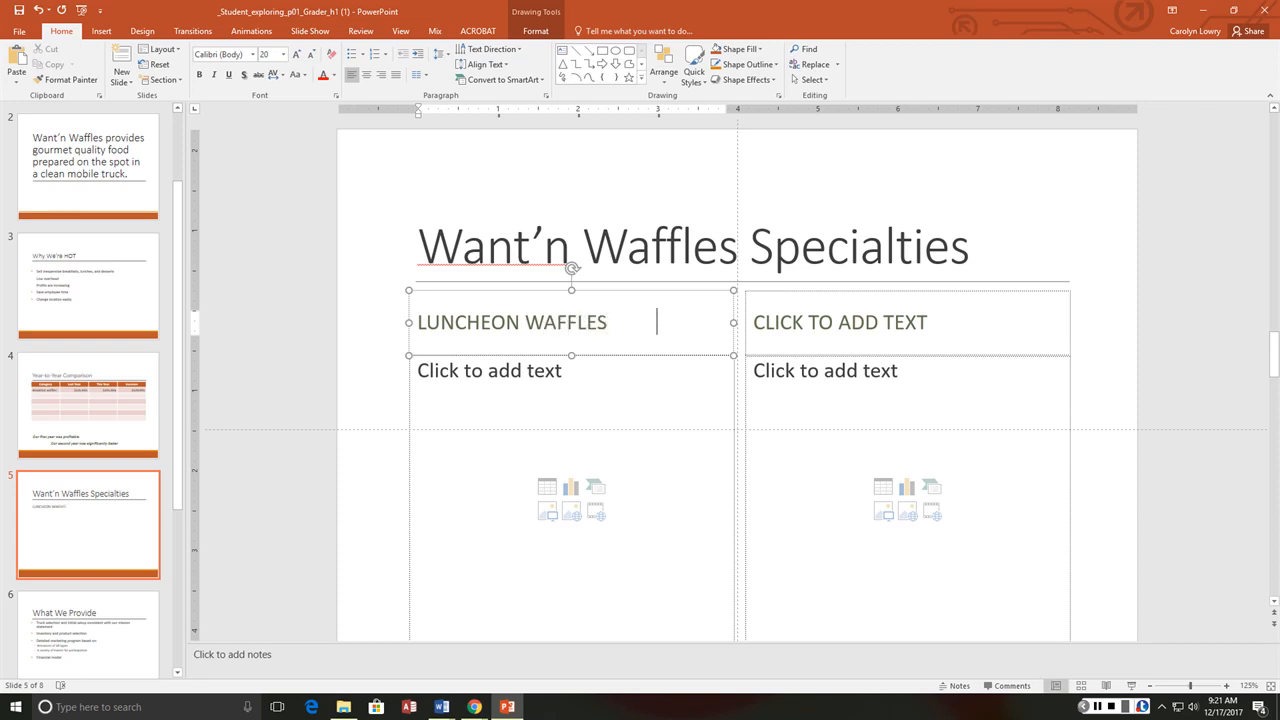
{"action": "left_click", "coordinate": [840, 322]}
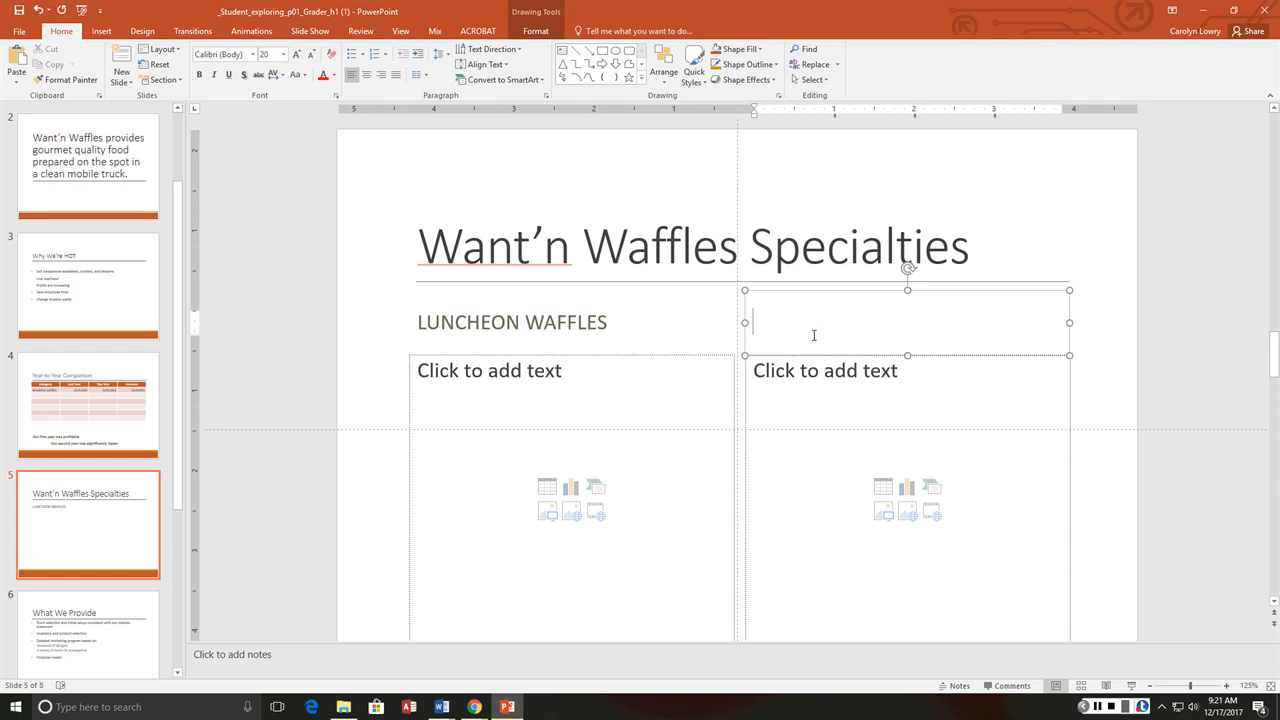
{"action": "type", "text": "DESSERT"}
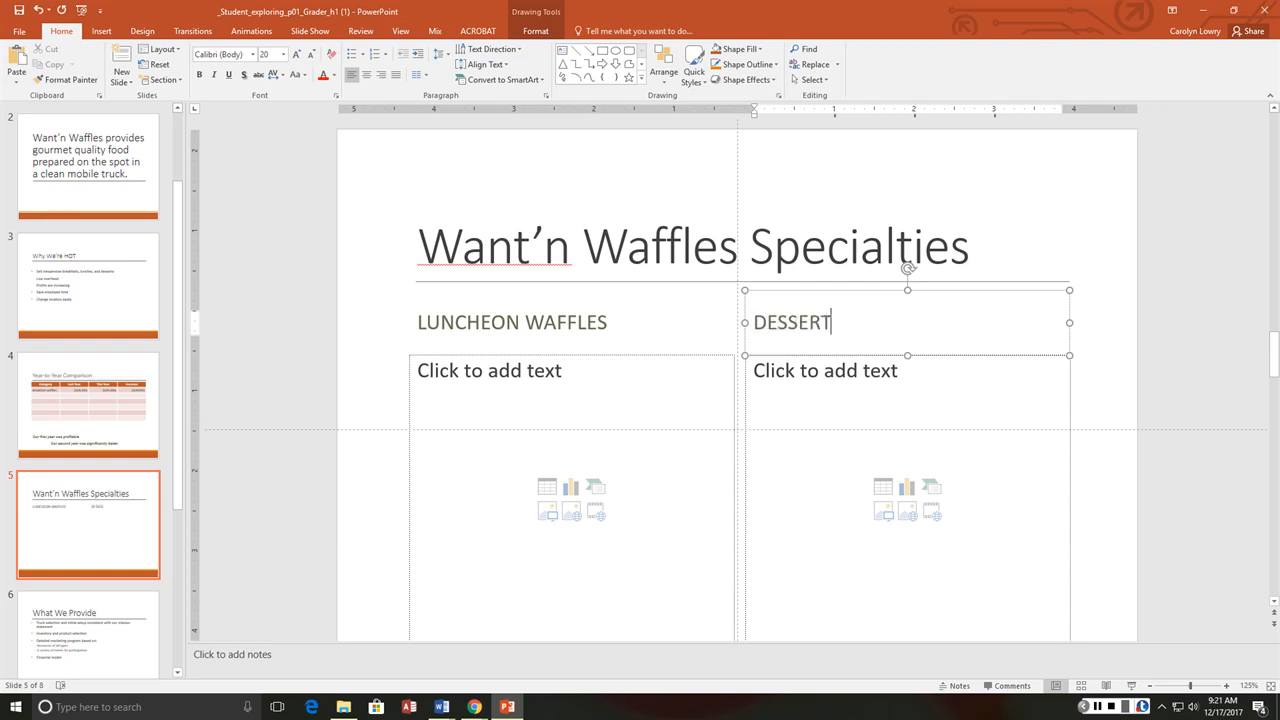
{"action": "type", "text": "WAFFLES"}
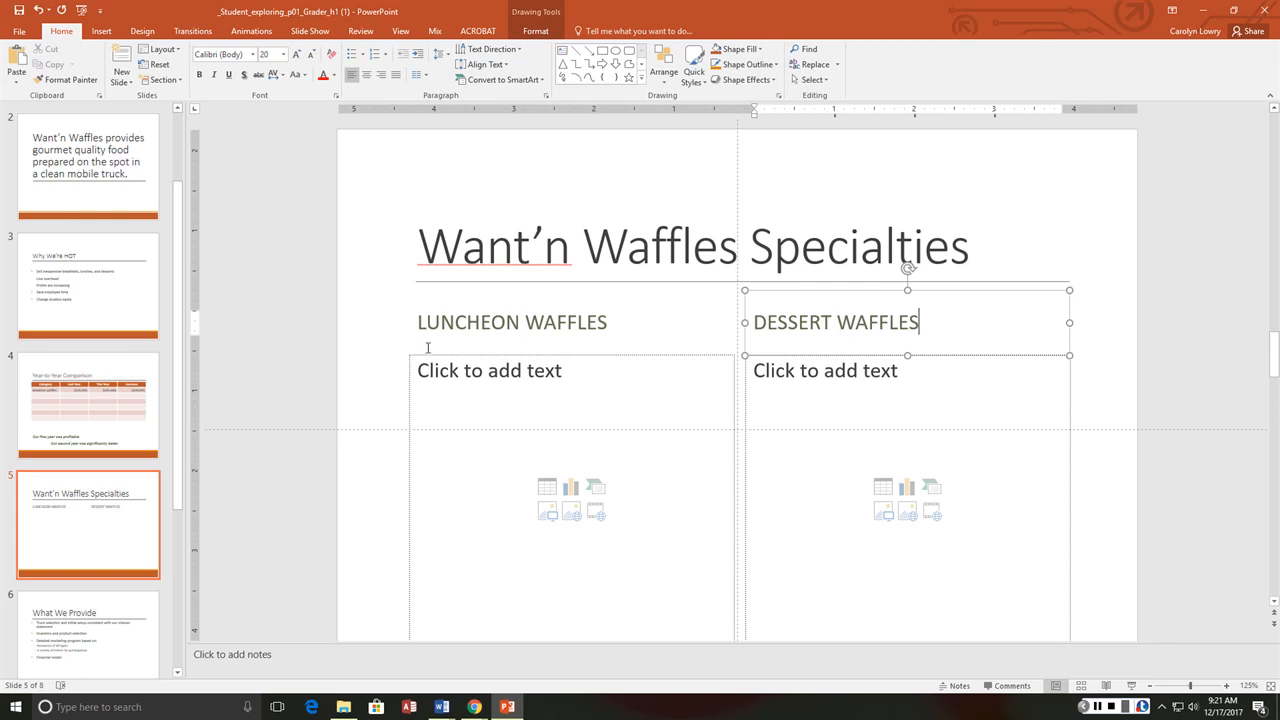
- Adjust the font size of the DESSERT WAFFLES heading
{"action": "left_click", "coordinate": [512, 320]}
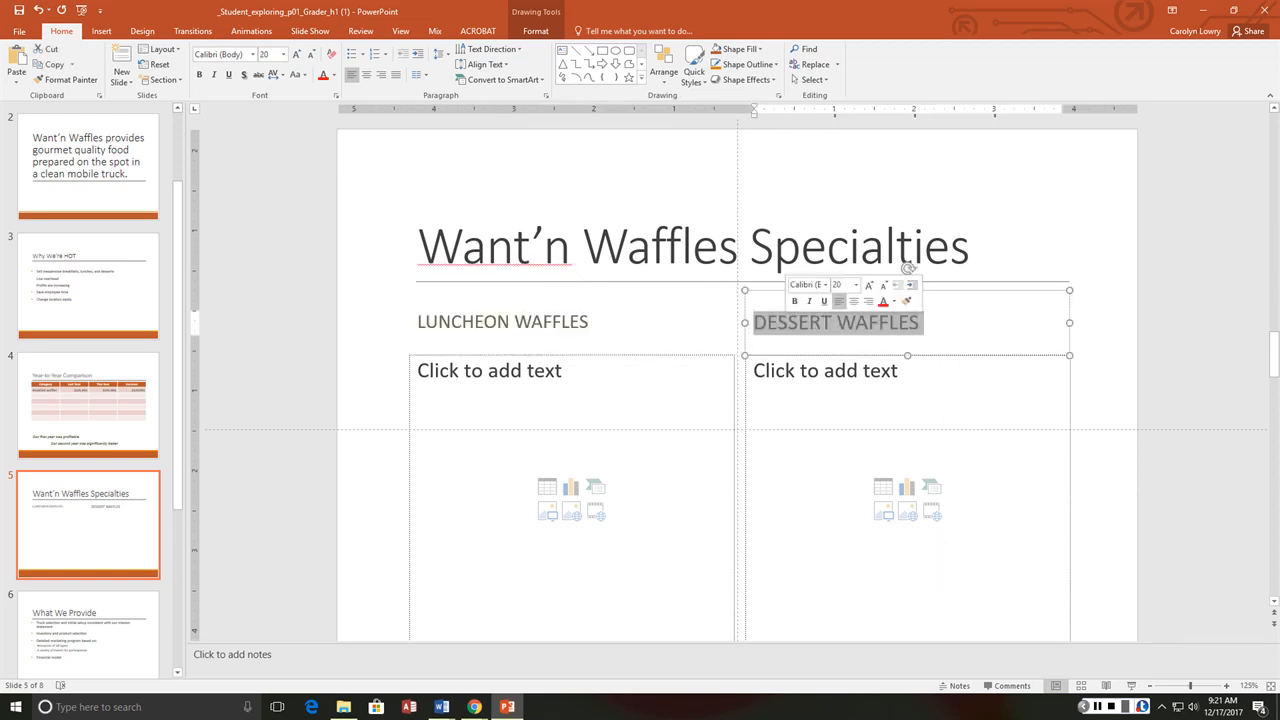
{"action": "left_click", "coordinate": [856, 284]}
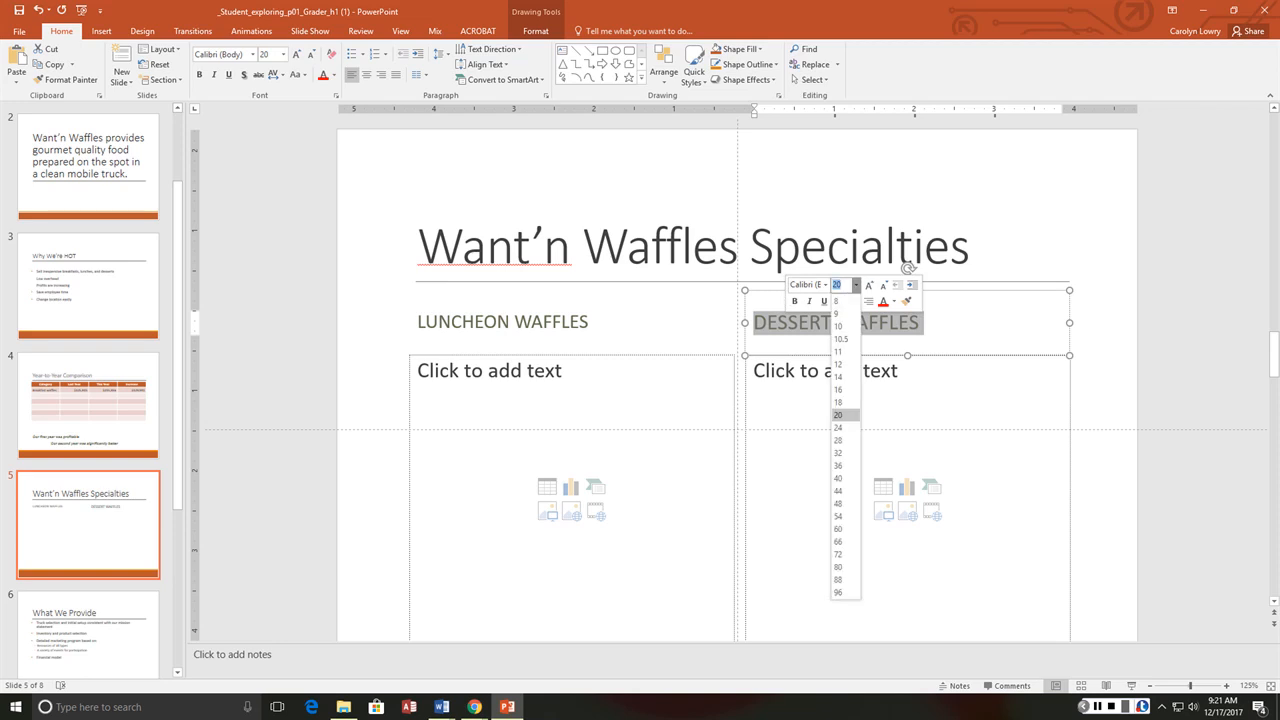
{"action": "left_click", "coordinate": [838, 390]}
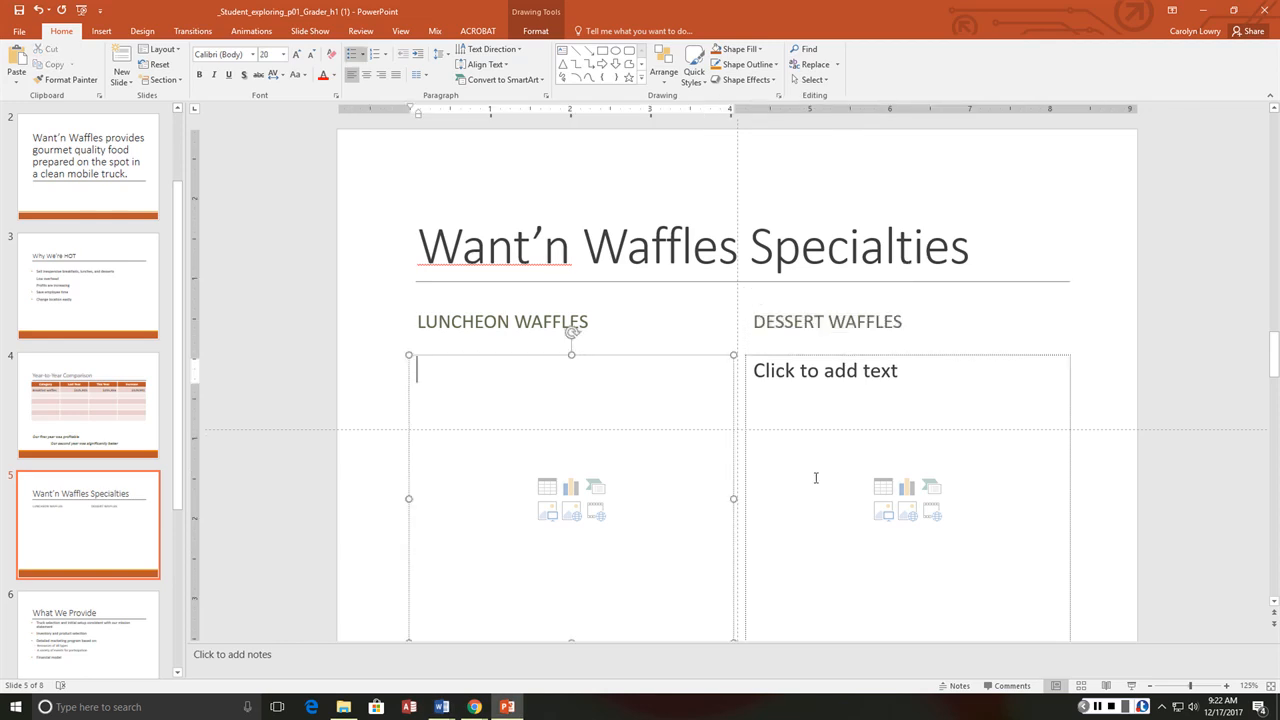
- List Chicken and Waffle Grilled Cheese and Waffle Confetti Cake under the two headings
{"action": "type", "text": "Chicken and W"}
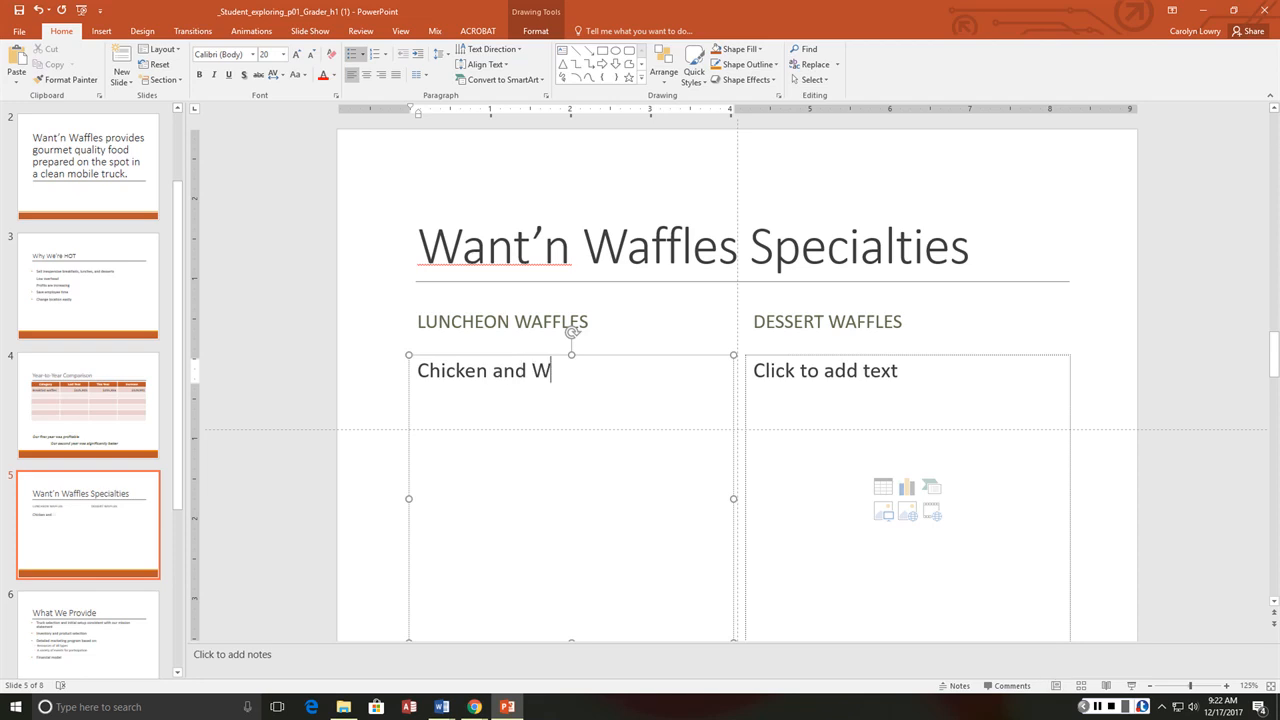
{"action": "type", "text": "afle G"}
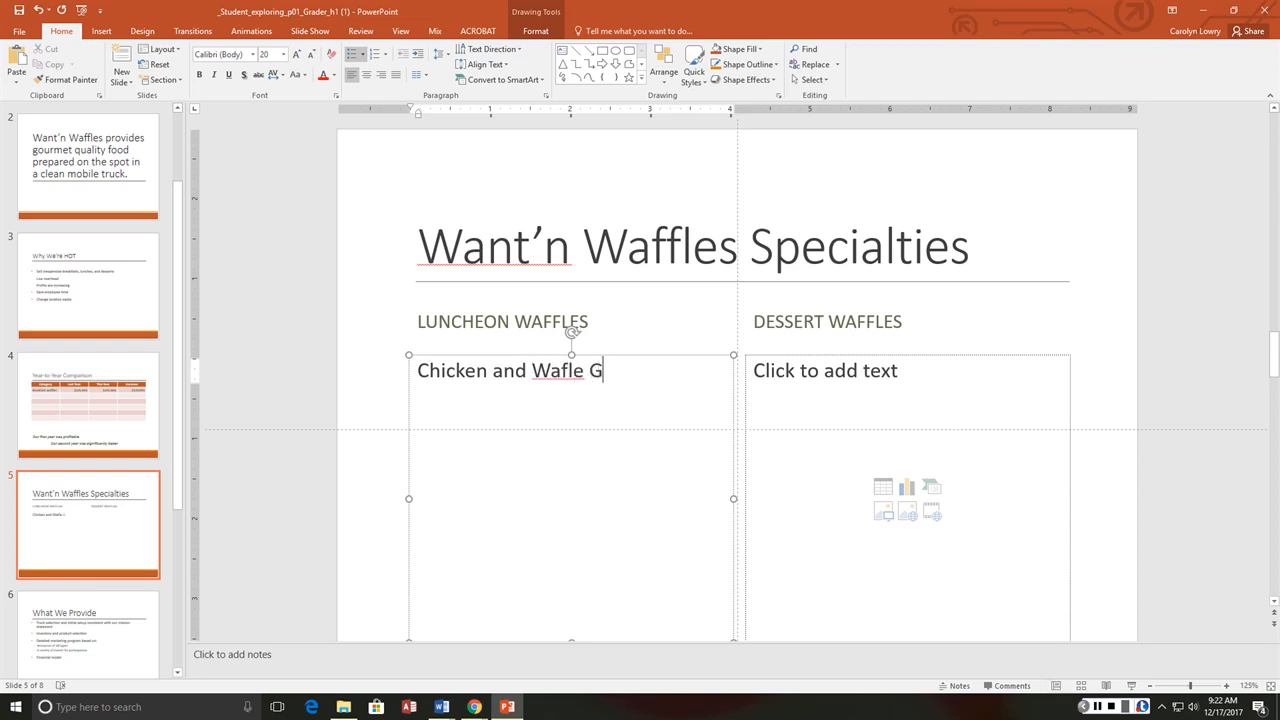
{"action": "type", "text": "rilled Chees"}
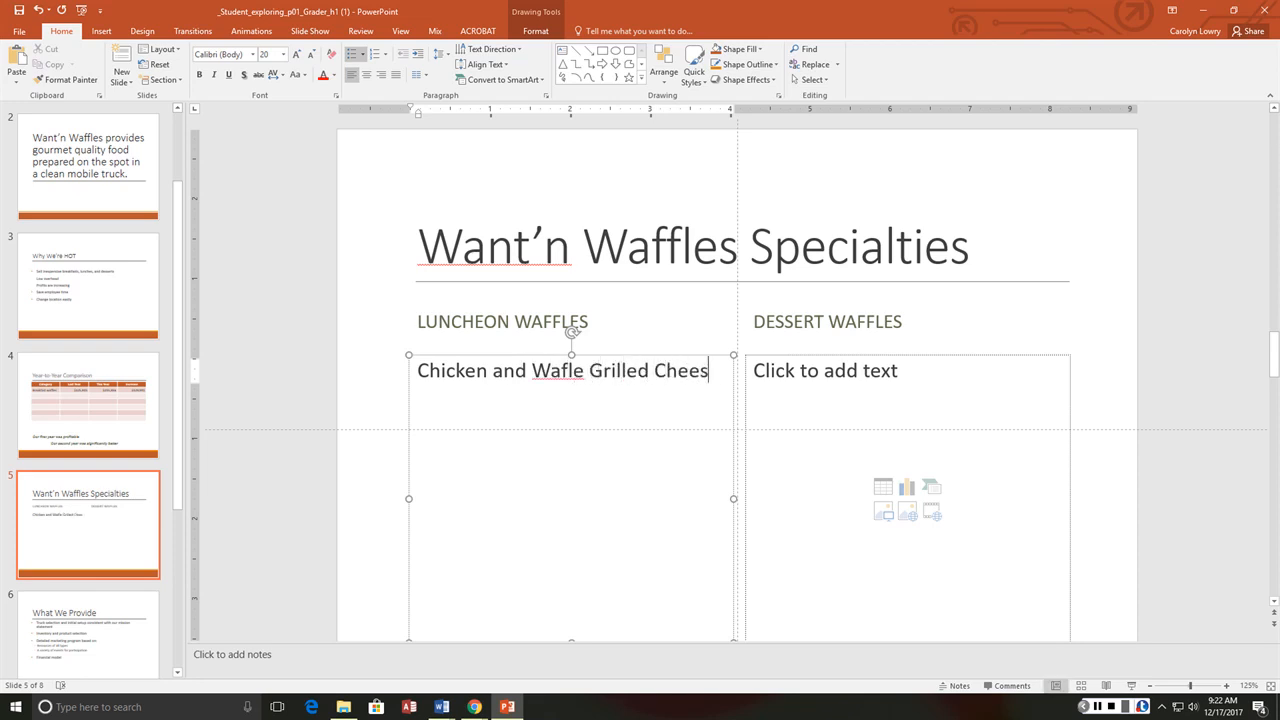
{"action": "type", "text": "e"}
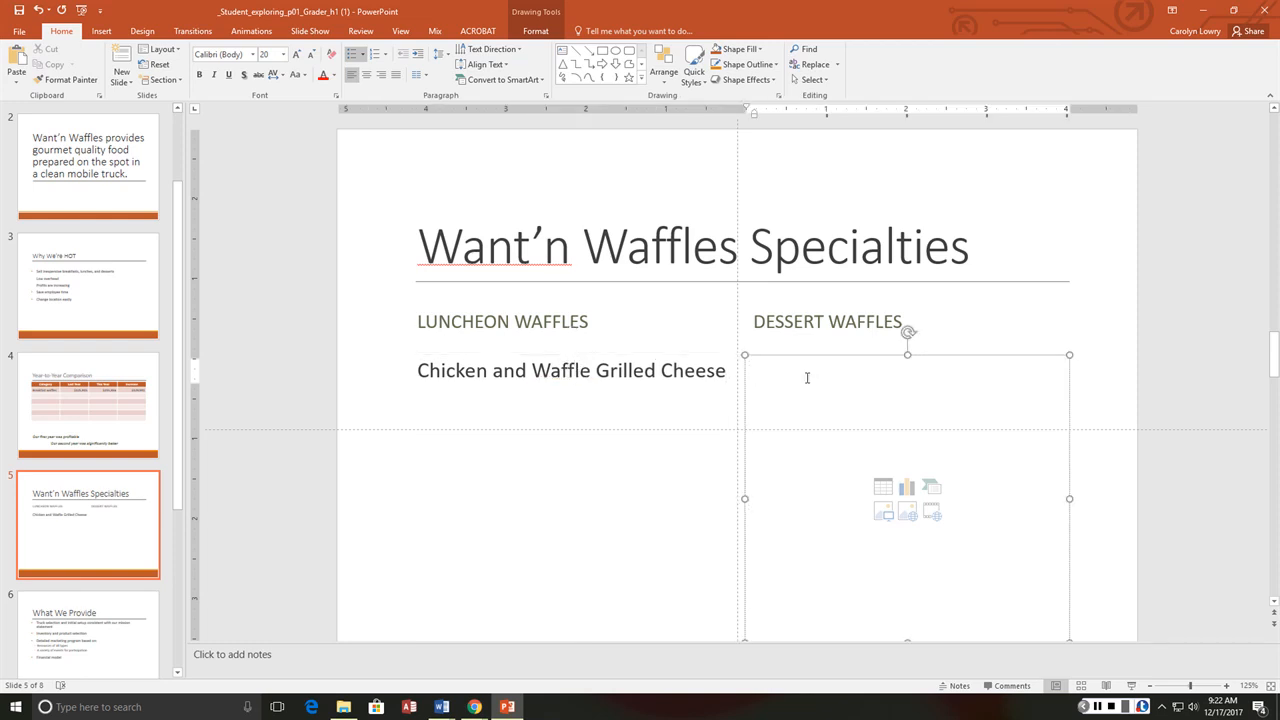
{"action": "type", "text": "Waffle"}
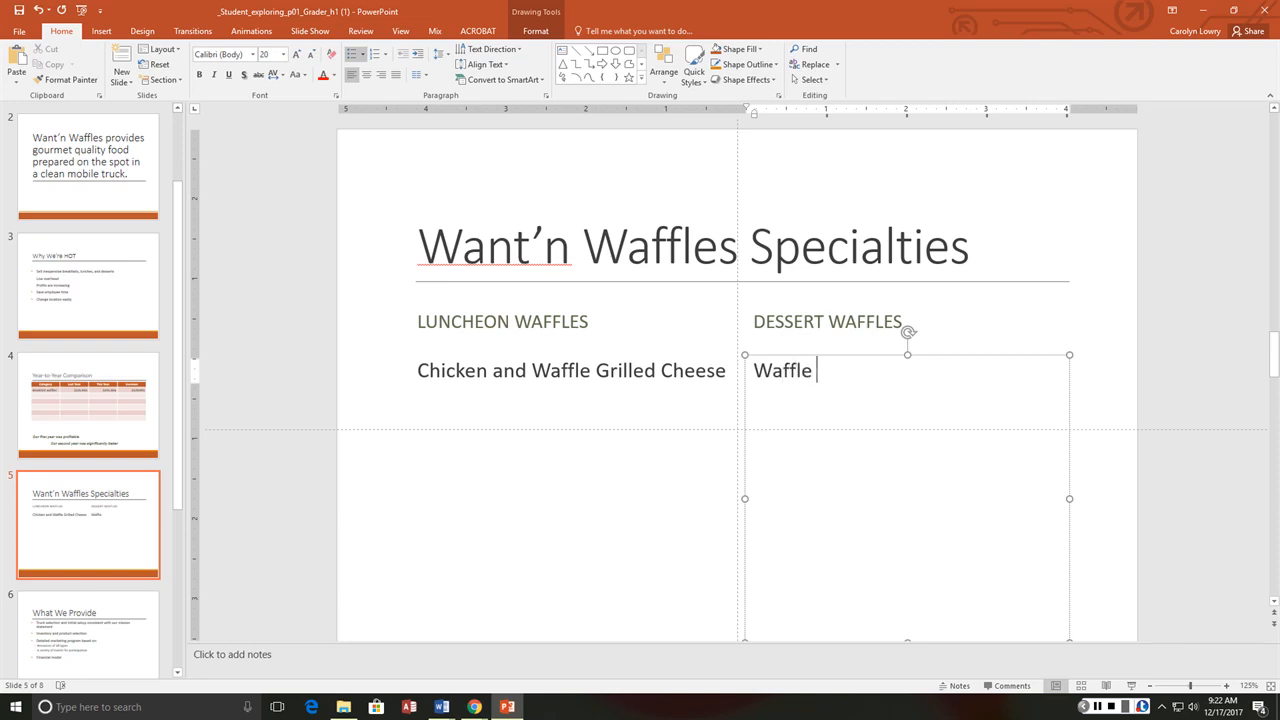
{"action": "type", "text": "Confetti C"}
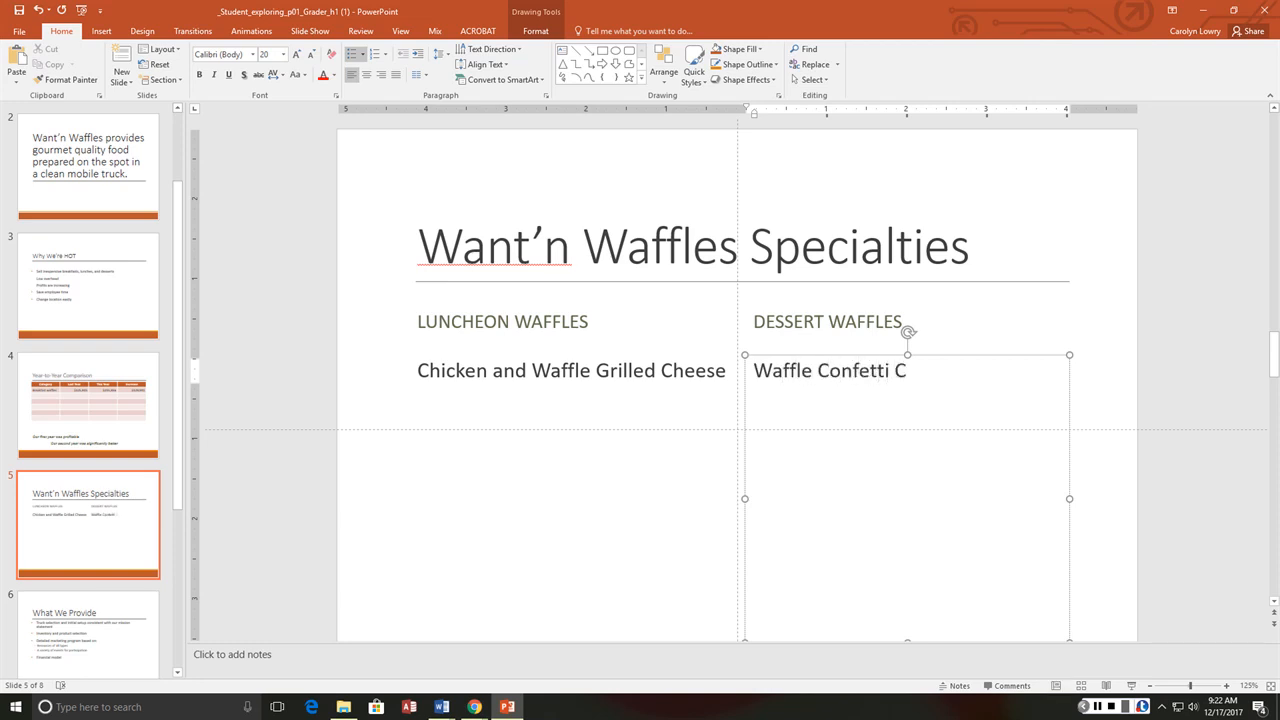
{"action": "type", "text": "ake"}
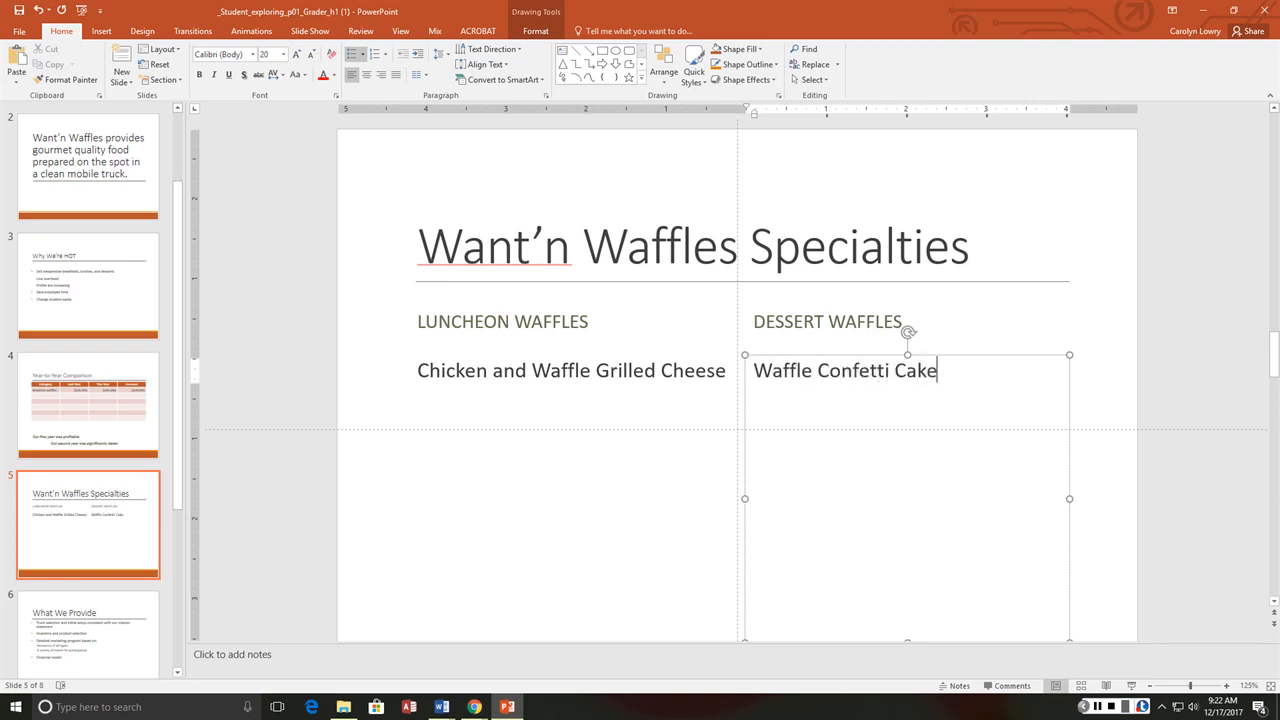
{"action": "left_click", "coordinate": [826, 320]}
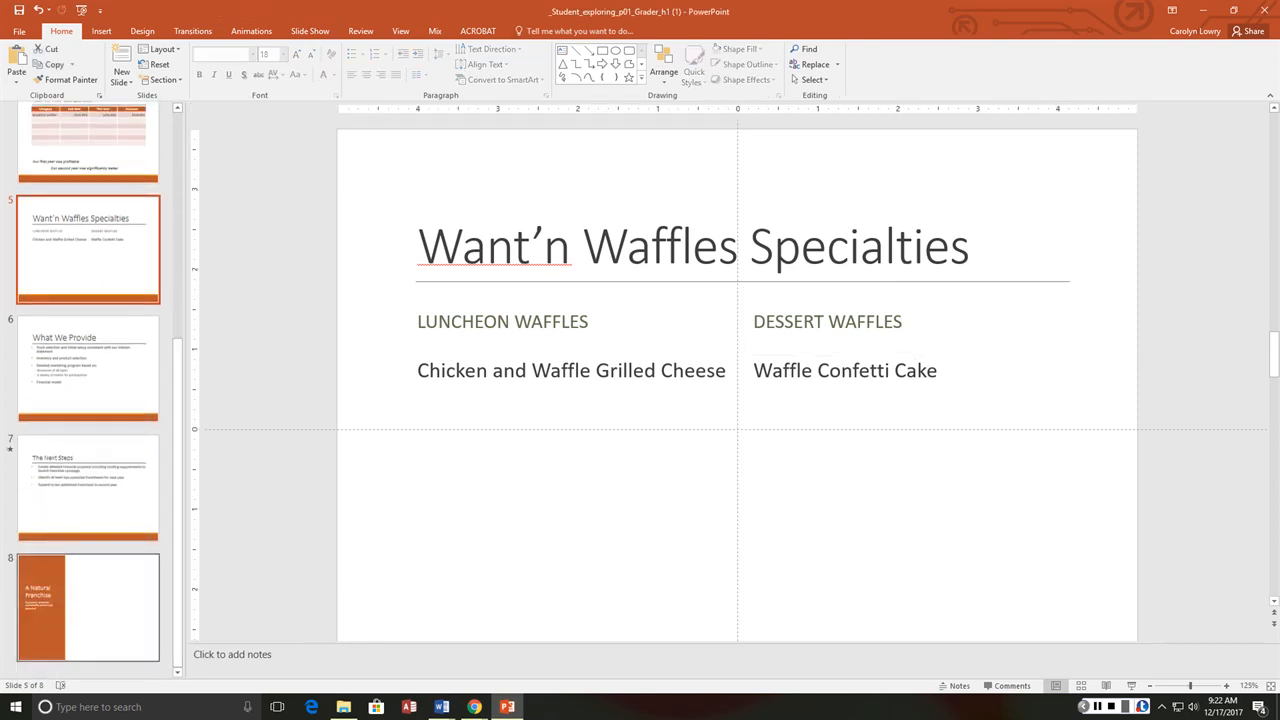
- On the Natural Franchise slide, search Bing for 'waffle', attempt to insert a photo and dismiss the error
{"action": "left_click", "coordinate": [88, 608]}
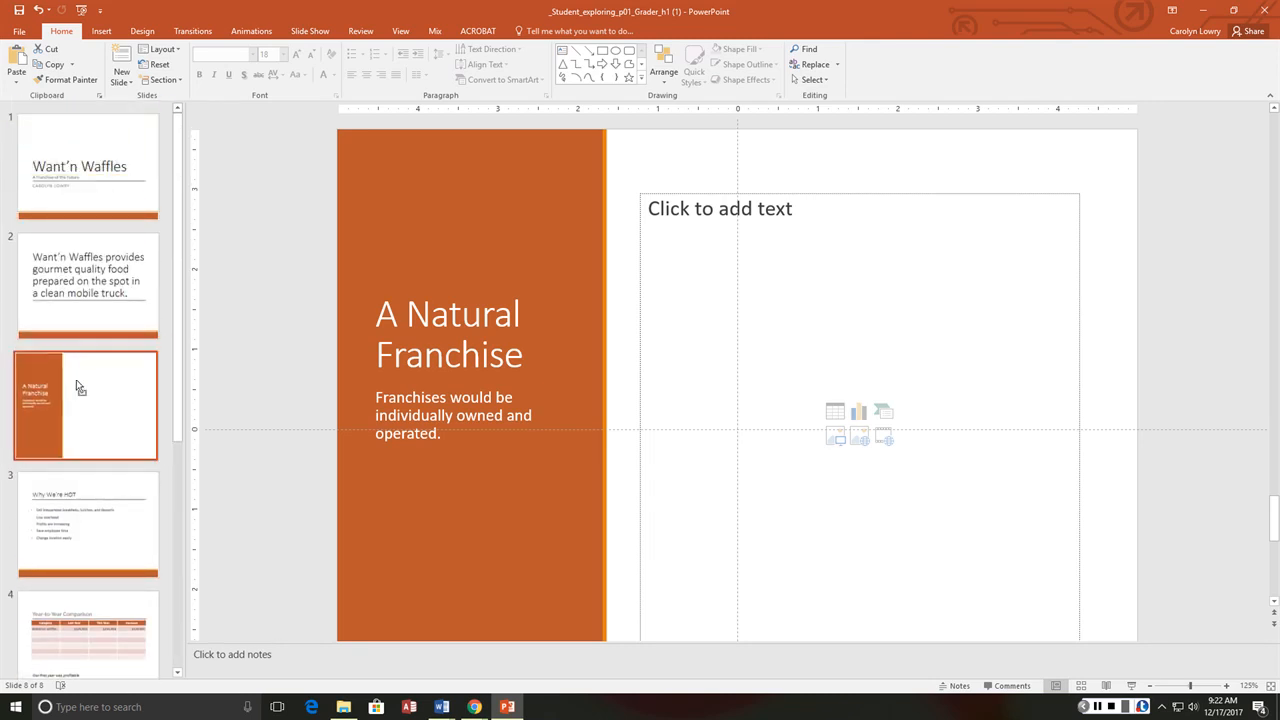
{"action": "left_click", "coordinate": [88, 404]}
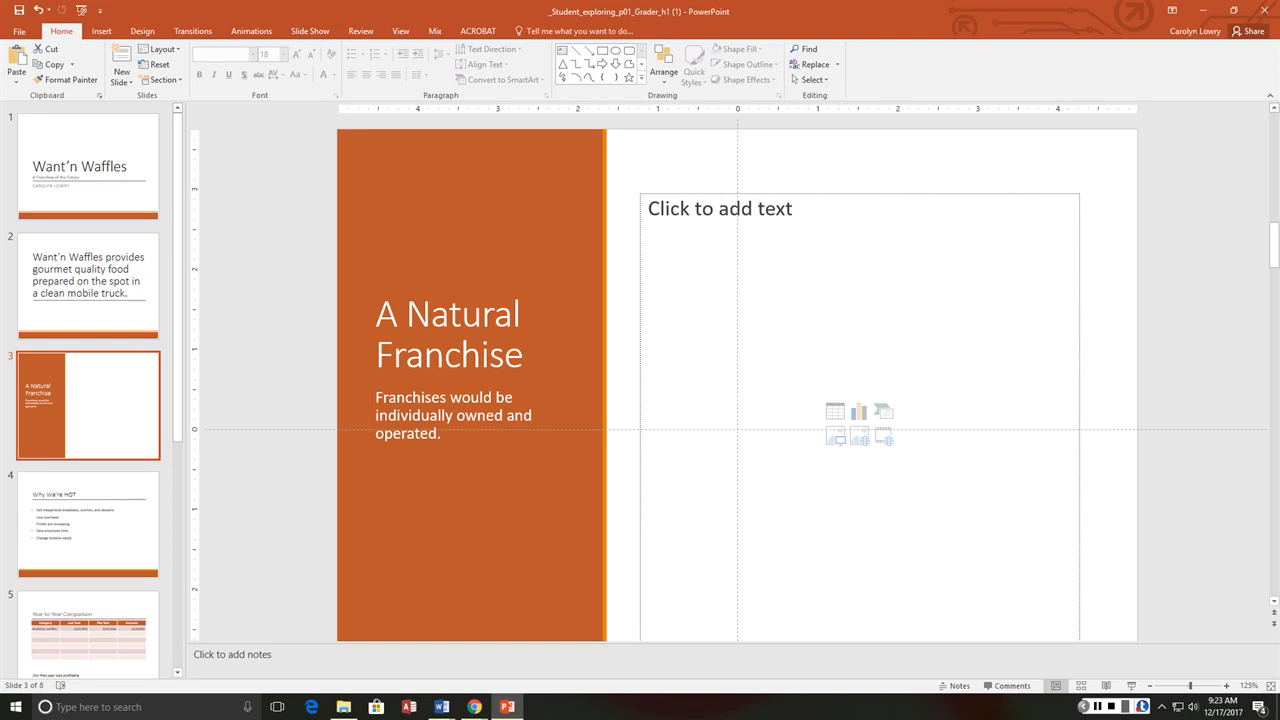
{"action": "mouse_move", "coordinate": [846, 458]}
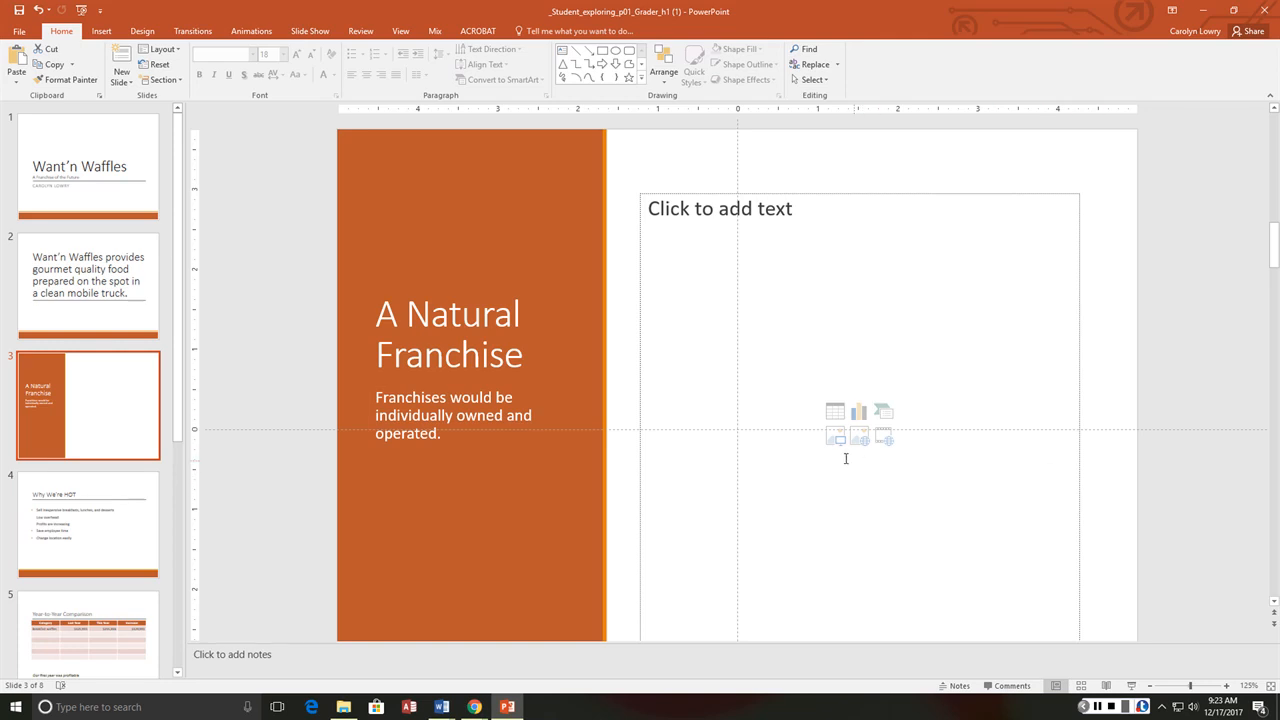
{"action": "left_click", "coordinate": [860, 436]}
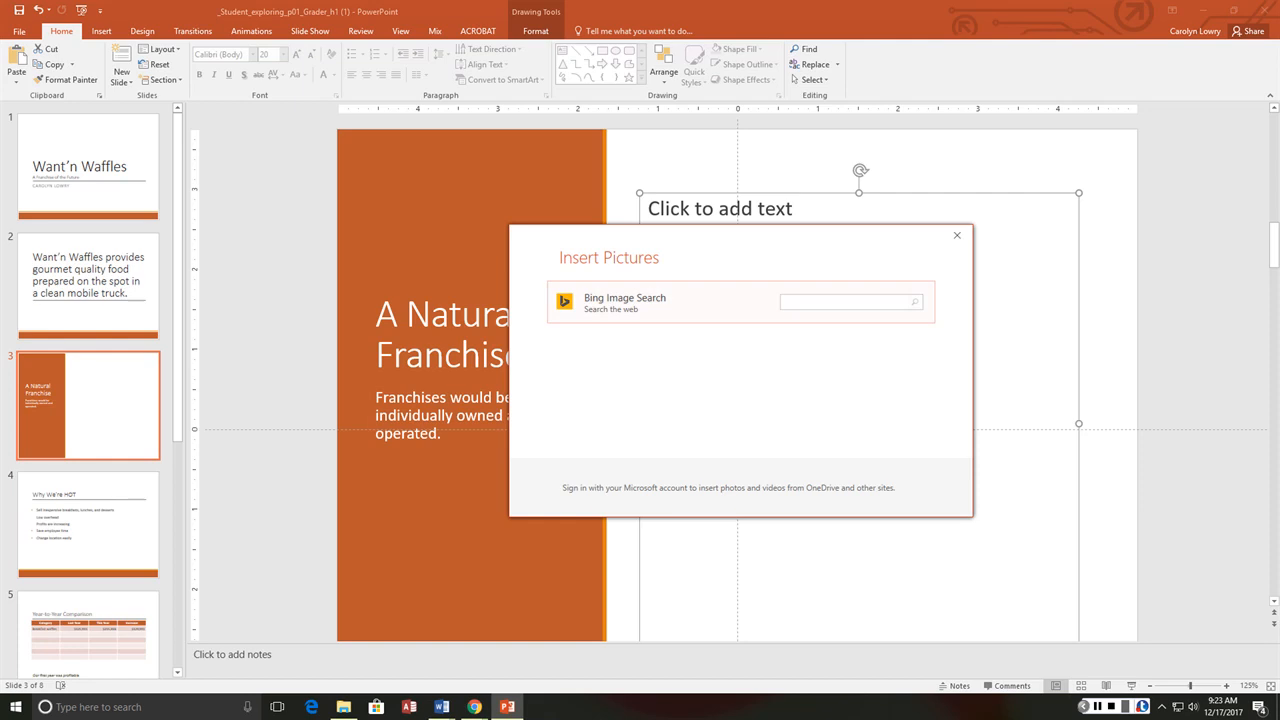
{"action": "type", "text": "waff"}
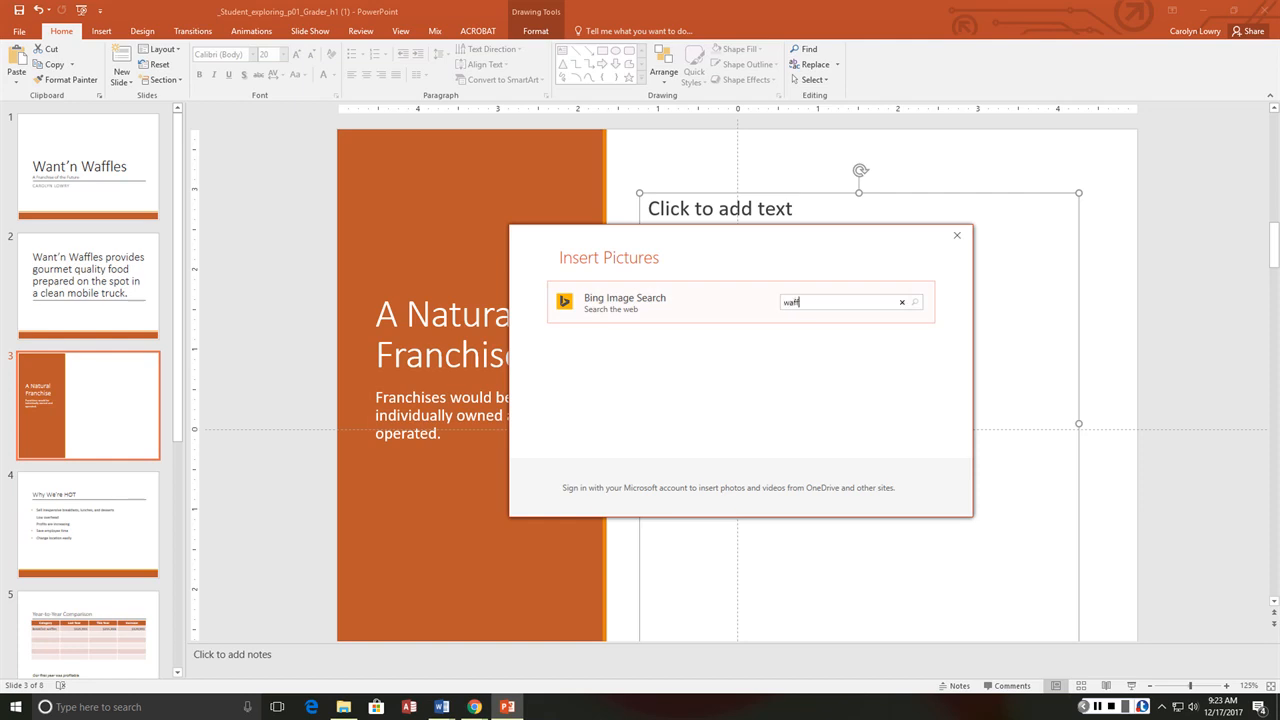
{"action": "left_click", "coordinate": [914, 302]}
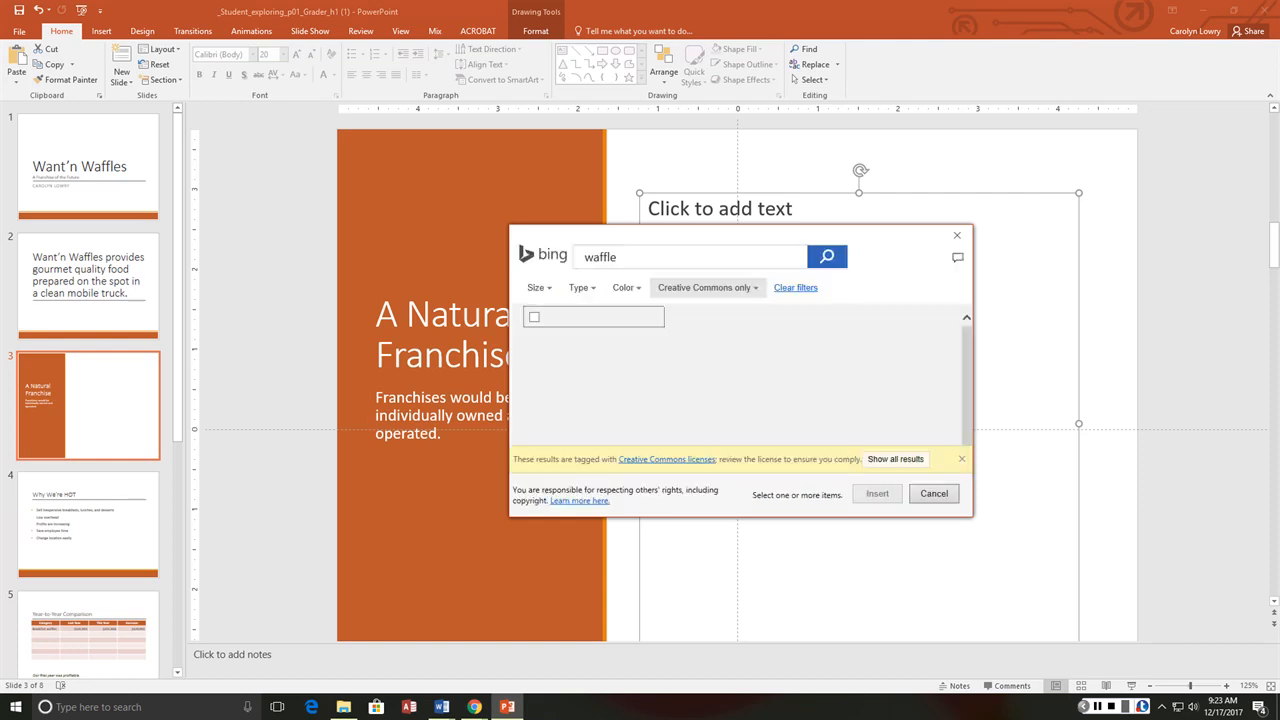
{"action": "left_click", "coordinate": [826, 256]}
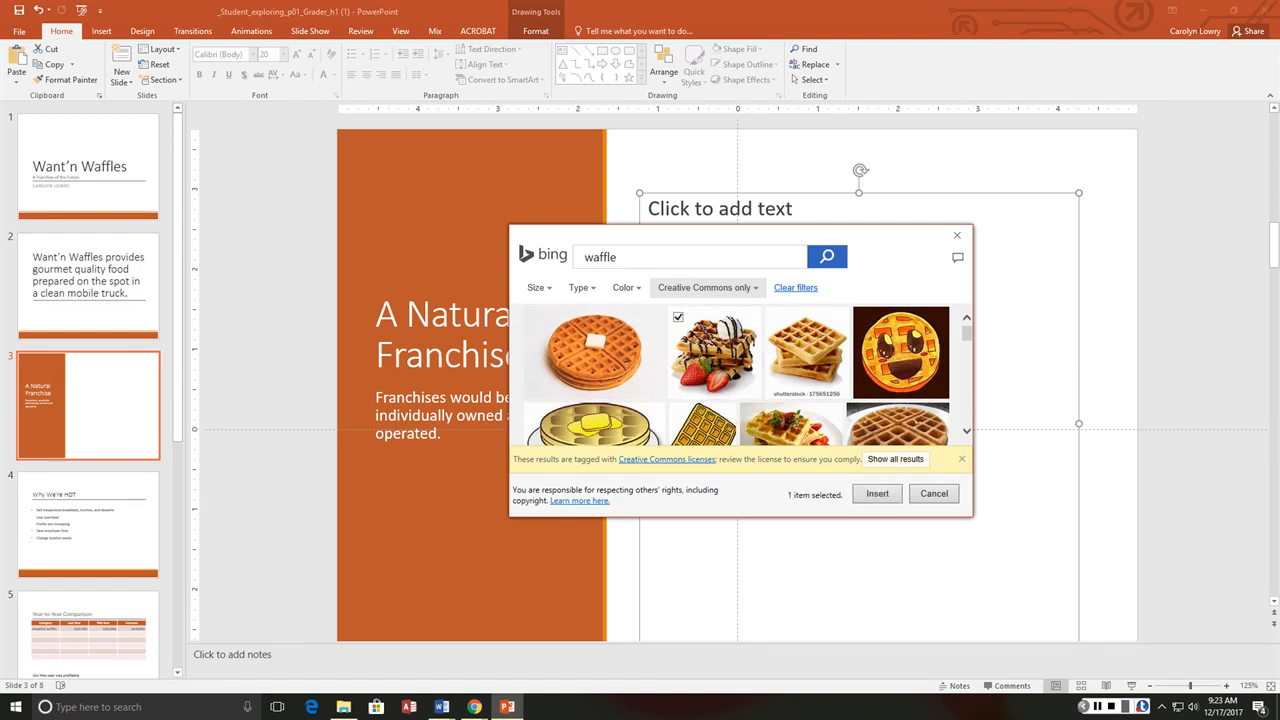
{"action": "left_click", "coordinate": [876, 492]}
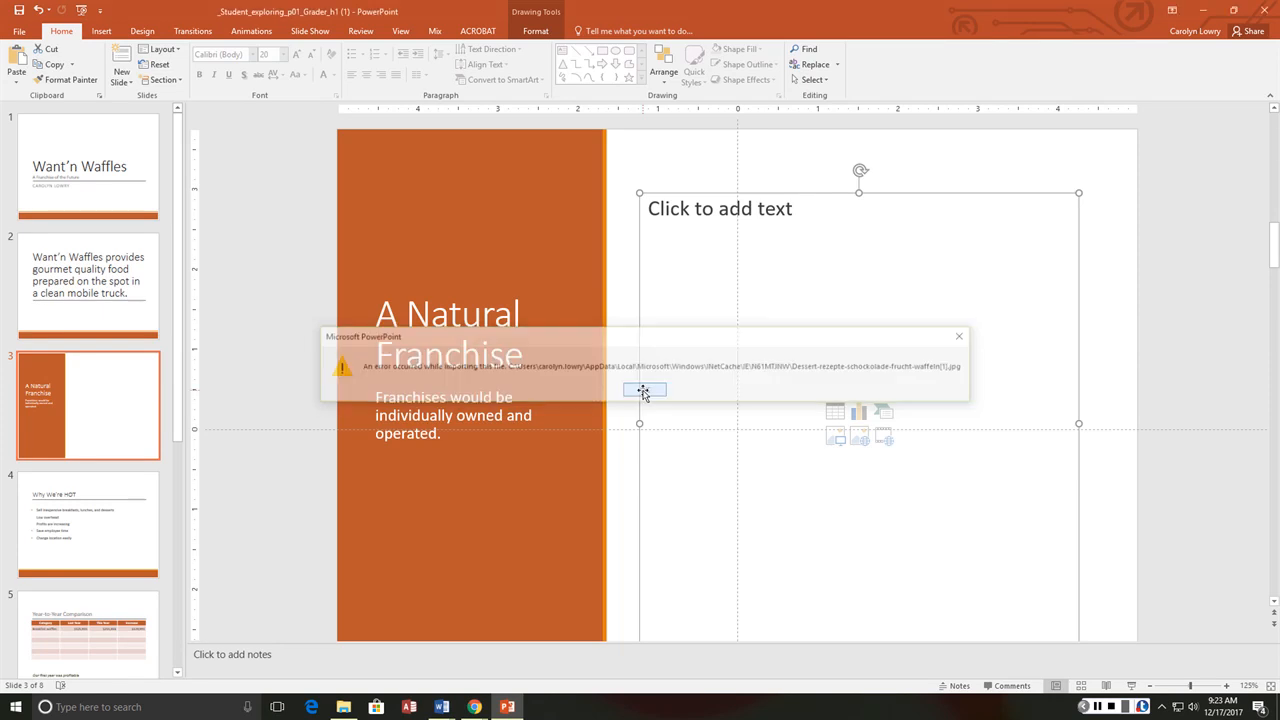
{"action": "left_click", "coordinate": [644, 388]}
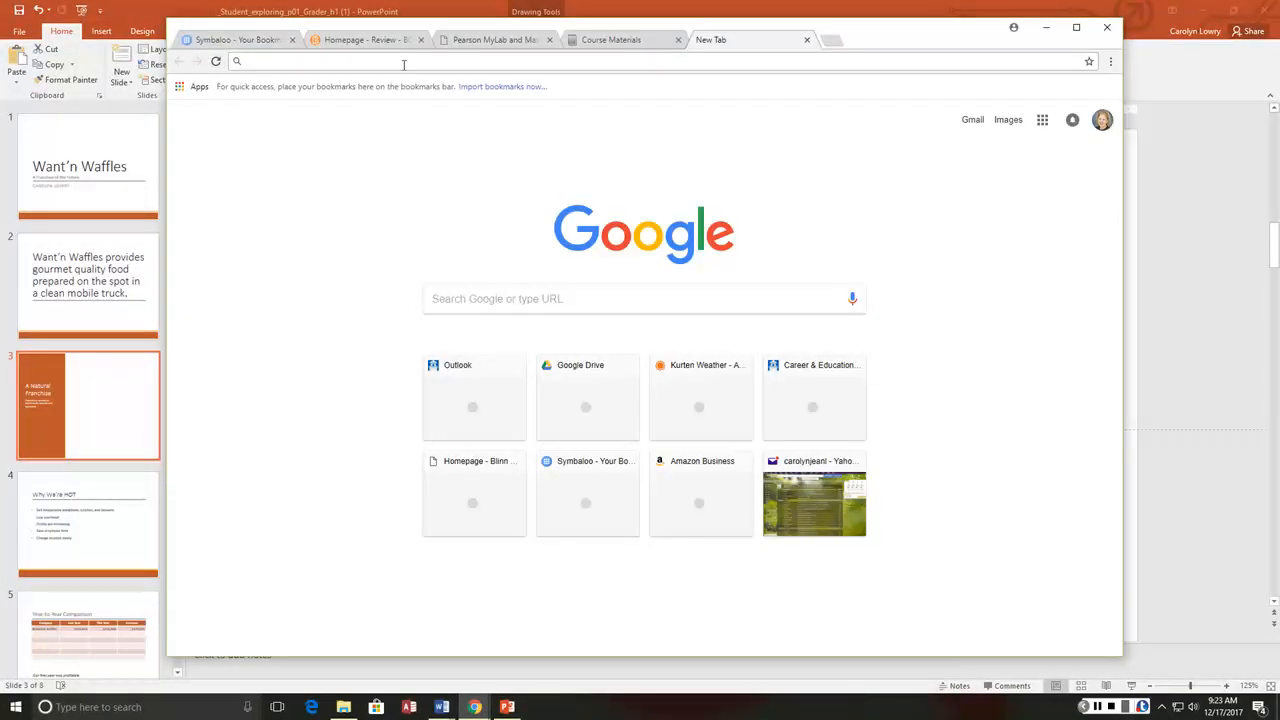
- Search Google Images for 'waffle' and copy one of the waffle photos
{"action": "type", "text": "waffle"}
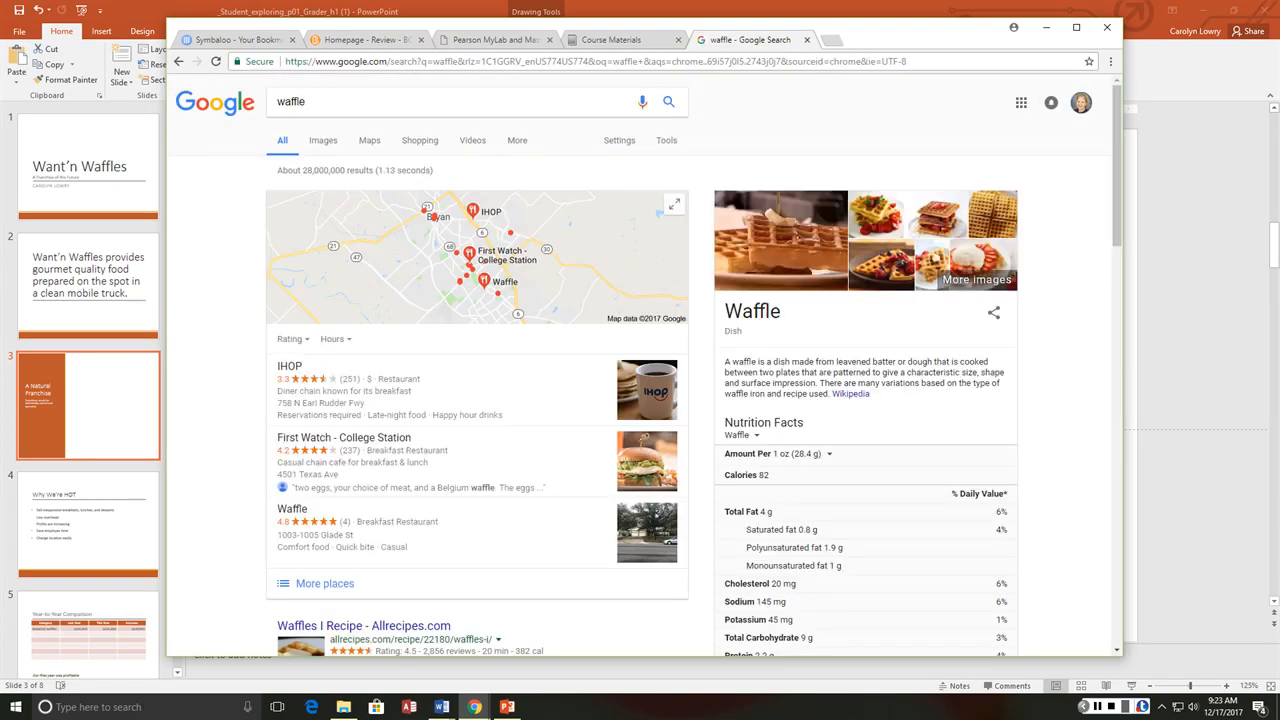
{"action": "left_click", "coordinate": [322, 140]}
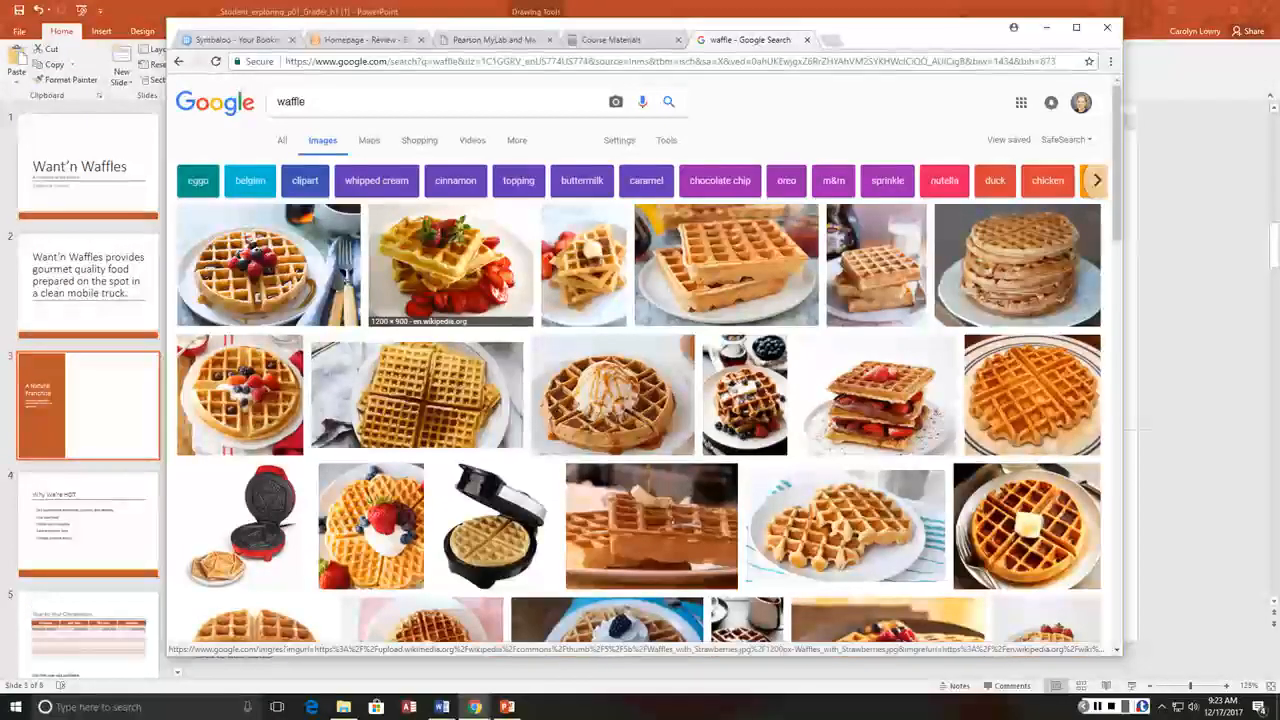
{"action": "right_click", "coordinate": [450, 264]}
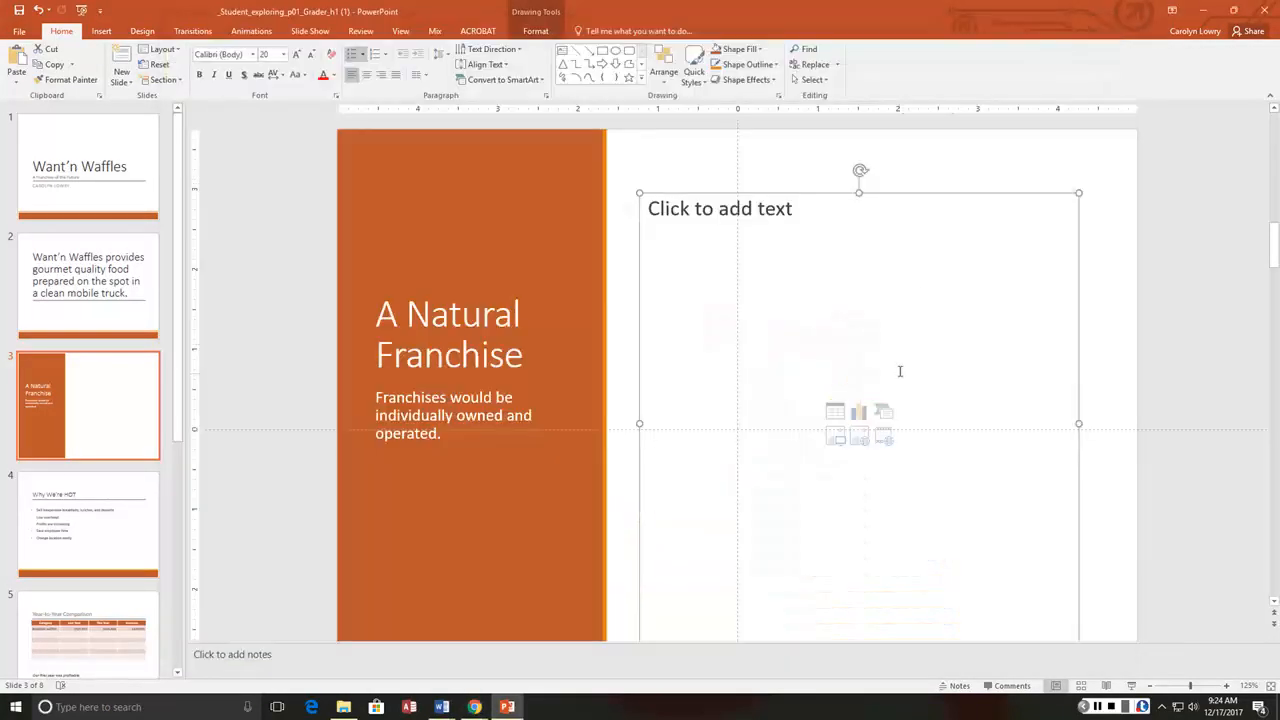
- Paste the copied waffle-and-strawberries photo as a picture into the empty content placeholder
{"action": "right_click", "coordinate": [900, 370]}
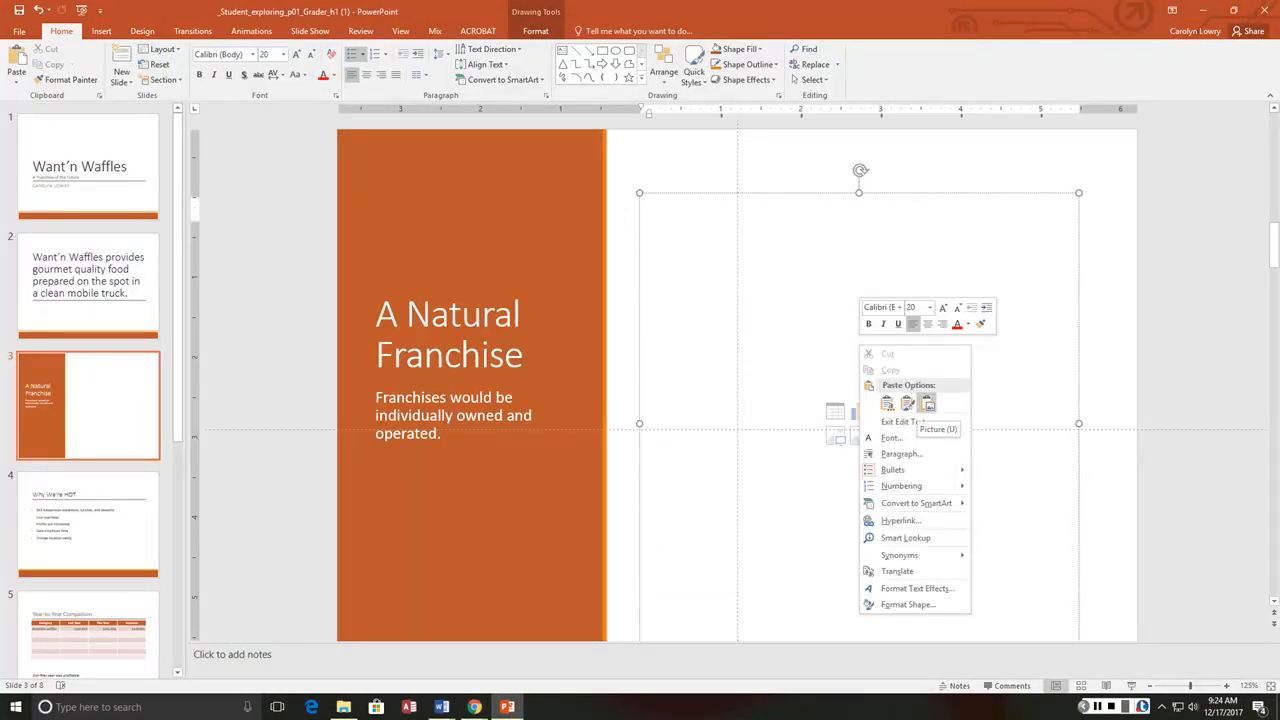
{"action": "left_click", "coordinate": [928, 404]}
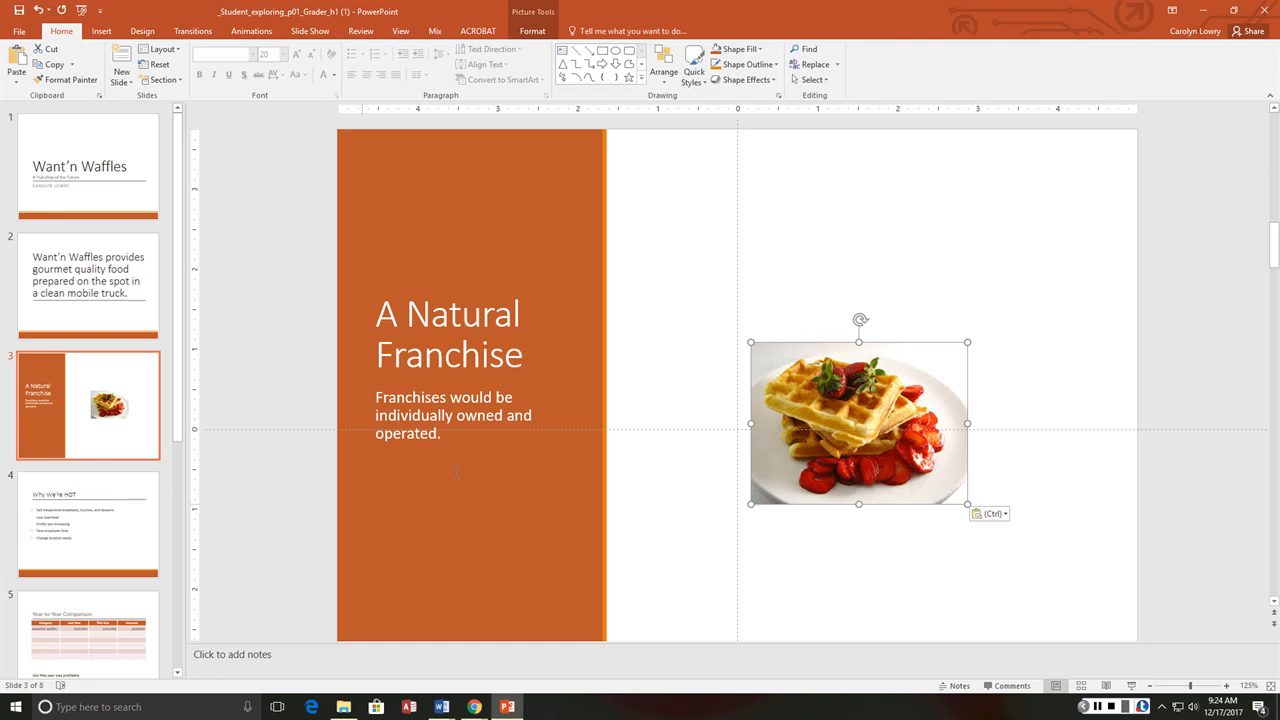
- Paste the waffle photo on The Next Steps slide and fit it into the lower-right corner
{"action": "scroll", "scroll_direction": "down", "scroll_amount": 3}
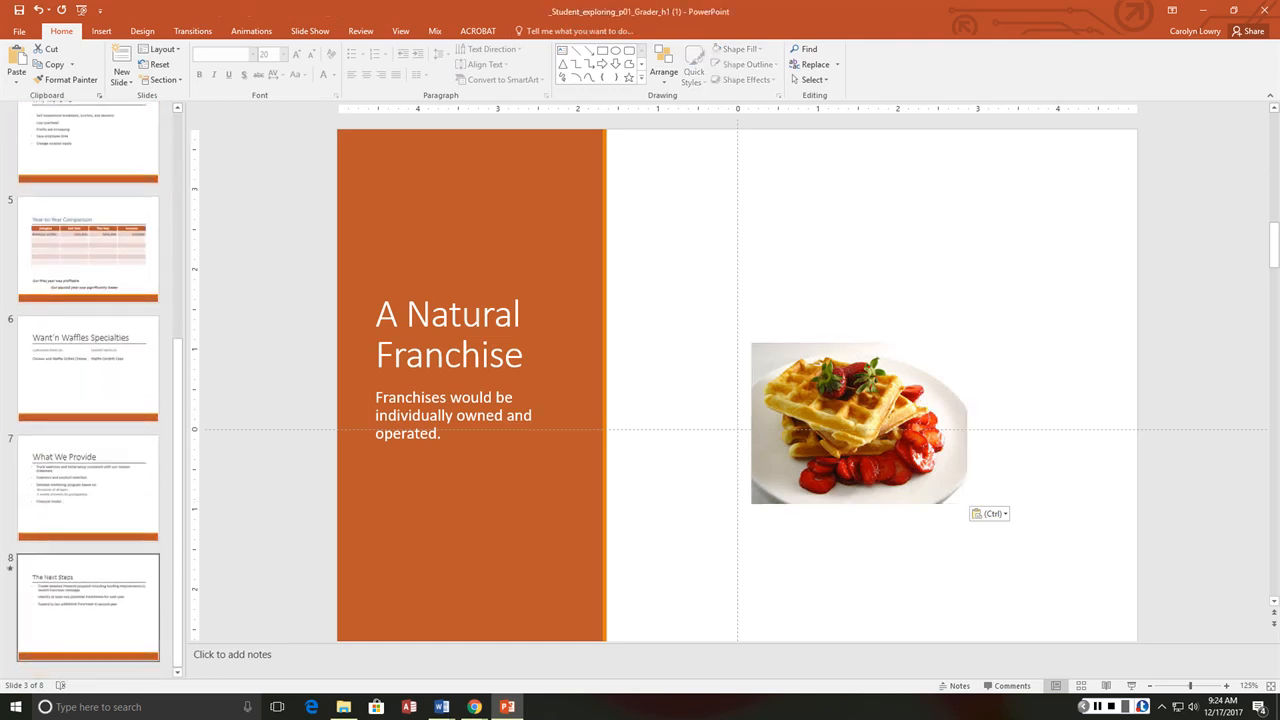
{"action": "left_click", "coordinate": [88, 608]}
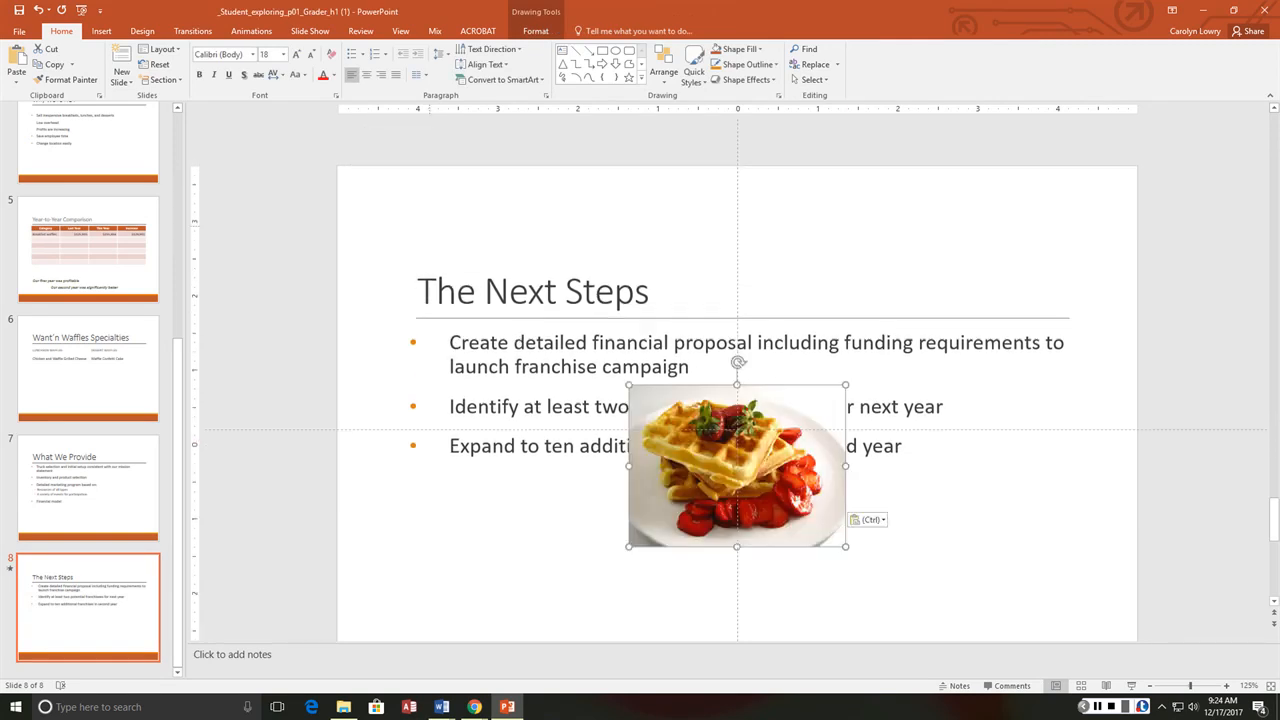
{"action": "left_click_drag", "start_coordinate": [736, 464], "coordinate": [976, 520]}
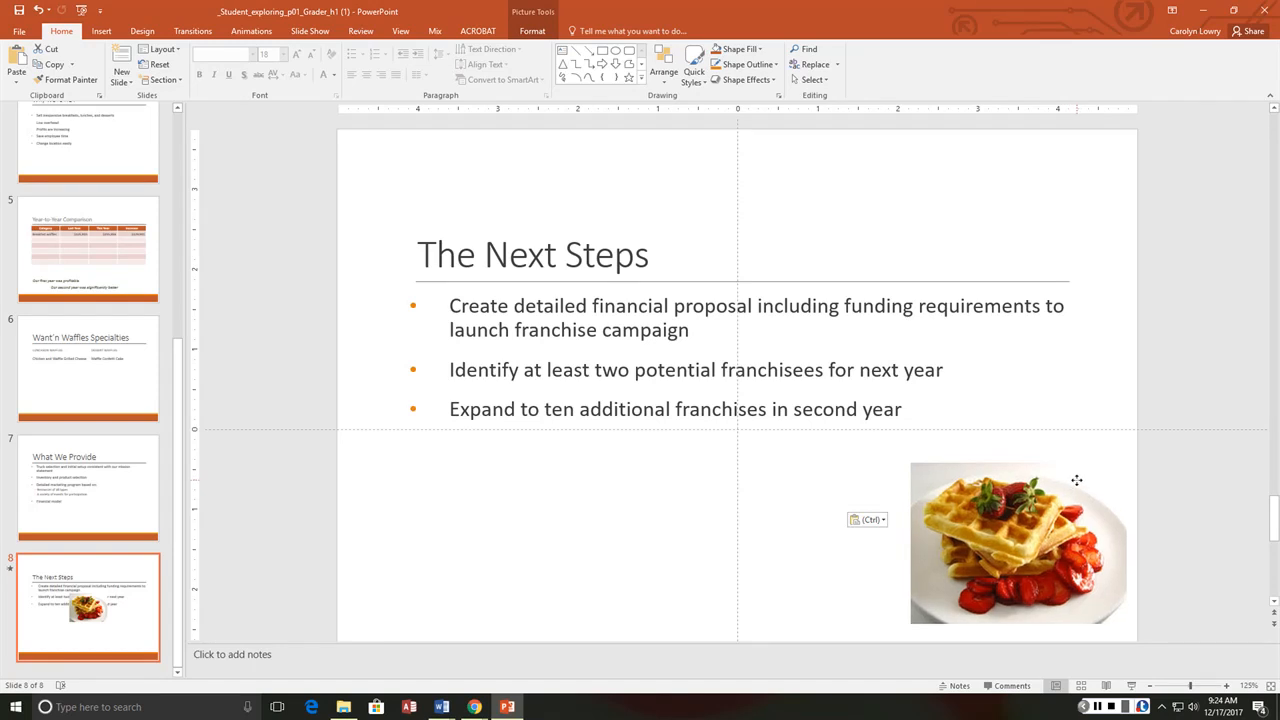
{"action": "left_click_drag", "start_coordinate": [1020, 544], "coordinate": [1024, 556]}
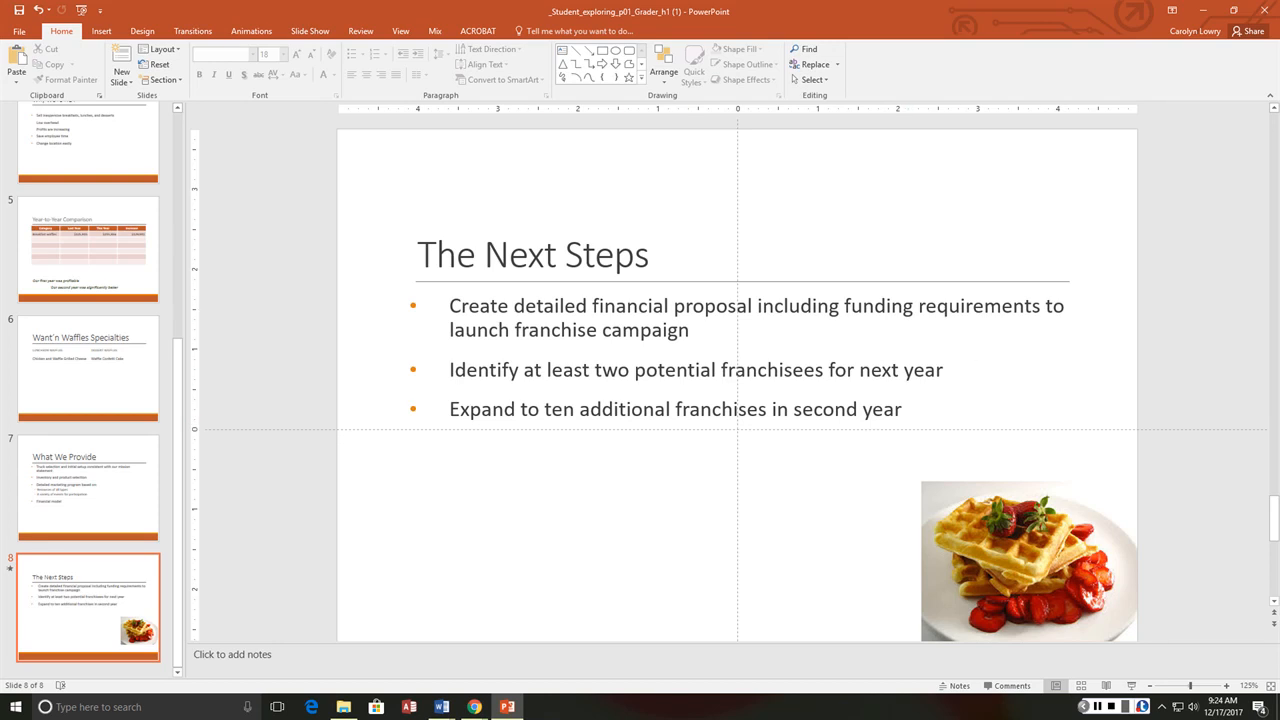
- Give the first-year-was-profitable caption on the Year-to-Year Comparison slide a Fly In entrance
{"action": "left_click", "coordinate": [88, 248]}
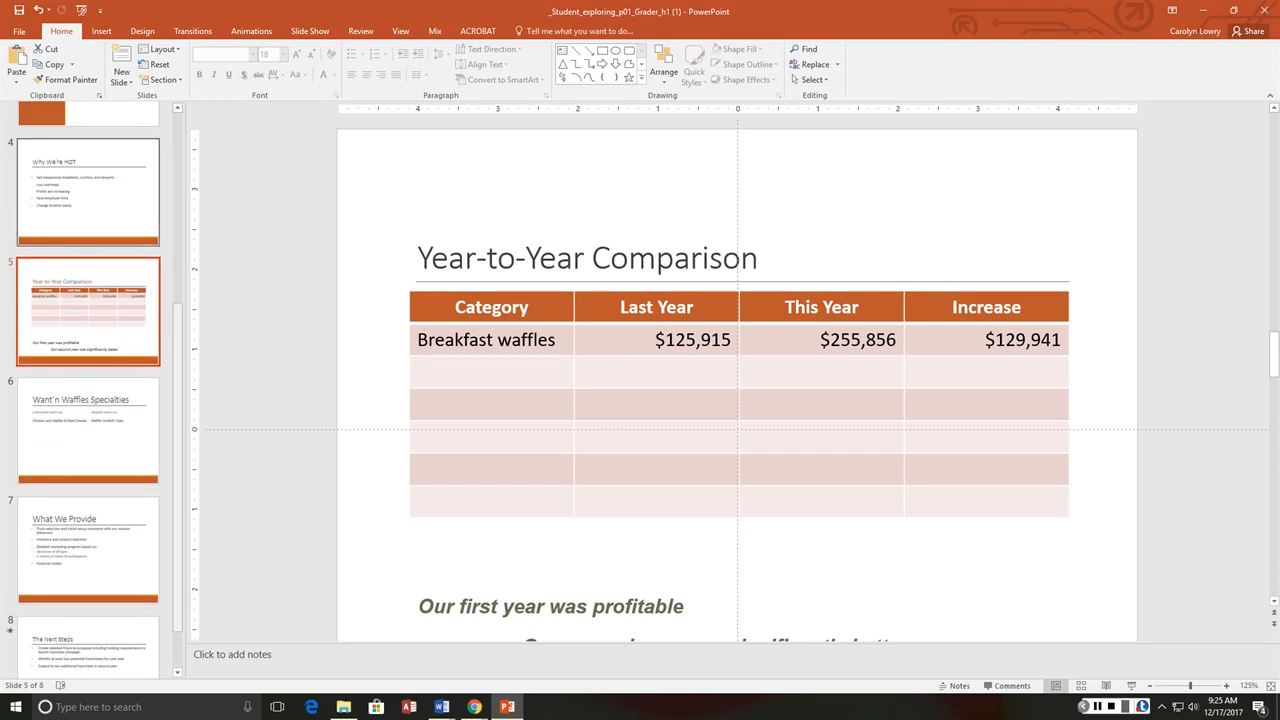
{"action": "left_click", "coordinate": [88, 192]}
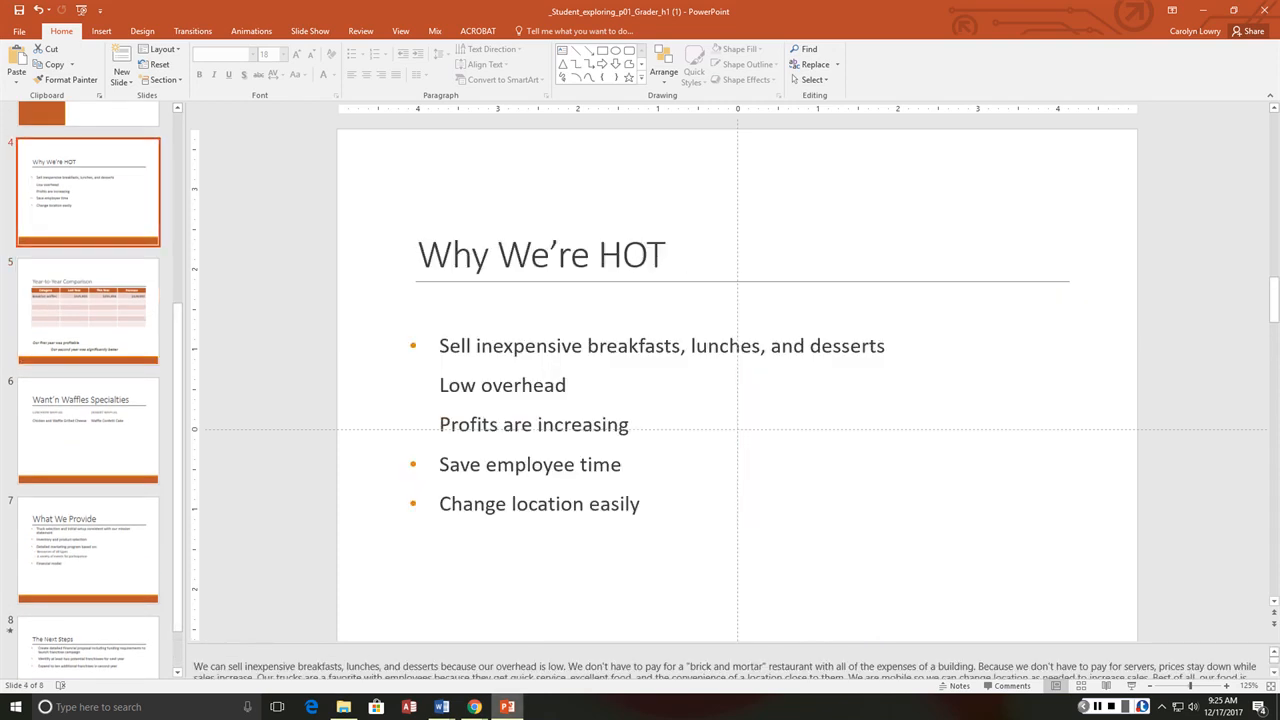
{"action": "left_click", "coordinate": [88, 310]}
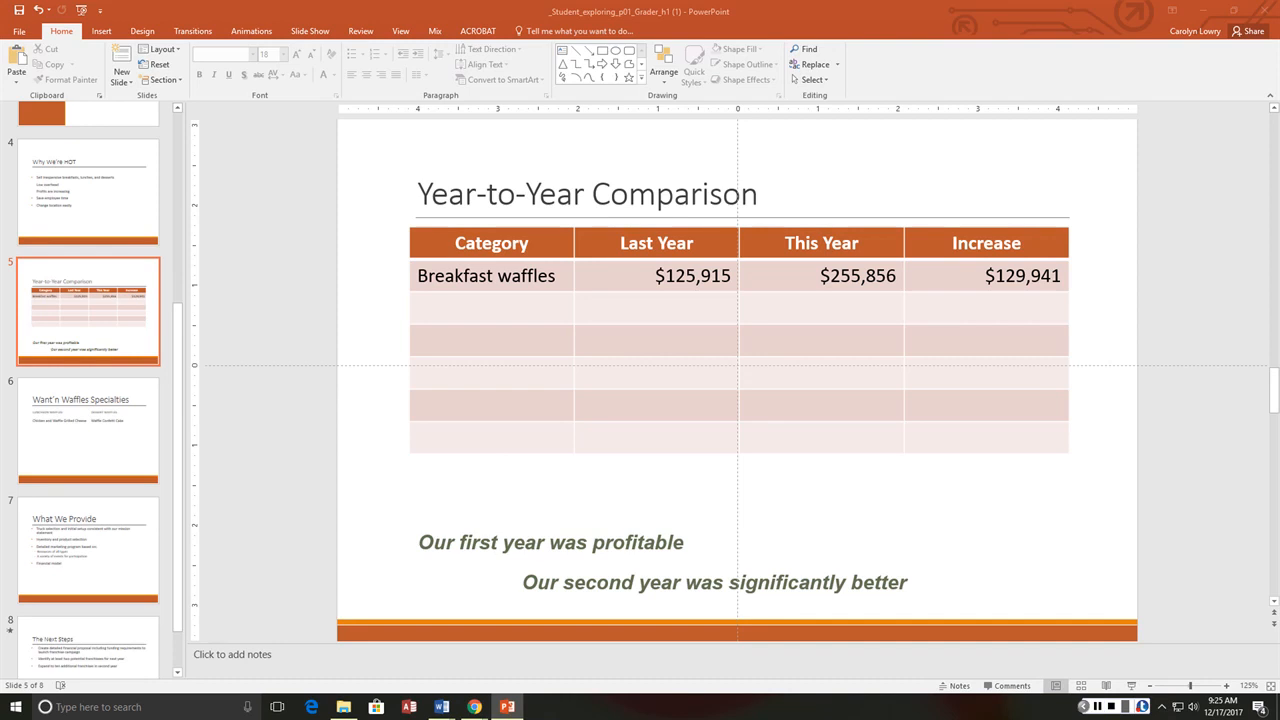
{"action": "left_click", "coordinate": [550, 542]}
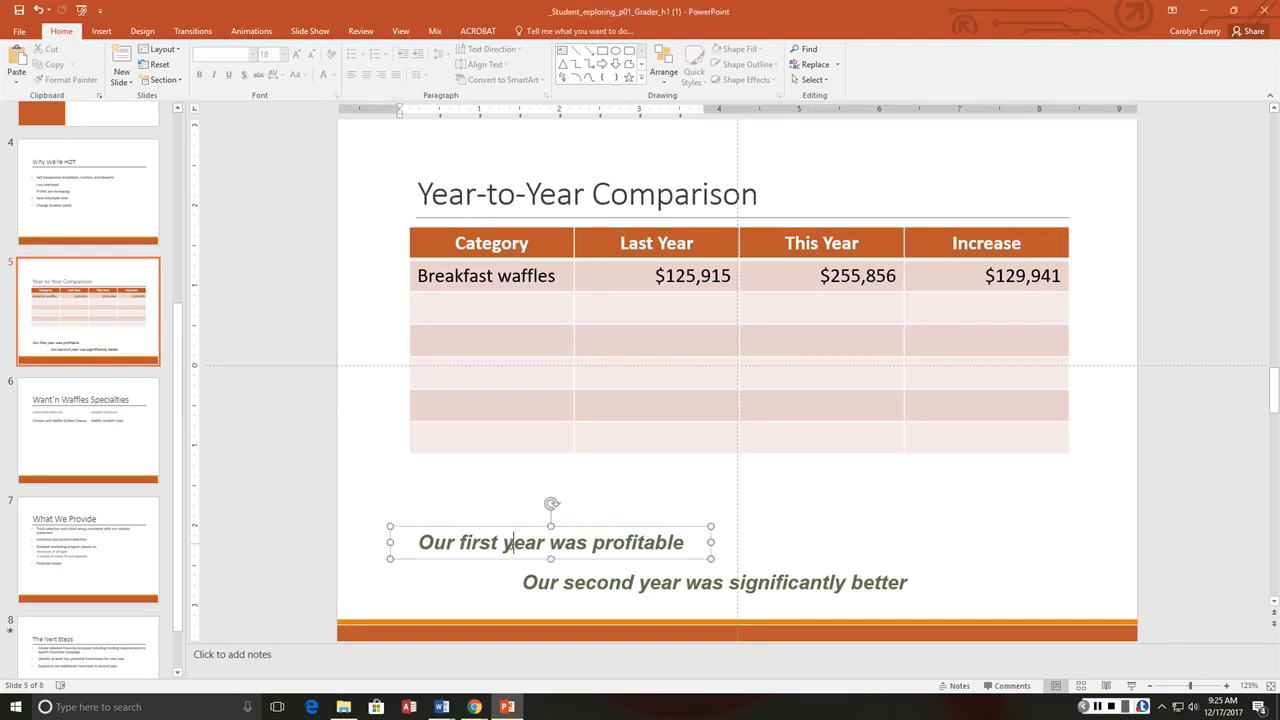
{"action": "left_click", "coordinate": [464, 530]}
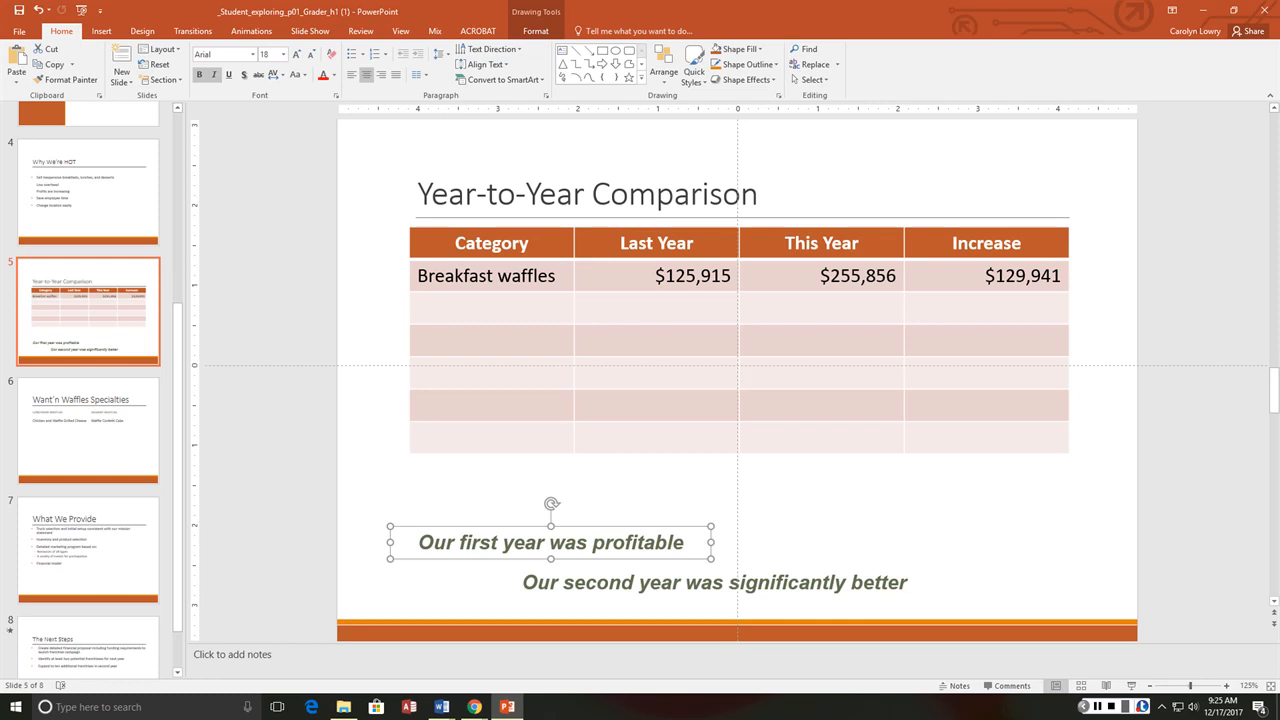
{"action": "left_click", "coordinate": [252, 32]}
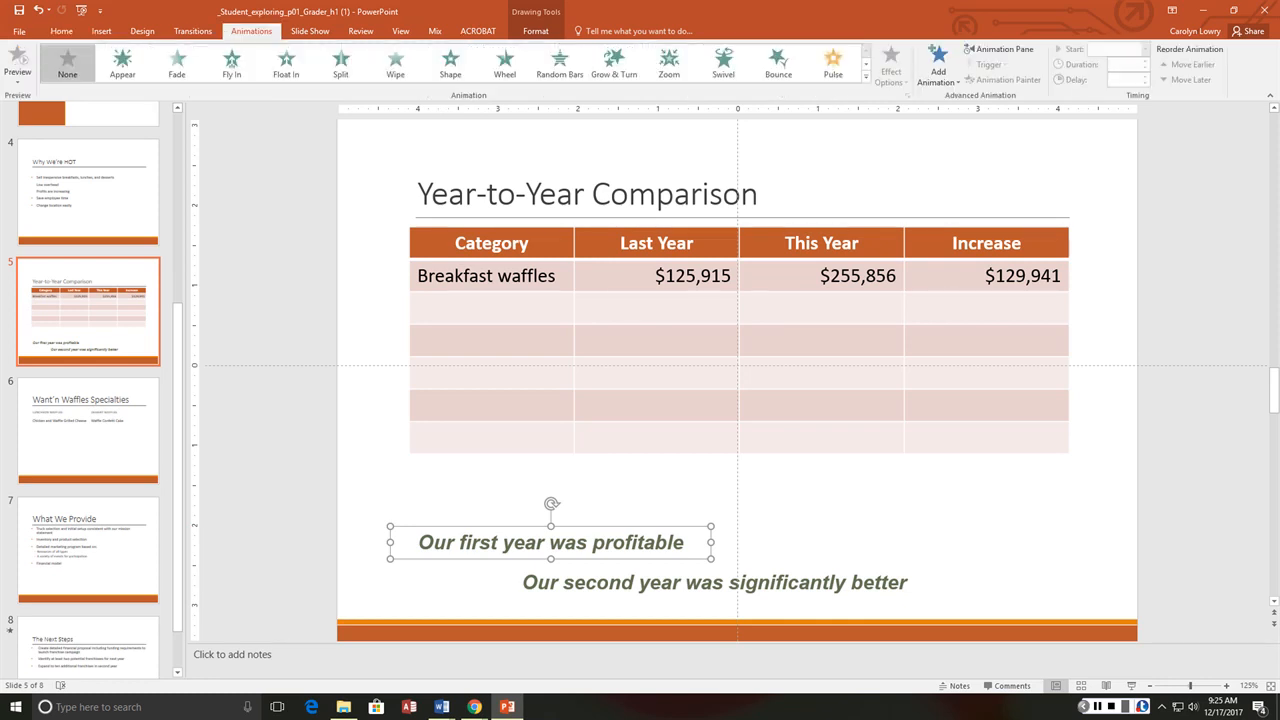
{"action": "left_click", "coordinate": [232, 62]}
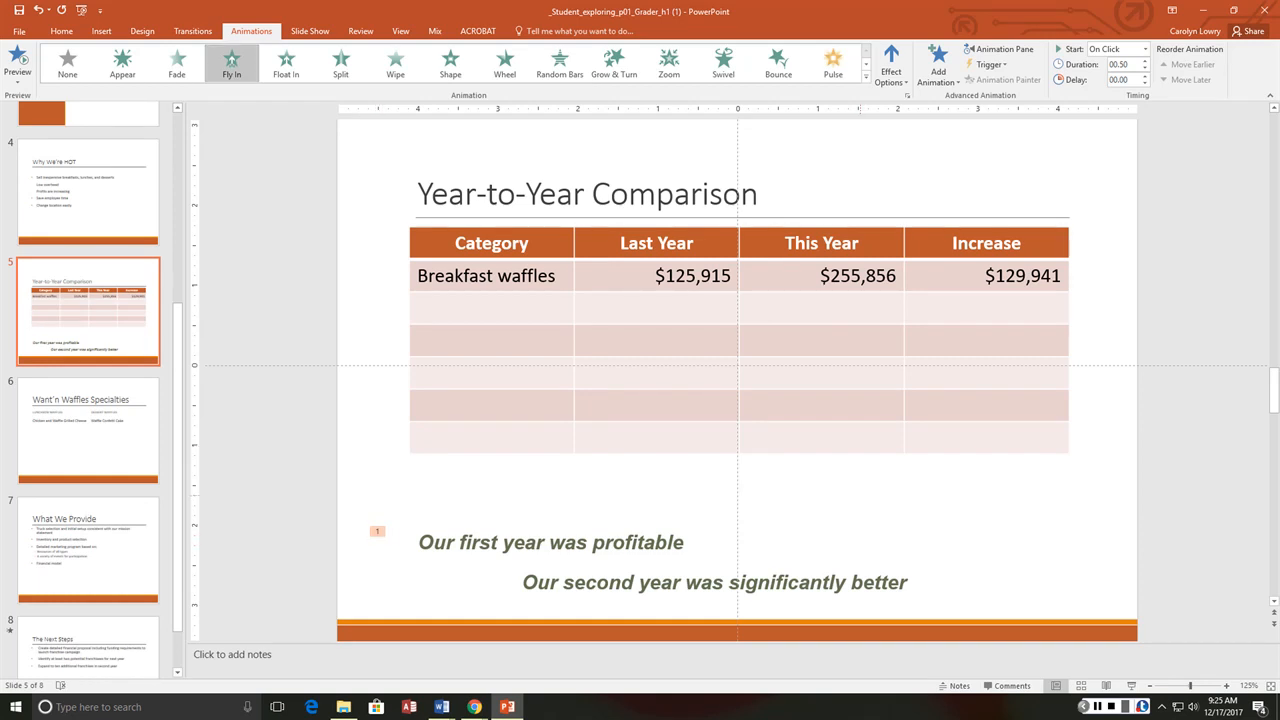
- Give the second caption a Fly In entrance that starts After Previous
{"action": "left_click", "coordinate": [714, 582]}
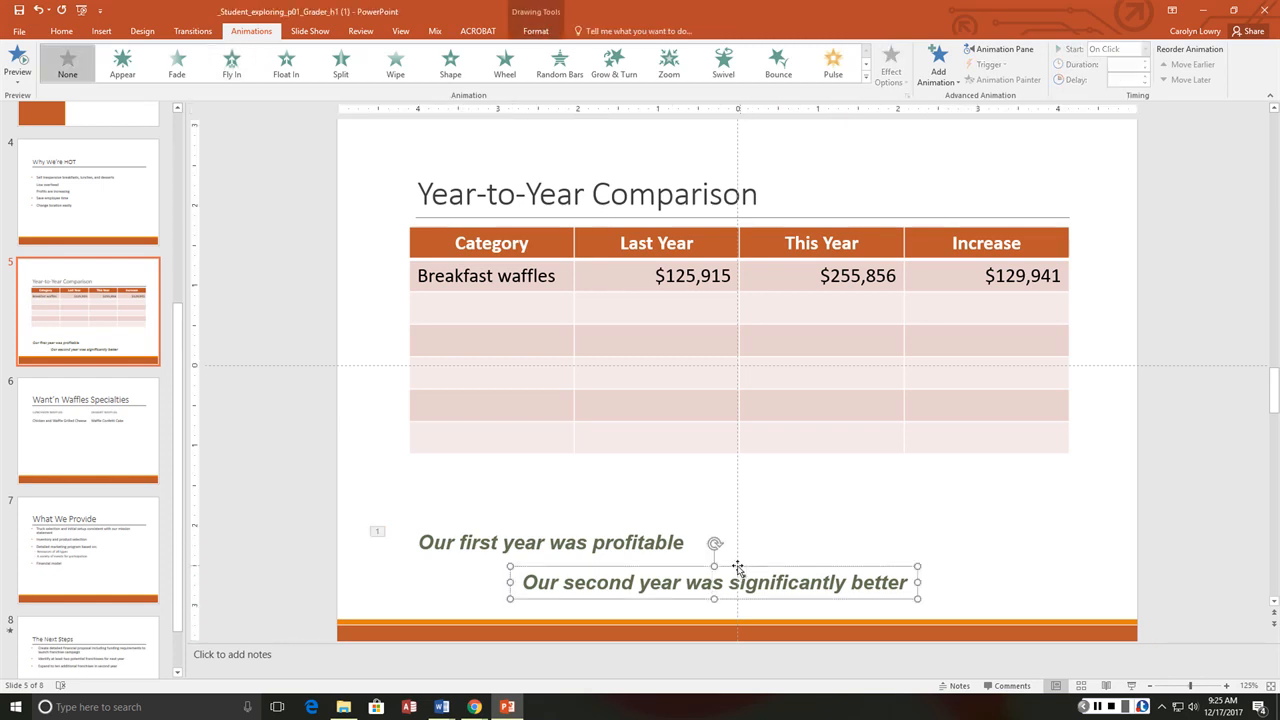
{"action": "left_click", "coordinate": [232, 62]}
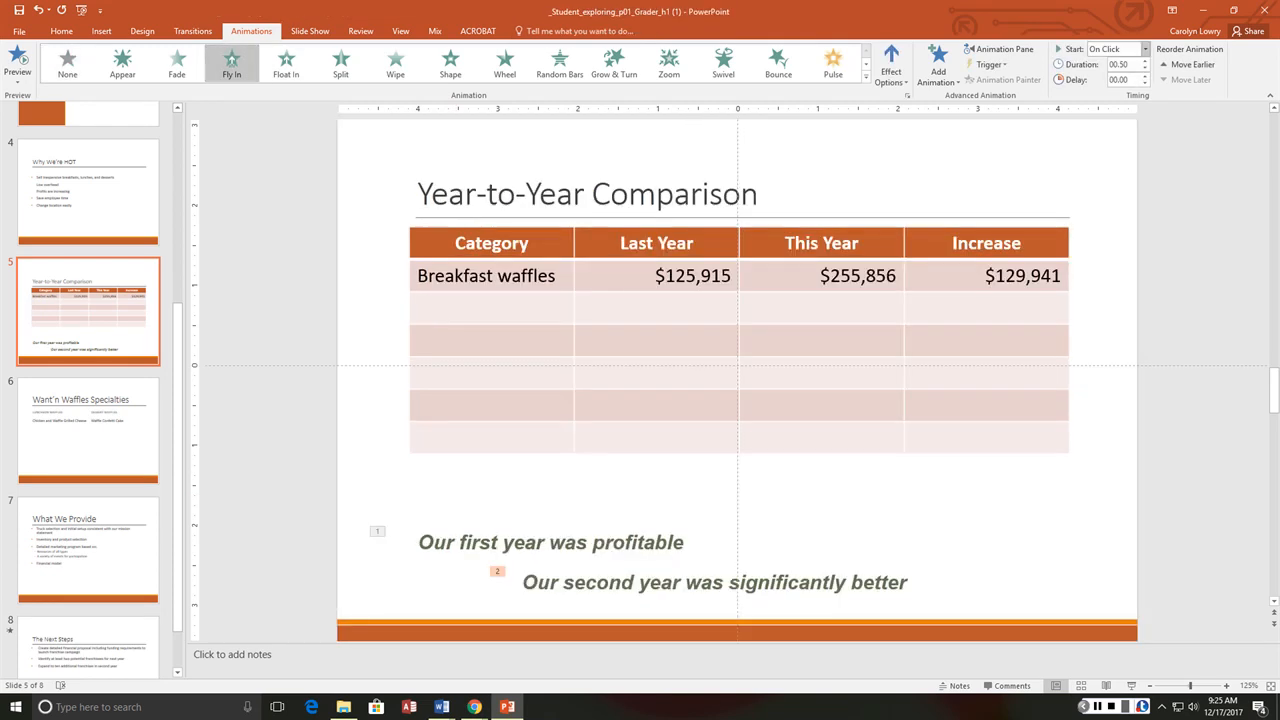
{"action": "left_click", "coordinate": [1112, 48]}
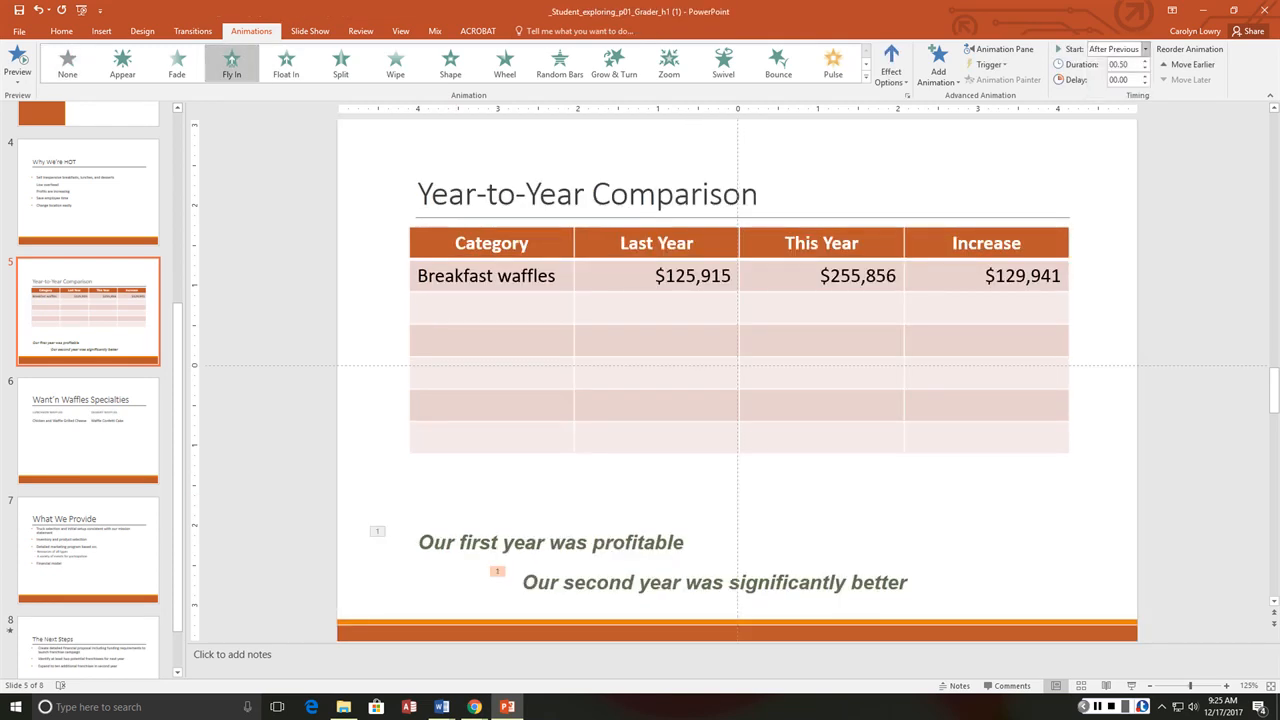
{"action": "mouse_move", "coordinate": [1112, 48]}
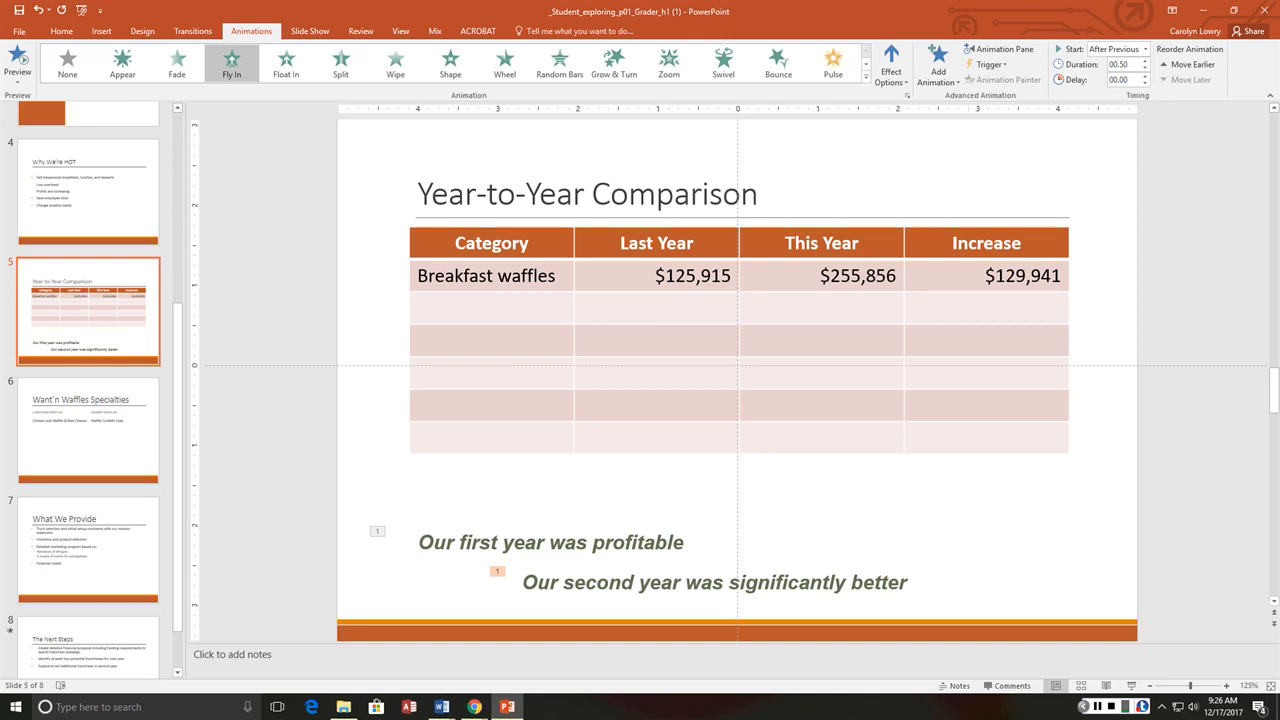
{"action": "left_click", "coordinate": [396, 62]}
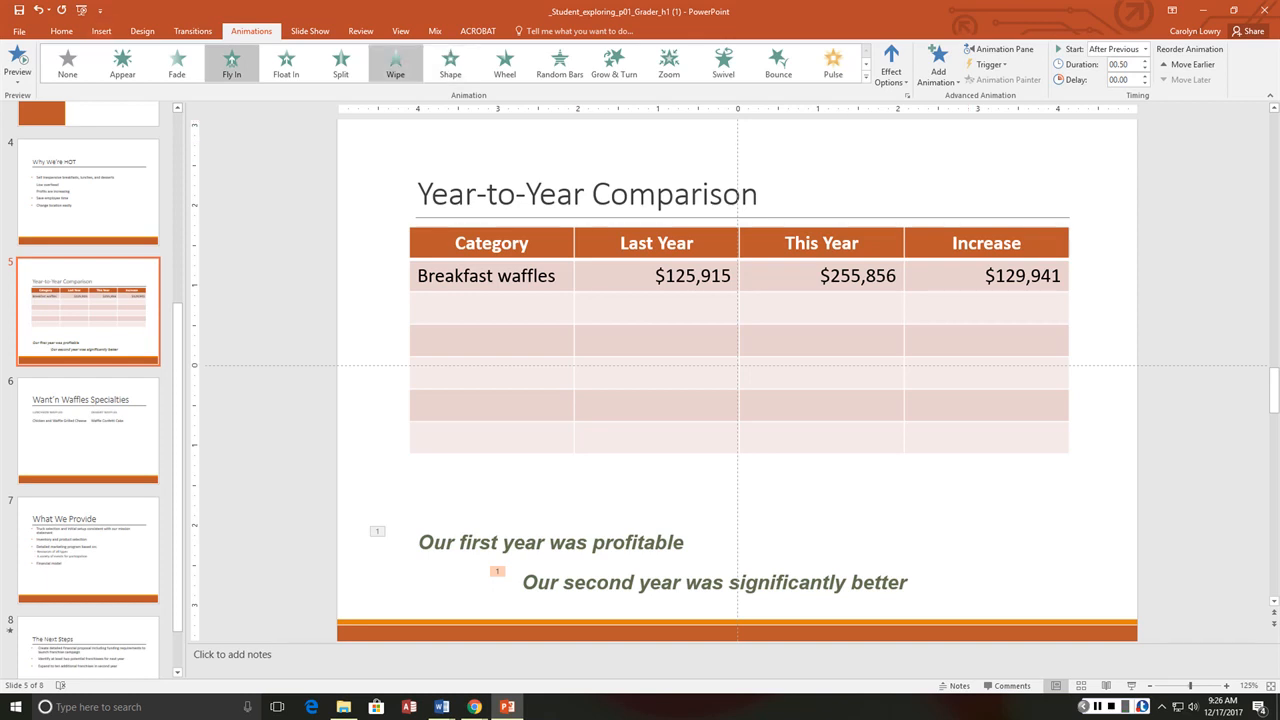
- Switch to the Slide Show commands and go back to the Want'n Waffles title slide
{"action": "left_click", "coordinate": [400, 32]}
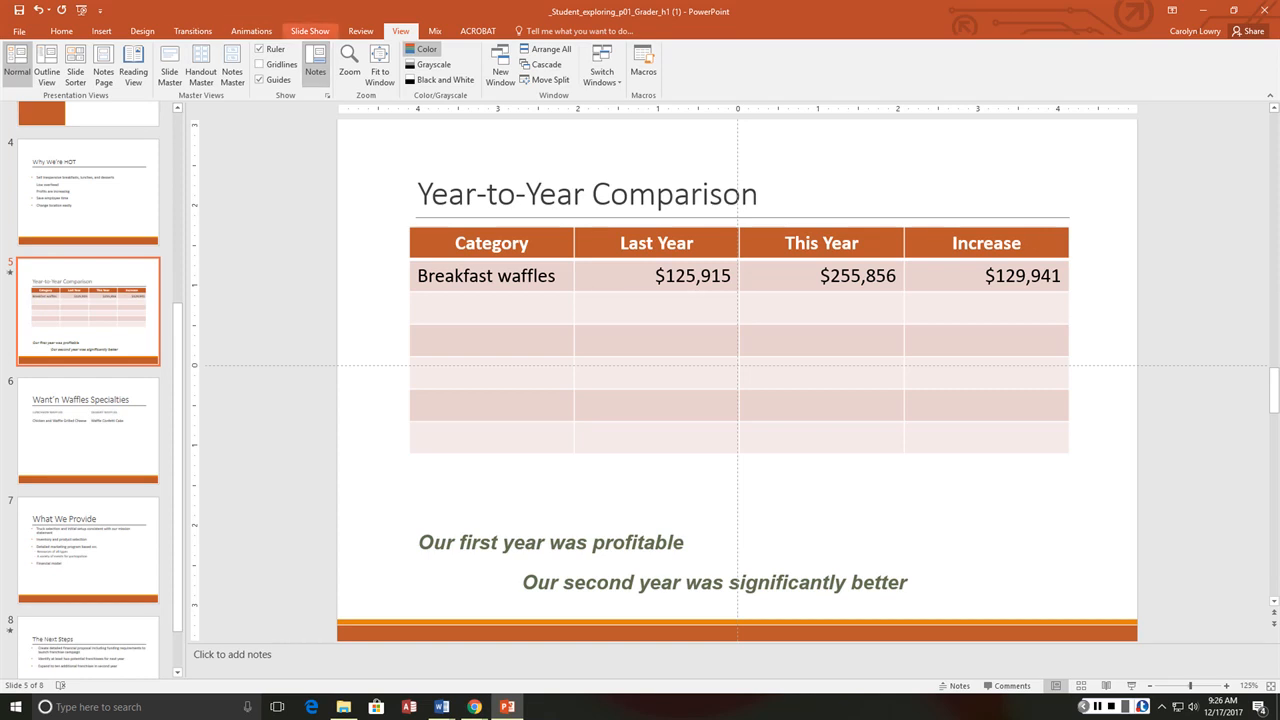
{"action": "left_click", "coordinate": [310, 32]}
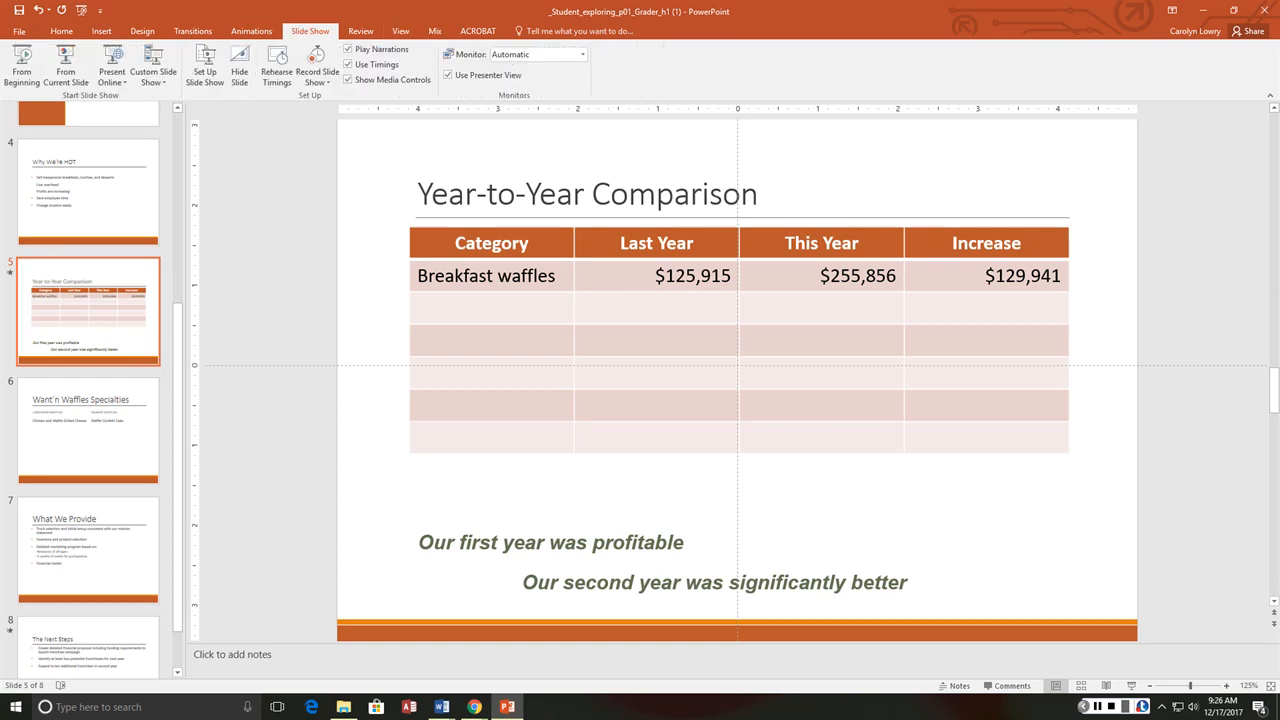
{"action": "left_click", "coordinate": [20, 64]}
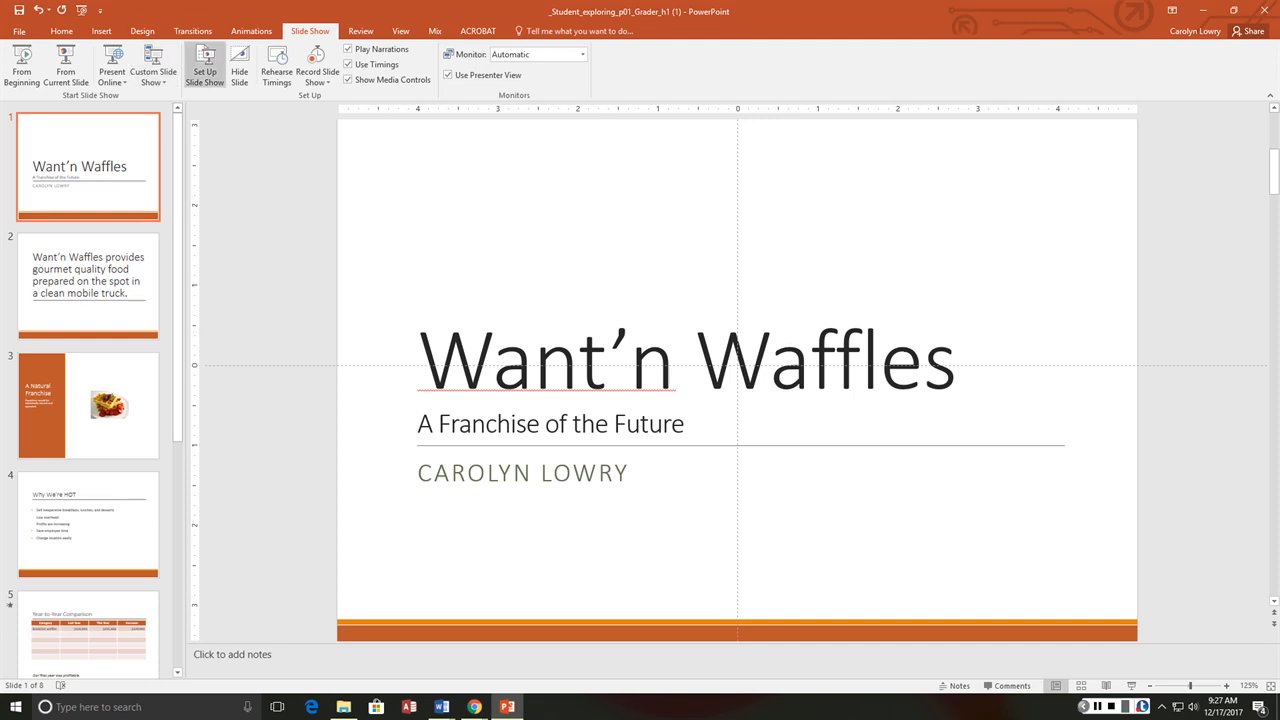
- Run the show From Beginning through all slides, revealing The Next Steps bullets one by one
{"action": "left_click", "coordinate": [204, 64]}
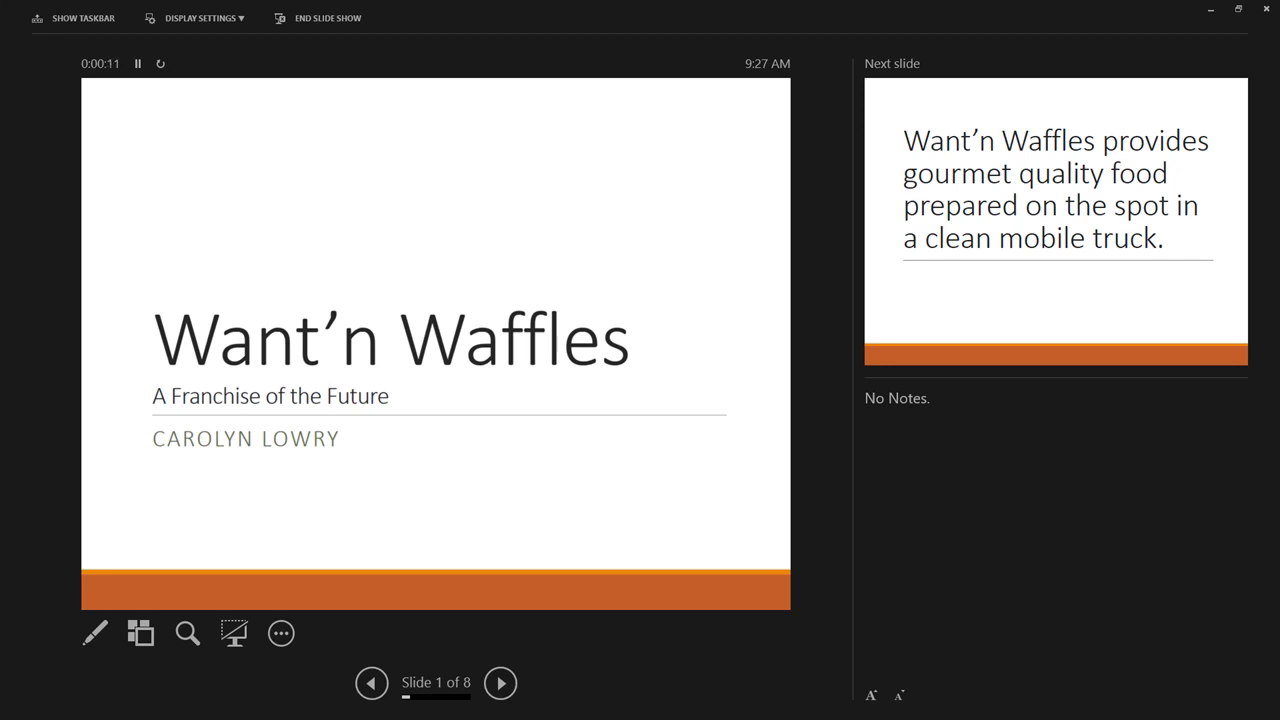
{"action": "mouse_move", "coordinate": [500, 684]}
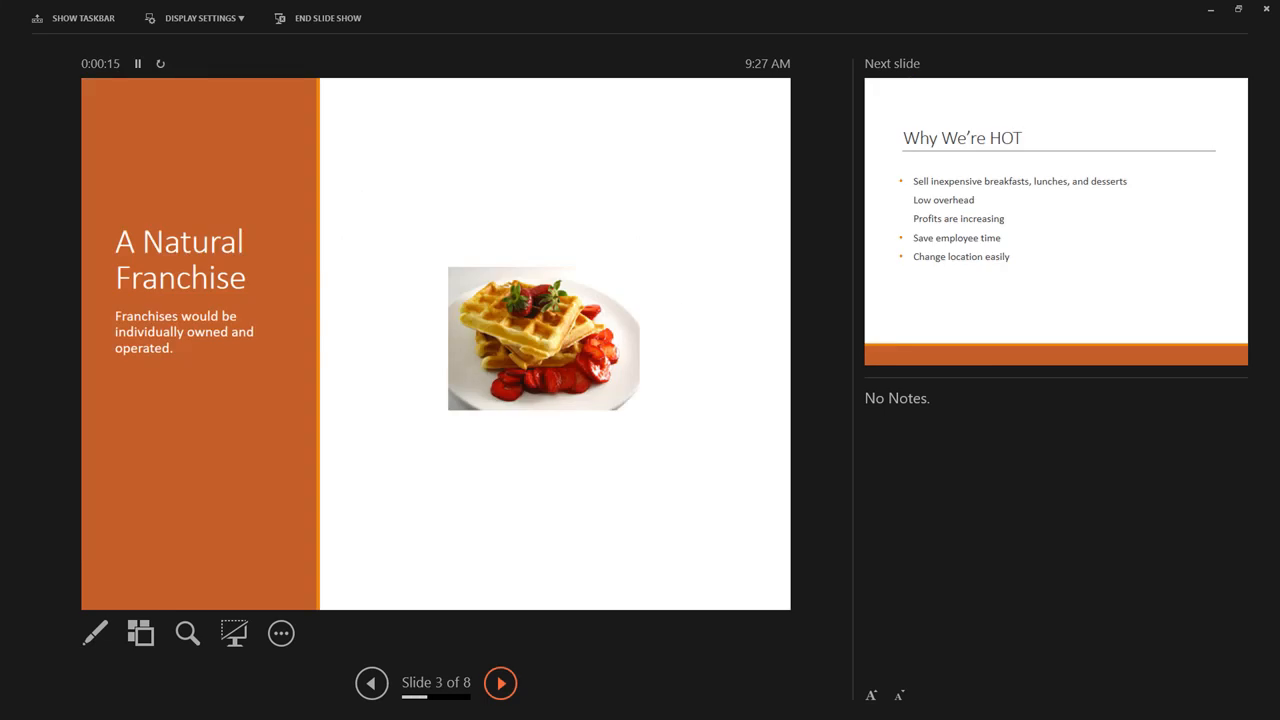
{"action": "left_click", "coordinate": [500, 684]}
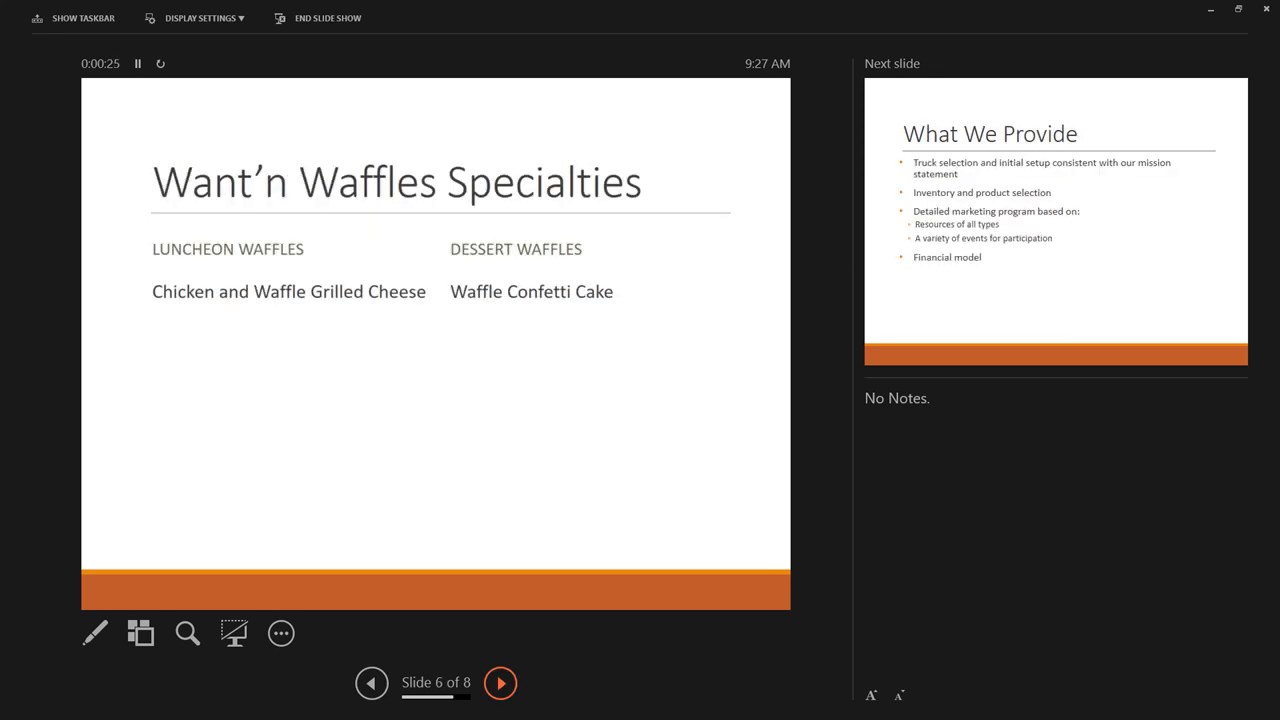
{"action": "left_click", "coordinate": [500, 684]}
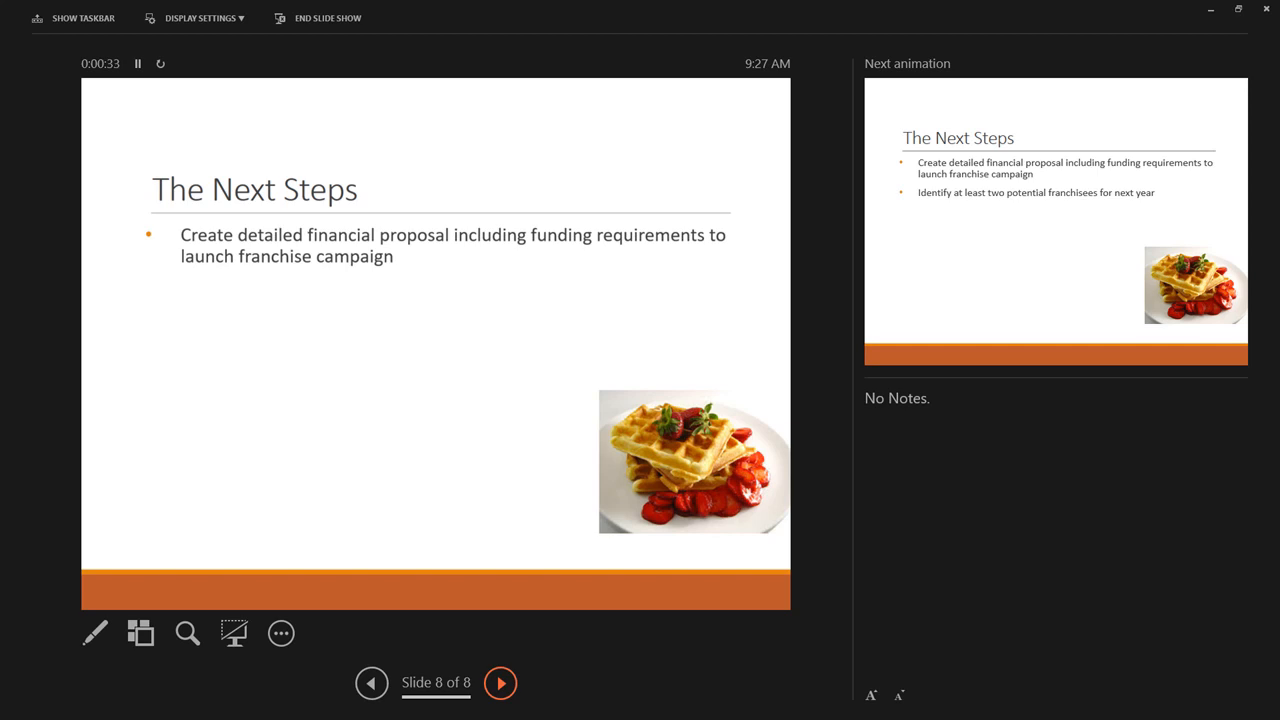
{"action": "left_click", "coordinate": [500, 684]}
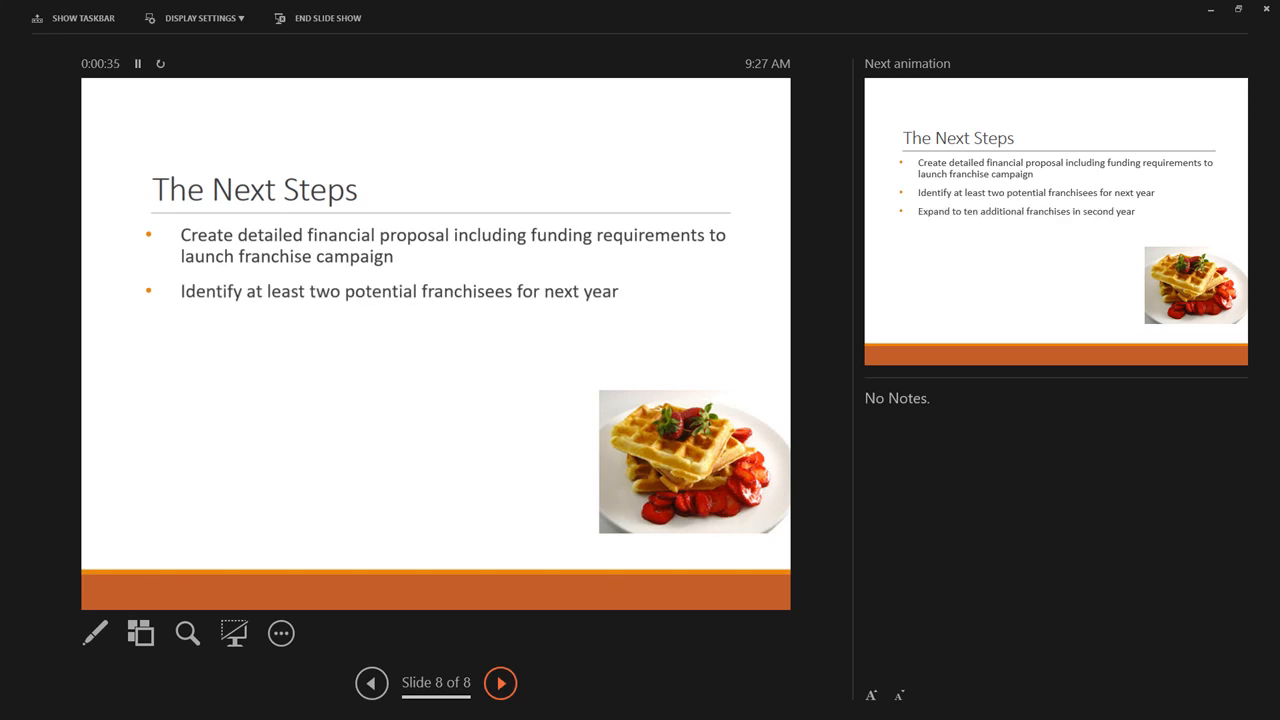
{"action": "left_click", "coordinate": [500, 684]}
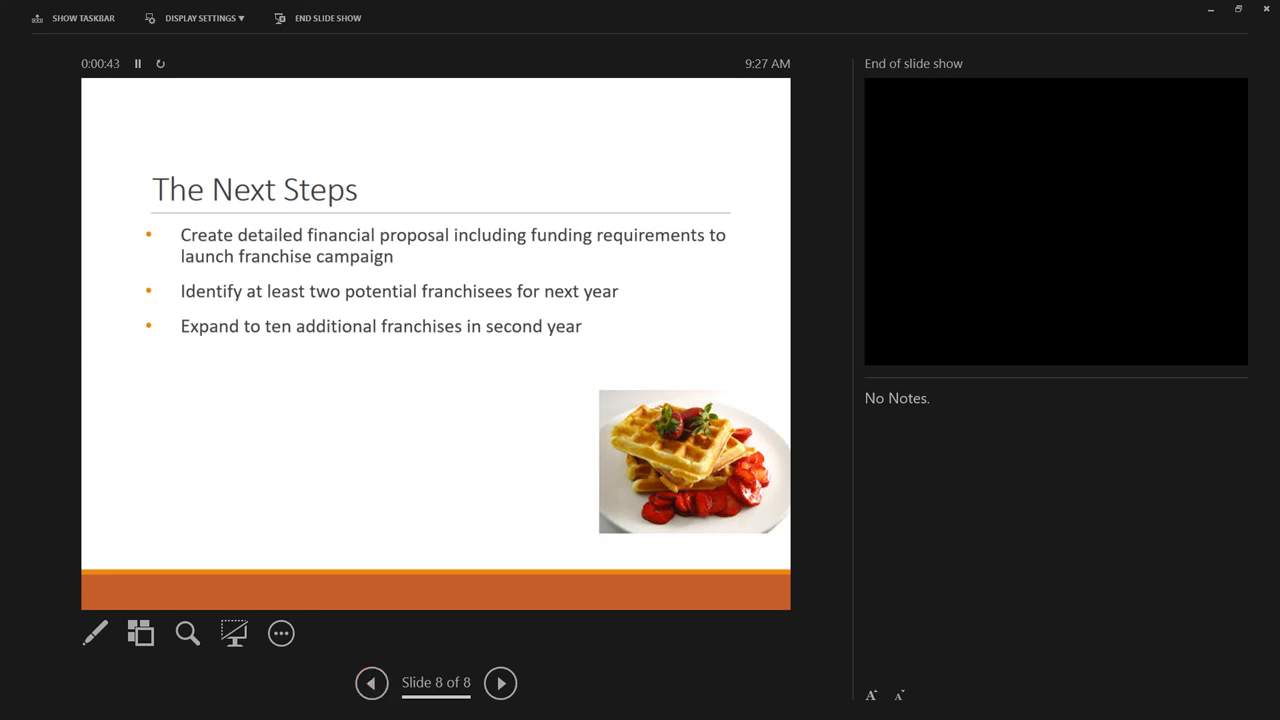
- With a red ink pen, underline 'financial proposal' and circle 'two' on The Next Steps slide
{"action": "left_click", "coordinate": [96, 632]}
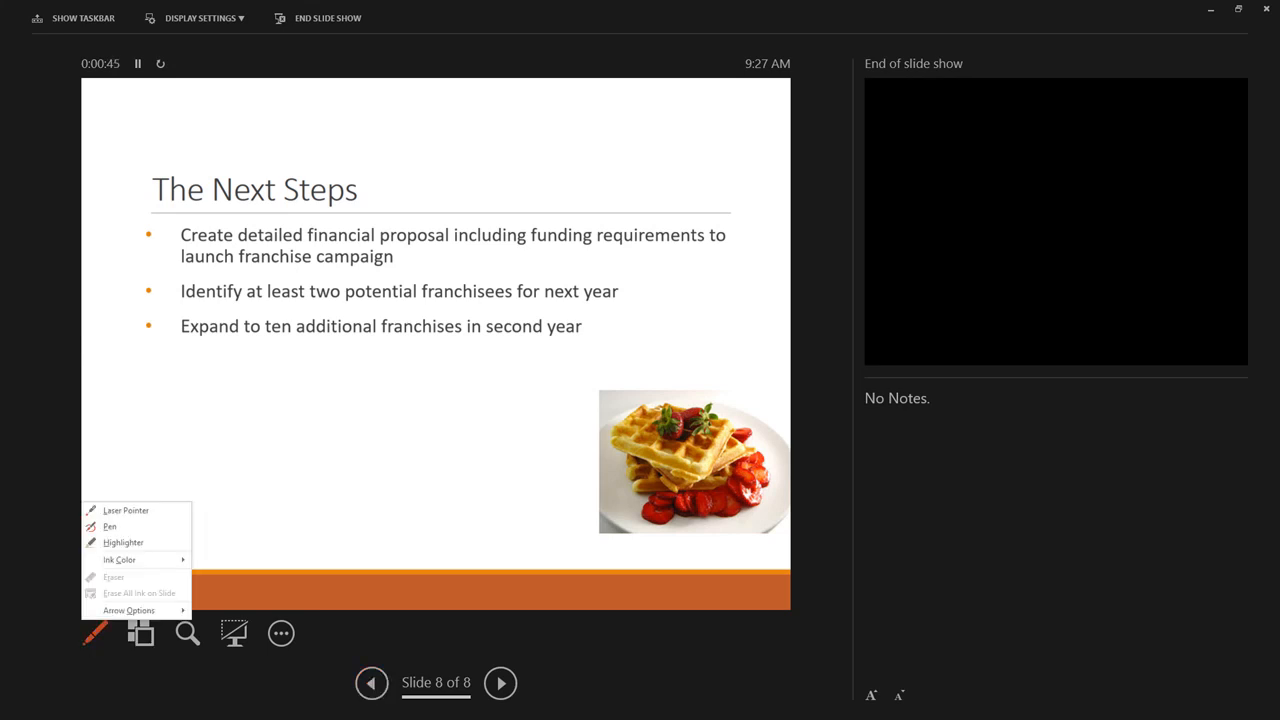
{"action": "left_click", "coordinate": [120, 560]}
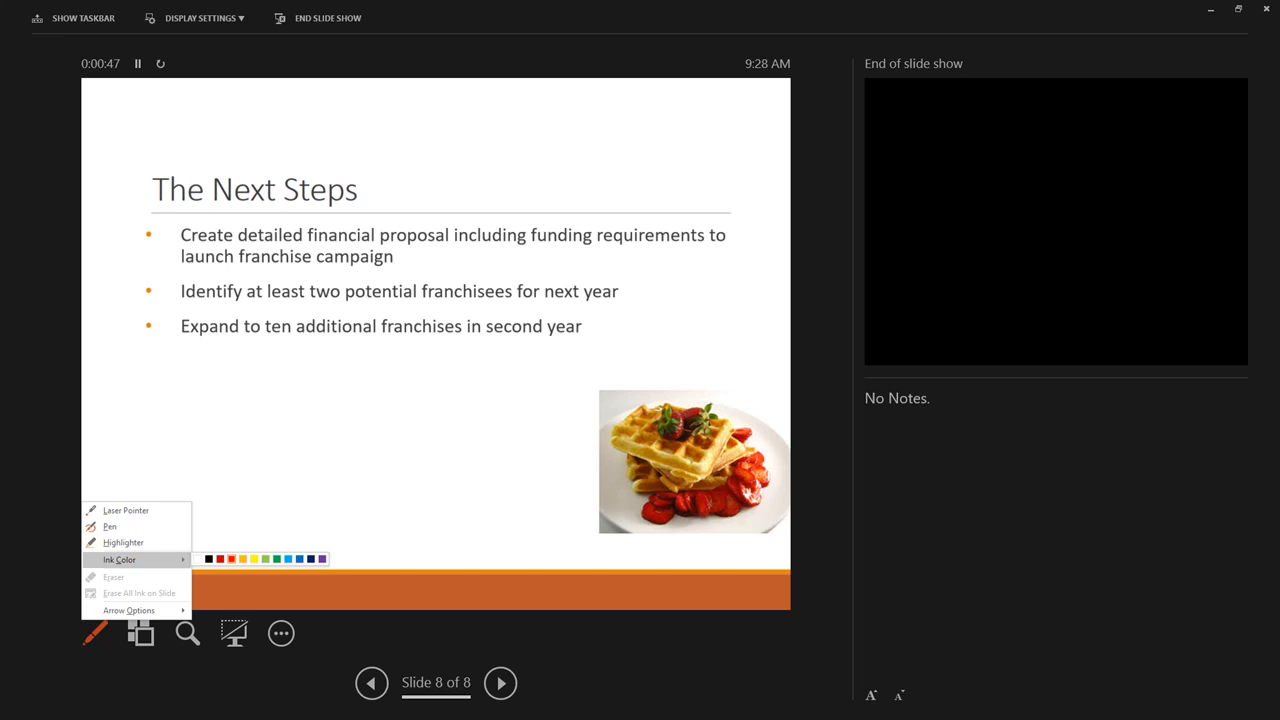
{"action": "left_click", "coordinate": [92, 632]}
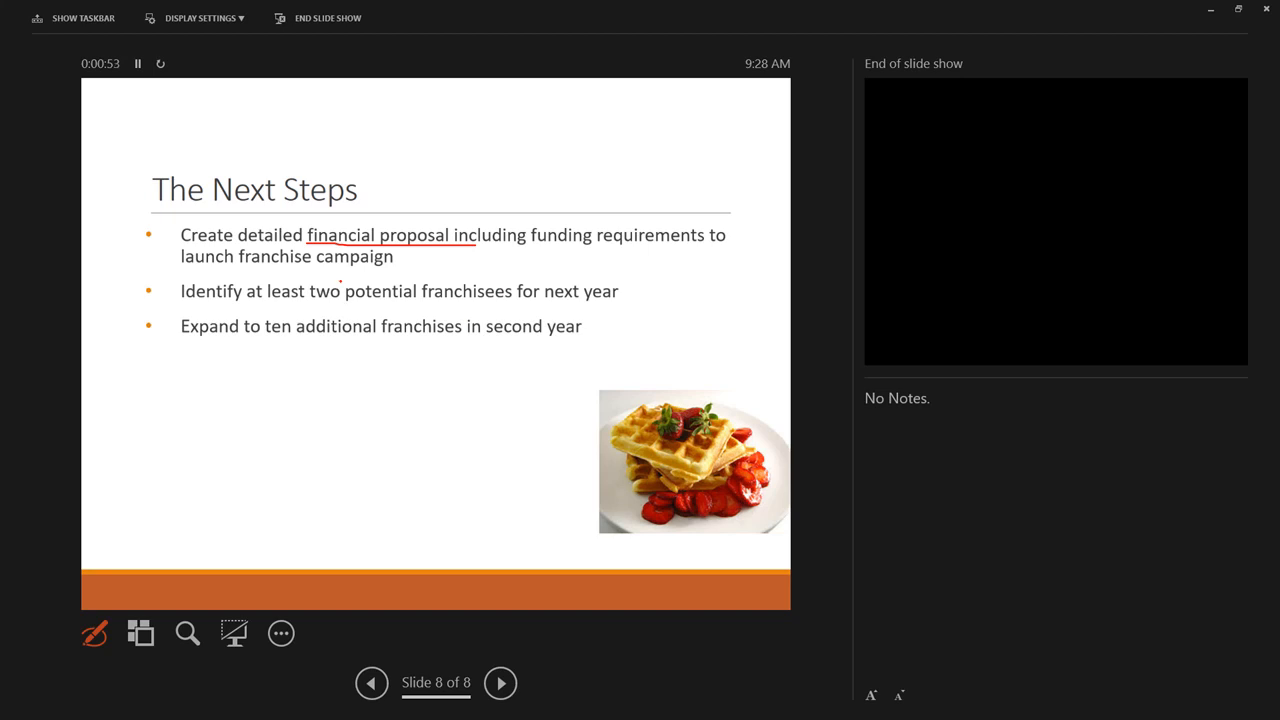
{"action": "left_click_drag", "start_coordinate": [304, 300], "coordinate": [344, 284]}
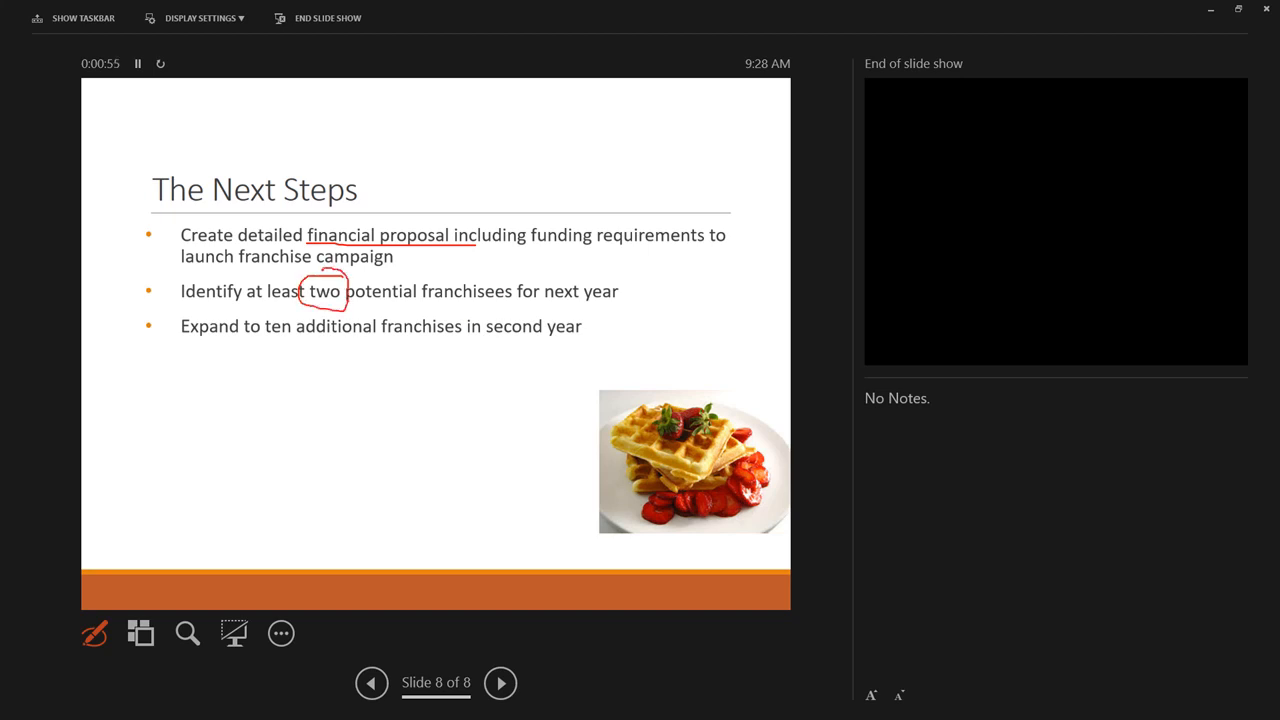
{"action": "left_click_drag", "start_coordinate": [278, 312], "coordinate": [252, 336]}
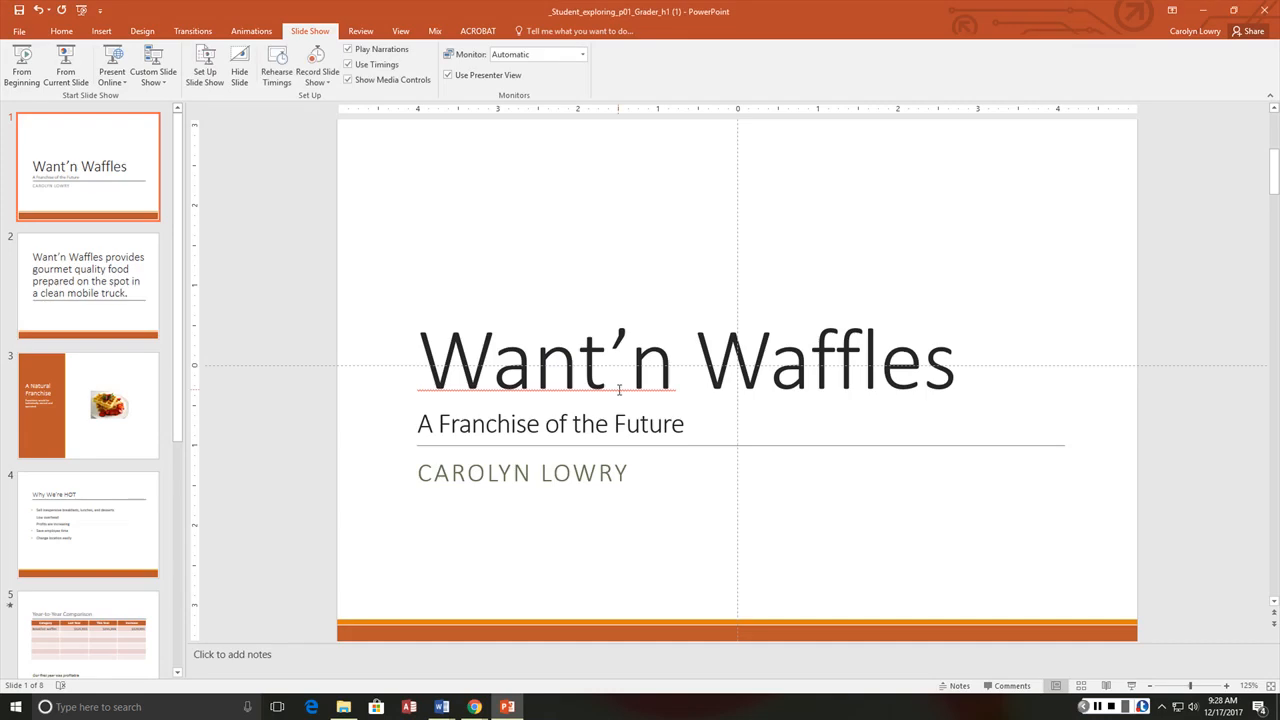
- Show the print preview as a 4 Slides Horizontal handout layout
{"action": "scroll", "scroll_direction": "down", "scroll_amount": 3}
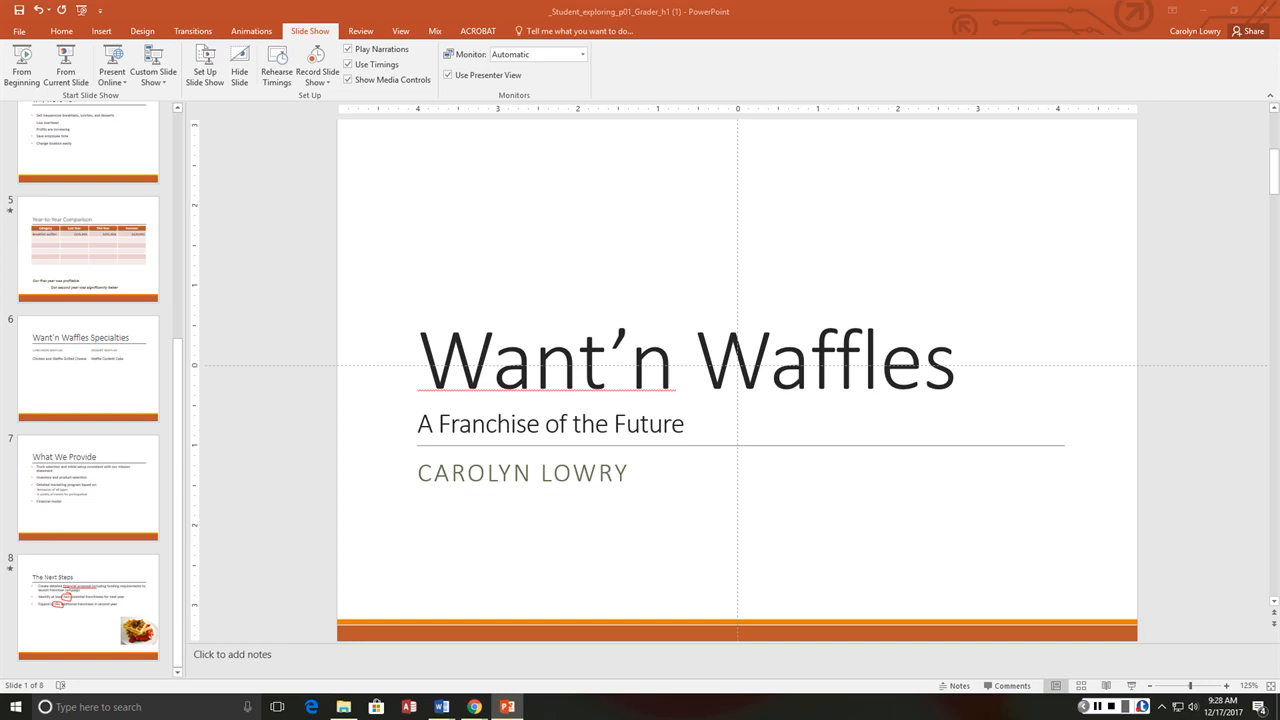
{"action": "left_click", "coordinate": [18, 30]}
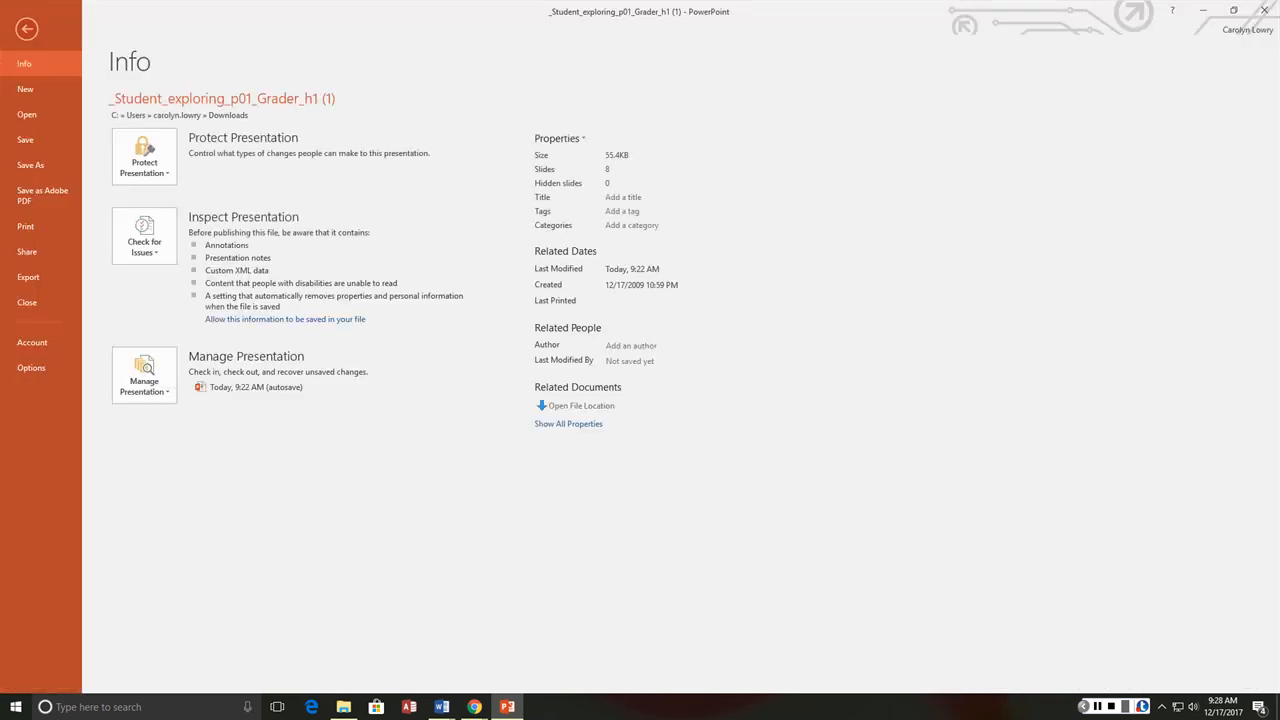
{"action": "left_click", "coordinate": [24, 226]}
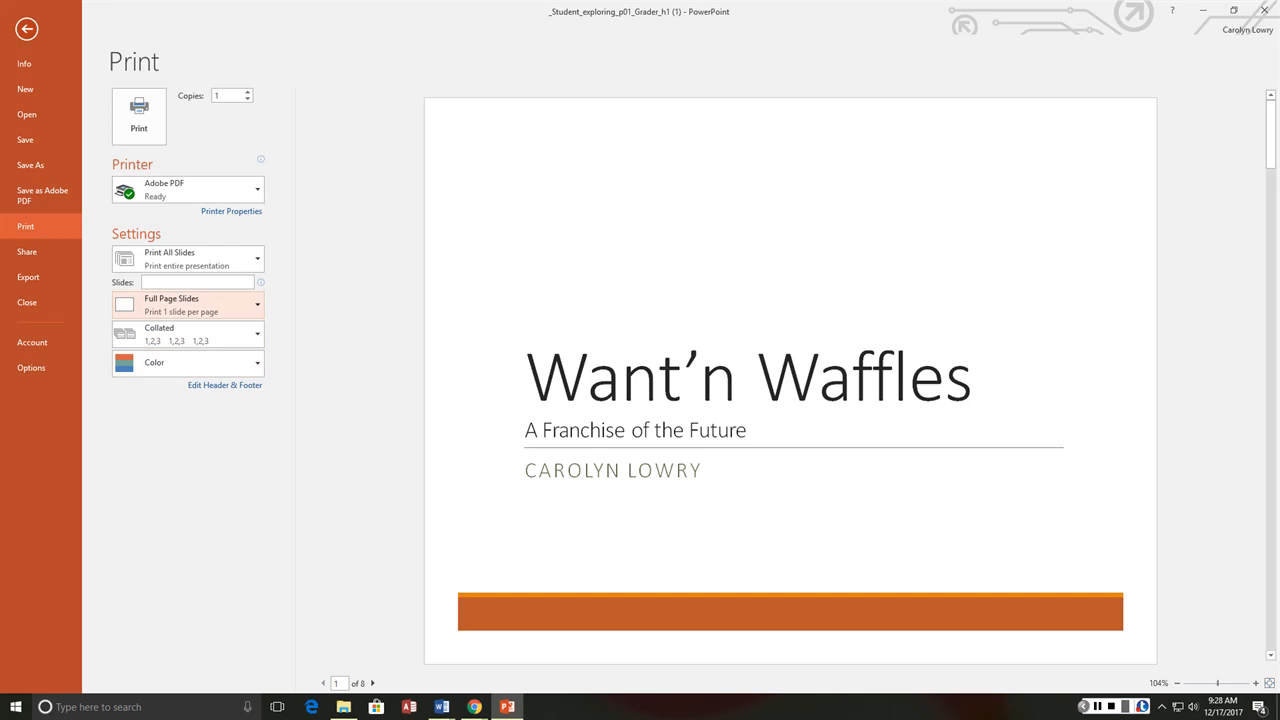
{"action": "left_click", "coordinate": [188, 304]}
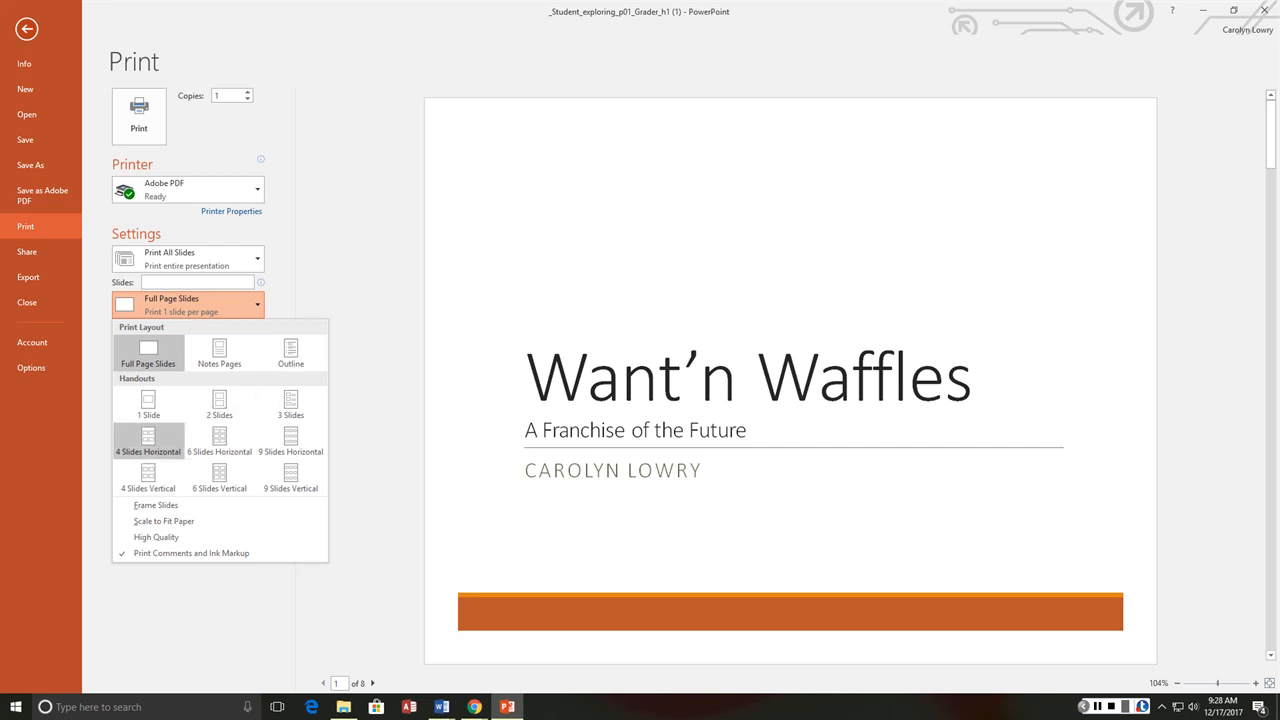
{"action": "left_click", "coordinate": [148, 440]}
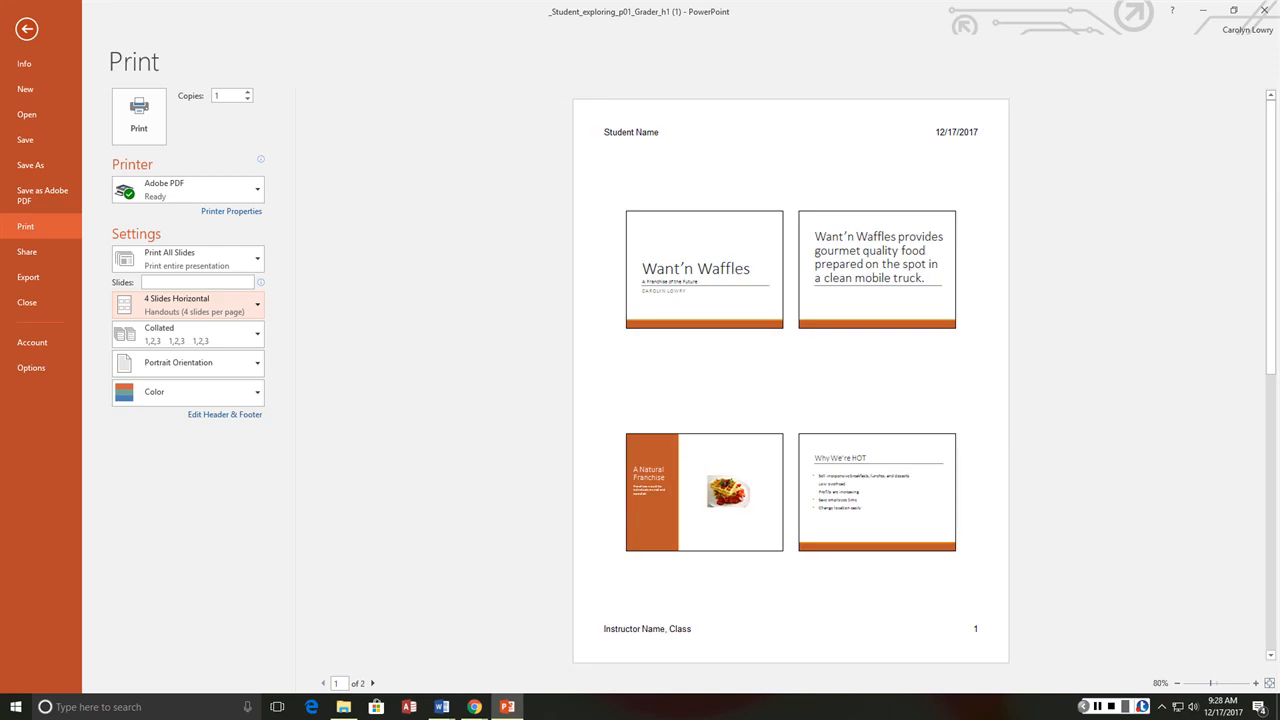